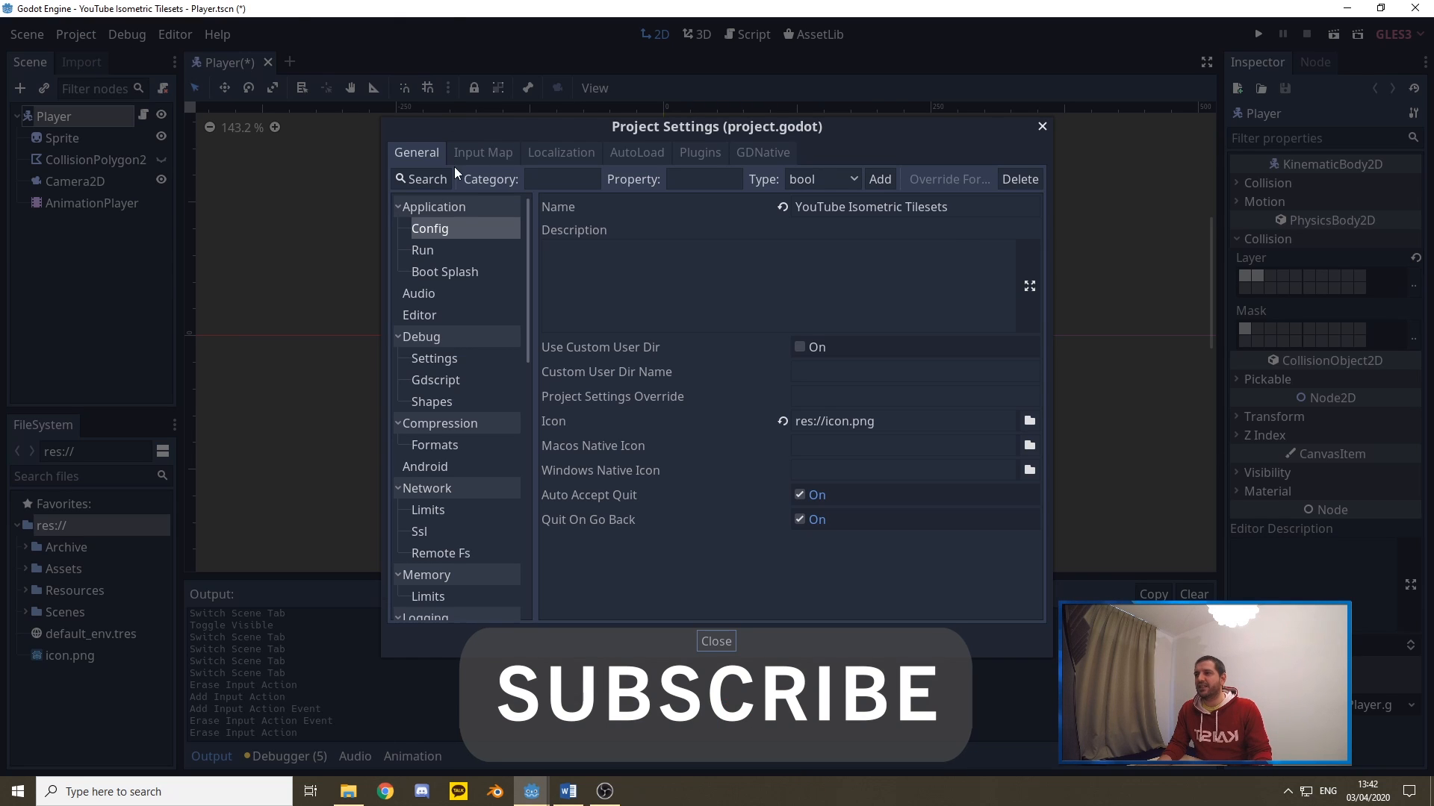
Add a new input action named Right in the project's Input Map
click(482, 153)
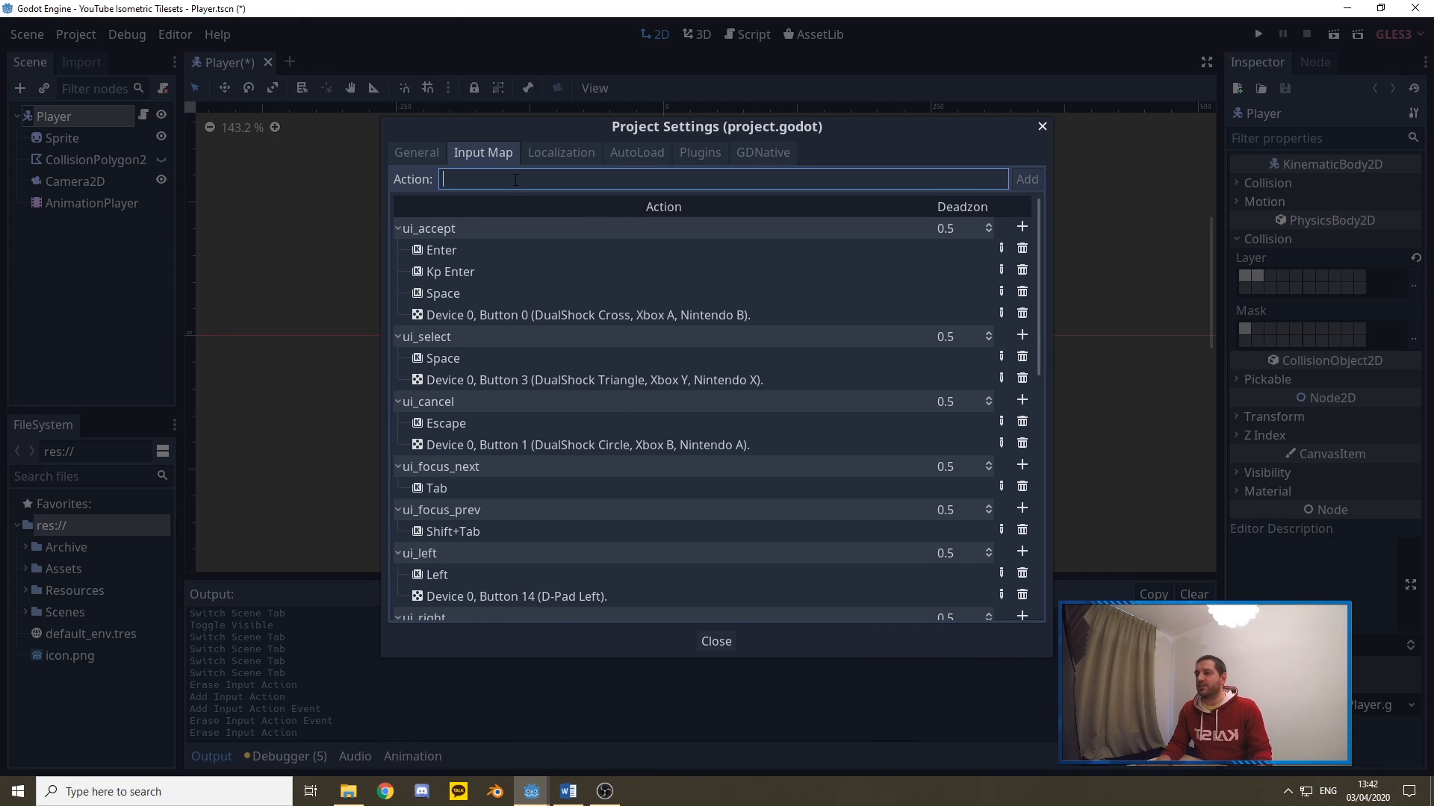
text(Right)
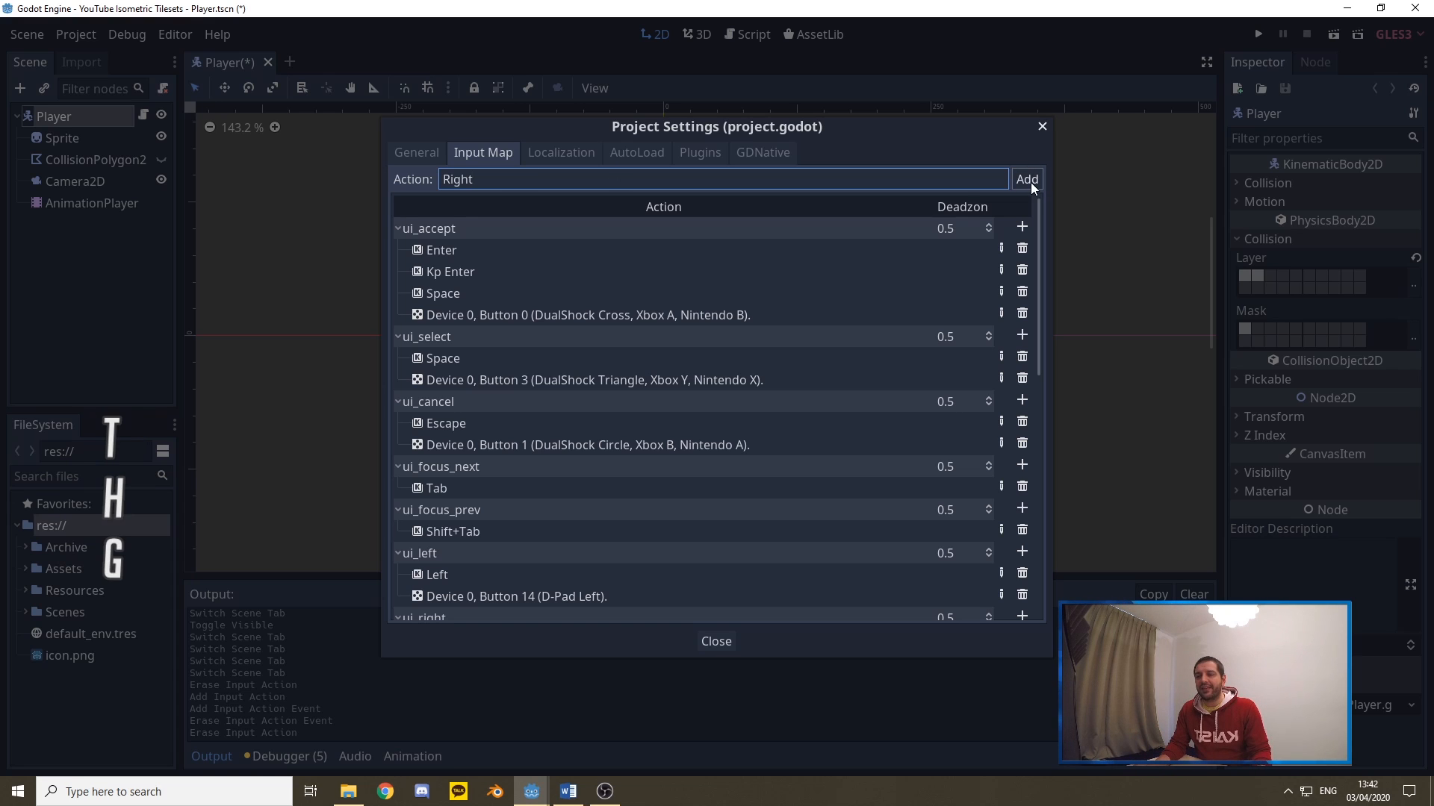
click(1026, 178)
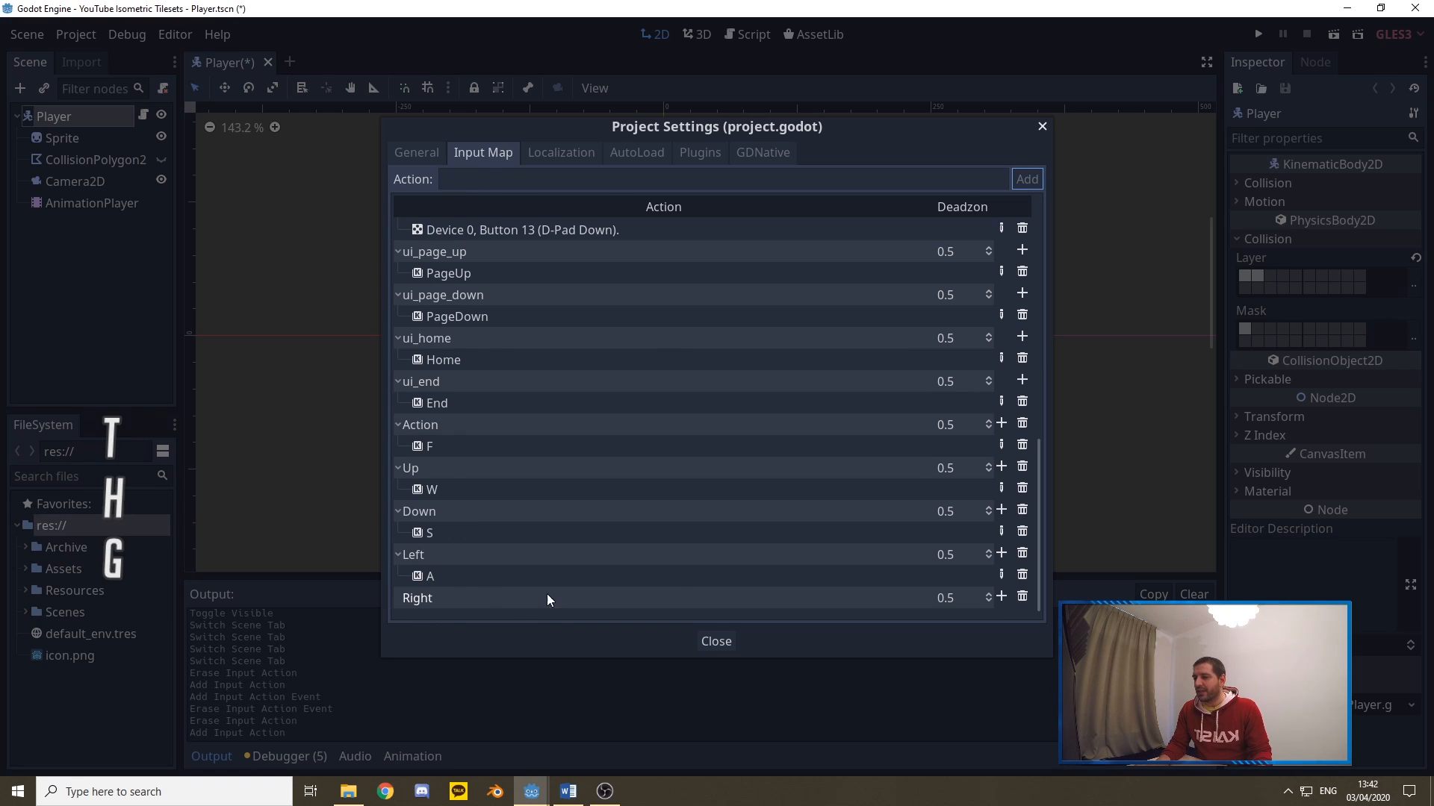
mouse_move(996, 593)
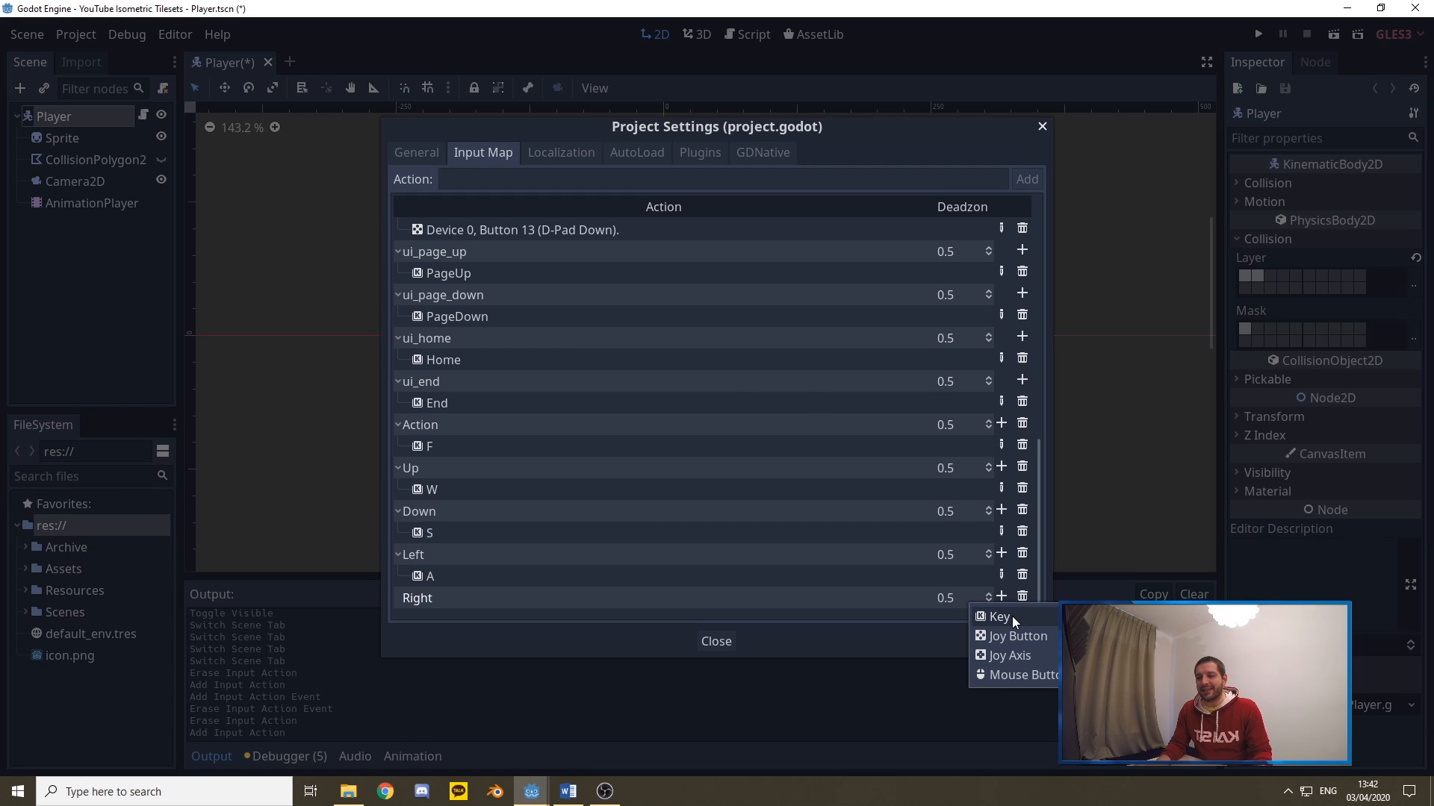
Bind the D key to the Right action and close Project Settings
click(996, 617)
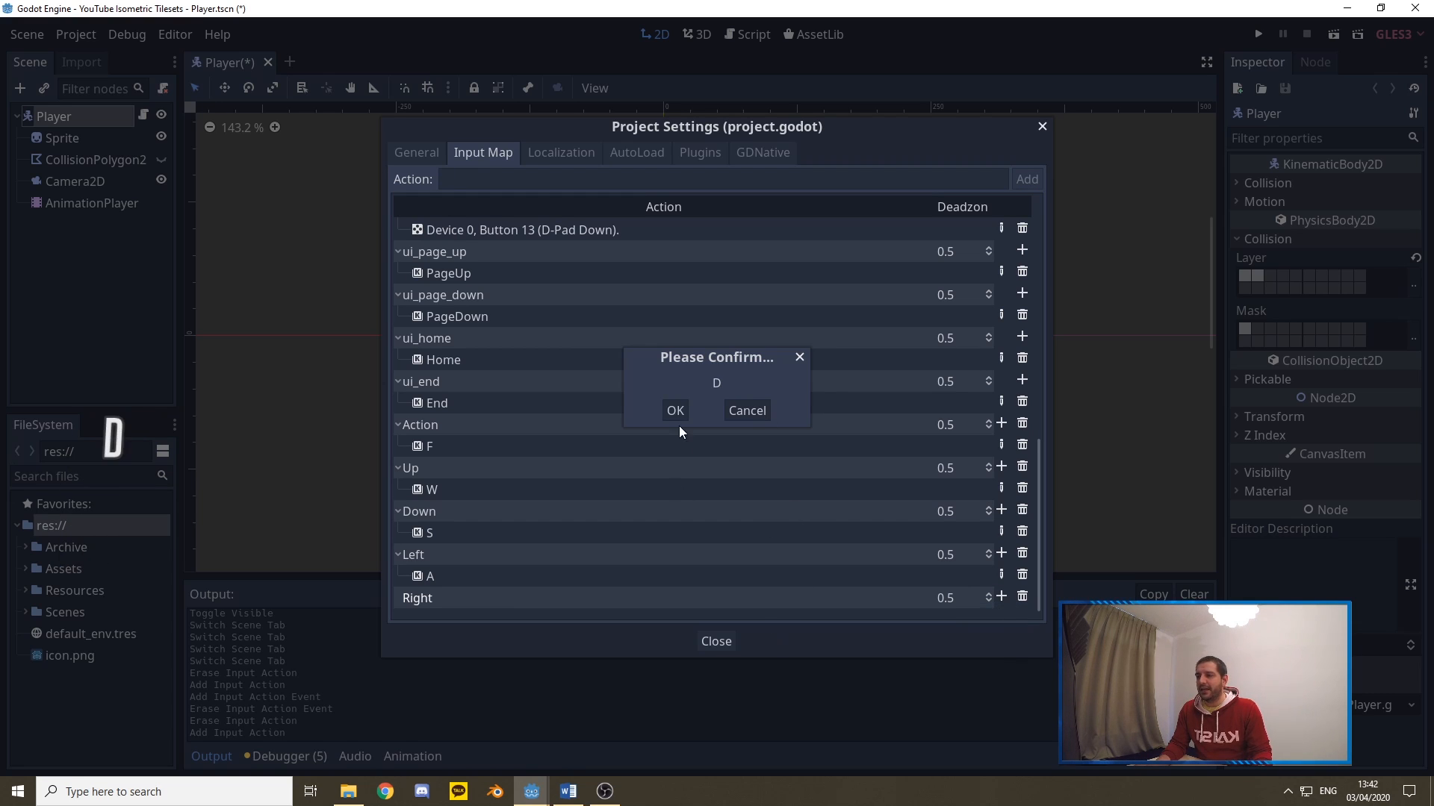
click(675, 409)
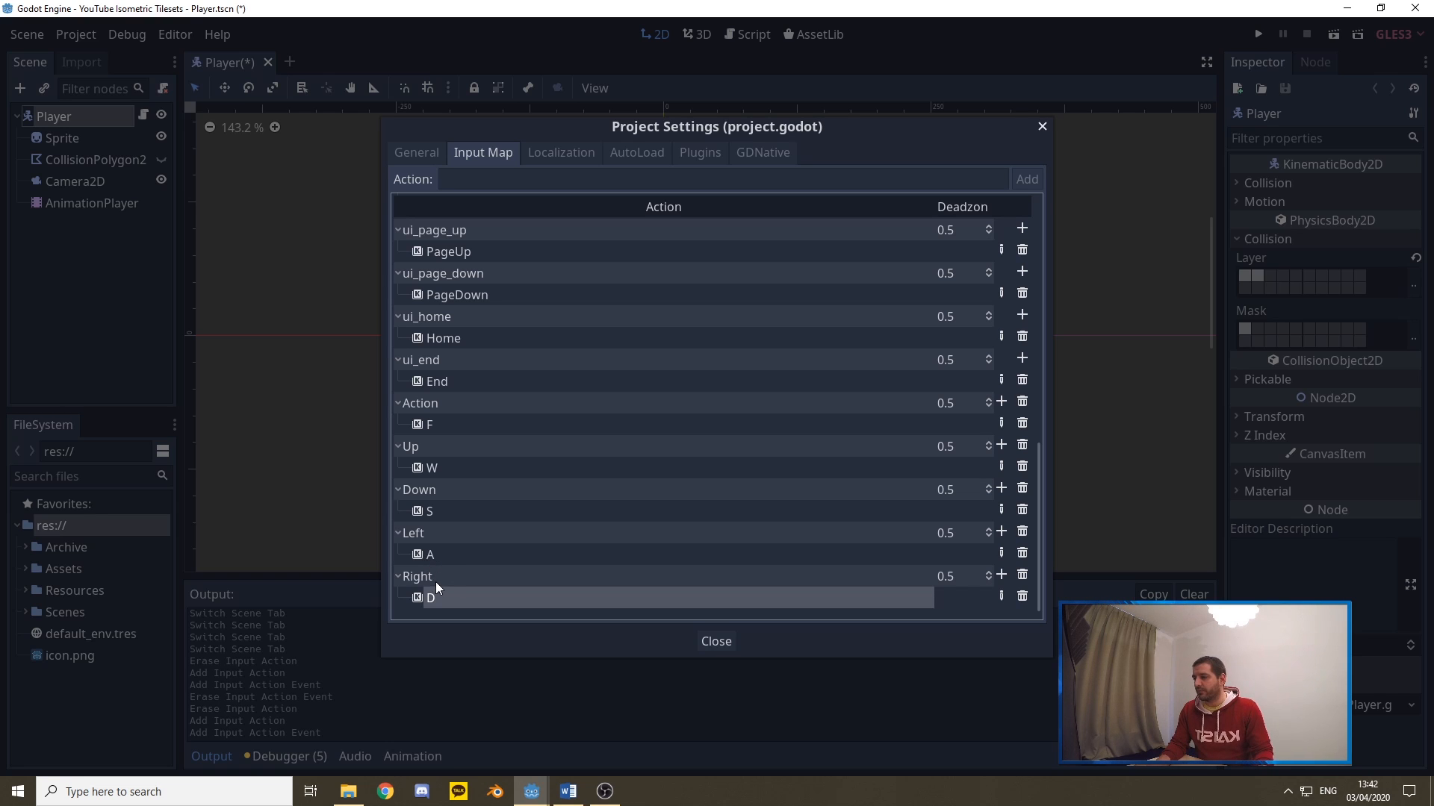
mouse_move(423, 490)
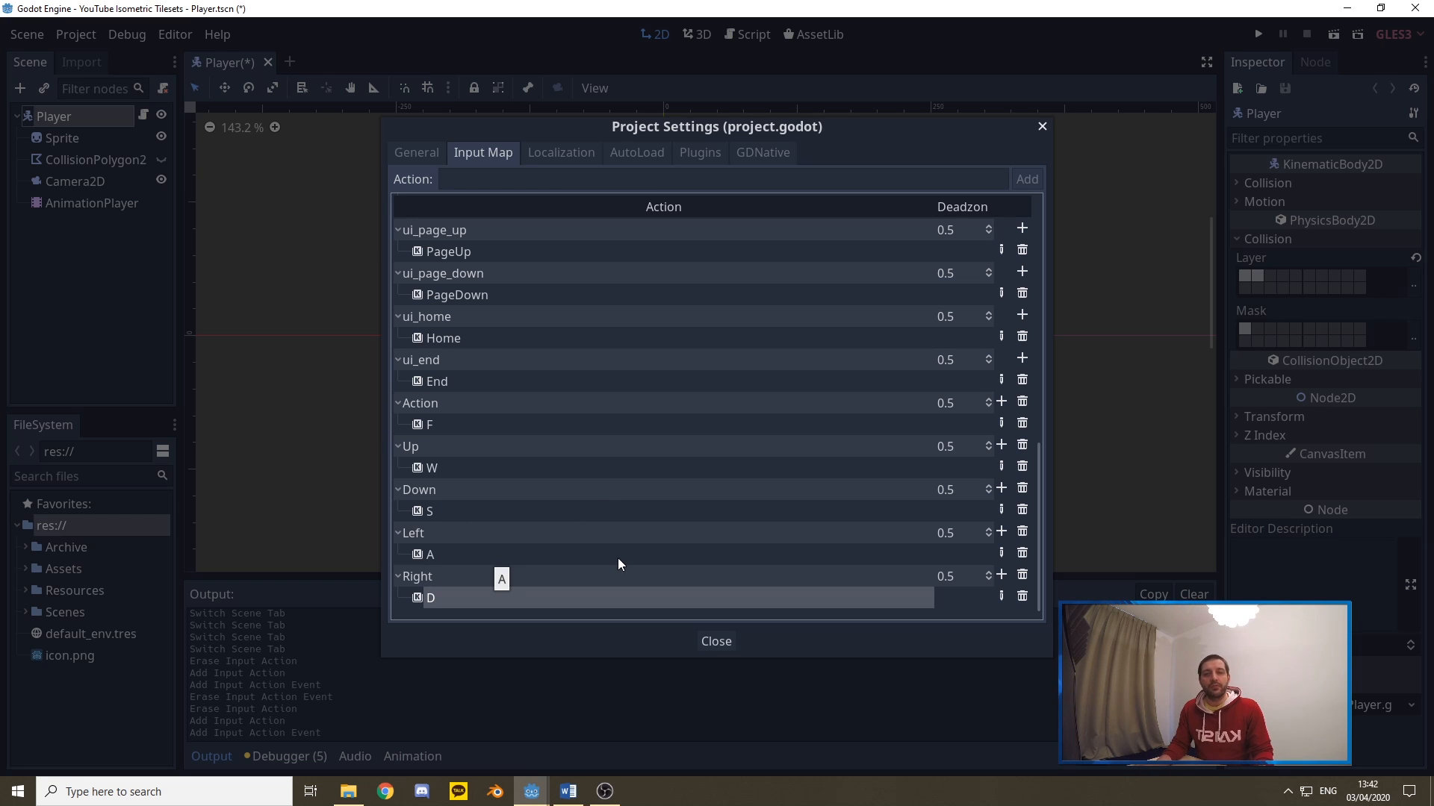
click(715, 641)
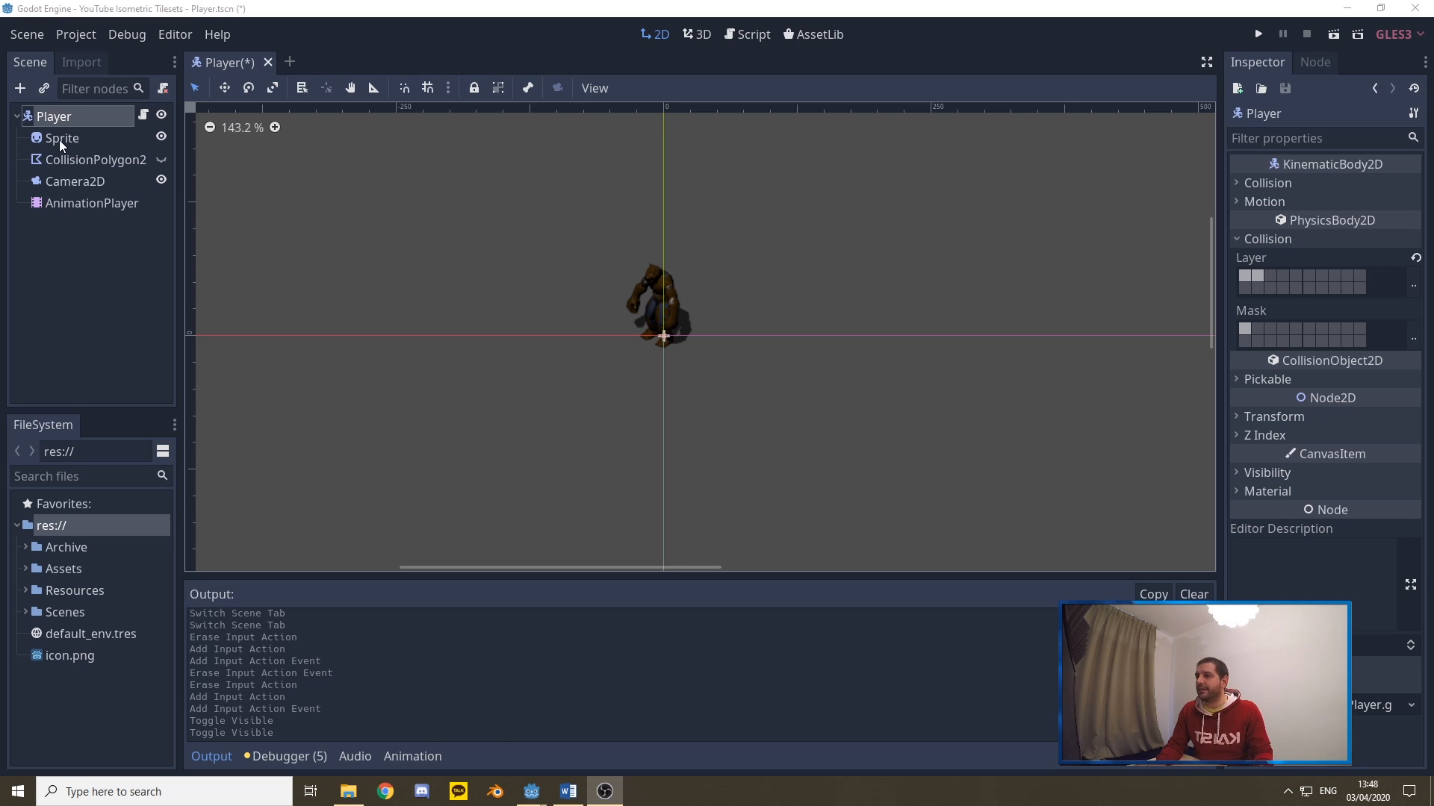
Review the Sprite, CollisionPolygon2D, Camera2D, AnimationPlayer and Player root nodes in turn
click(63, 138)
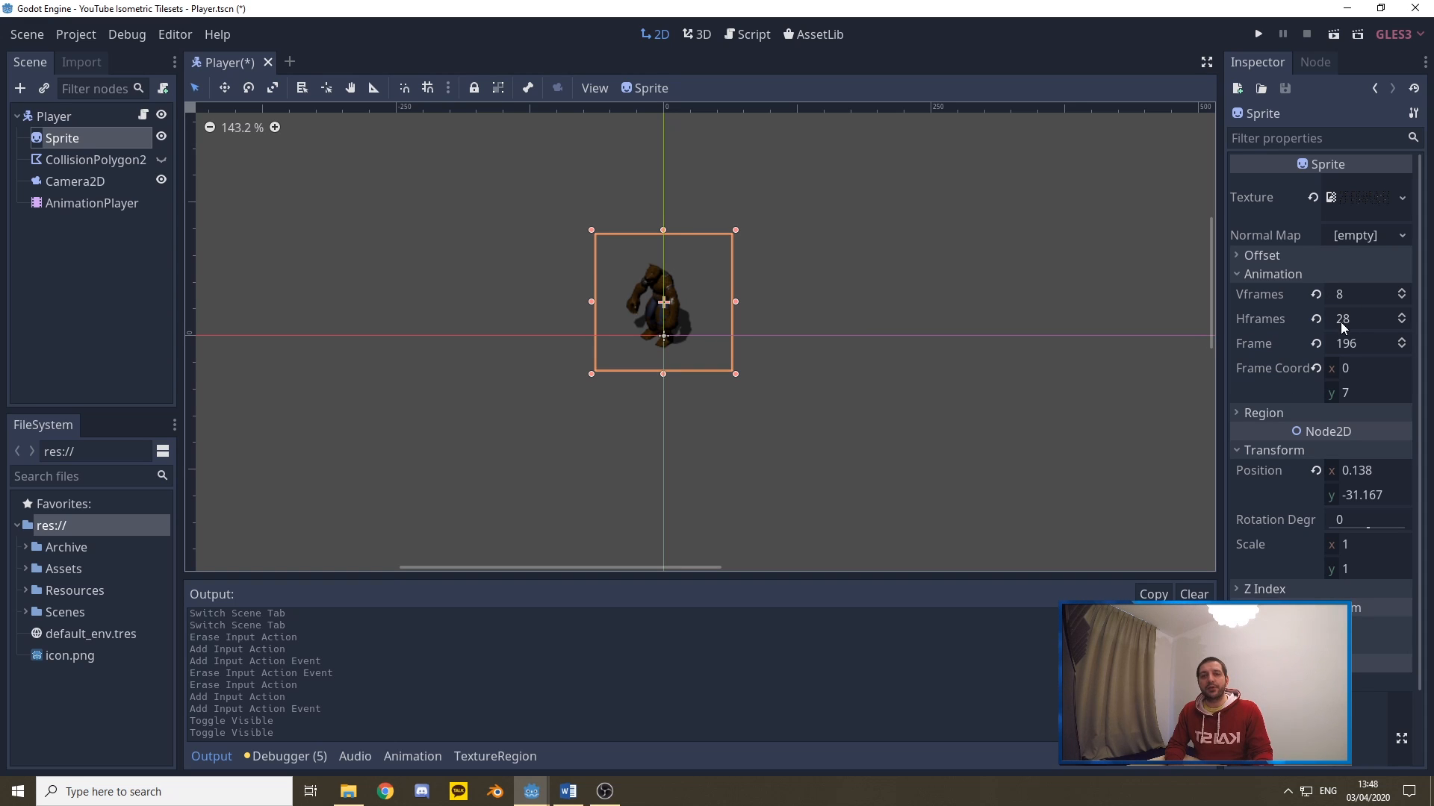
mouse_move(1344, 343)
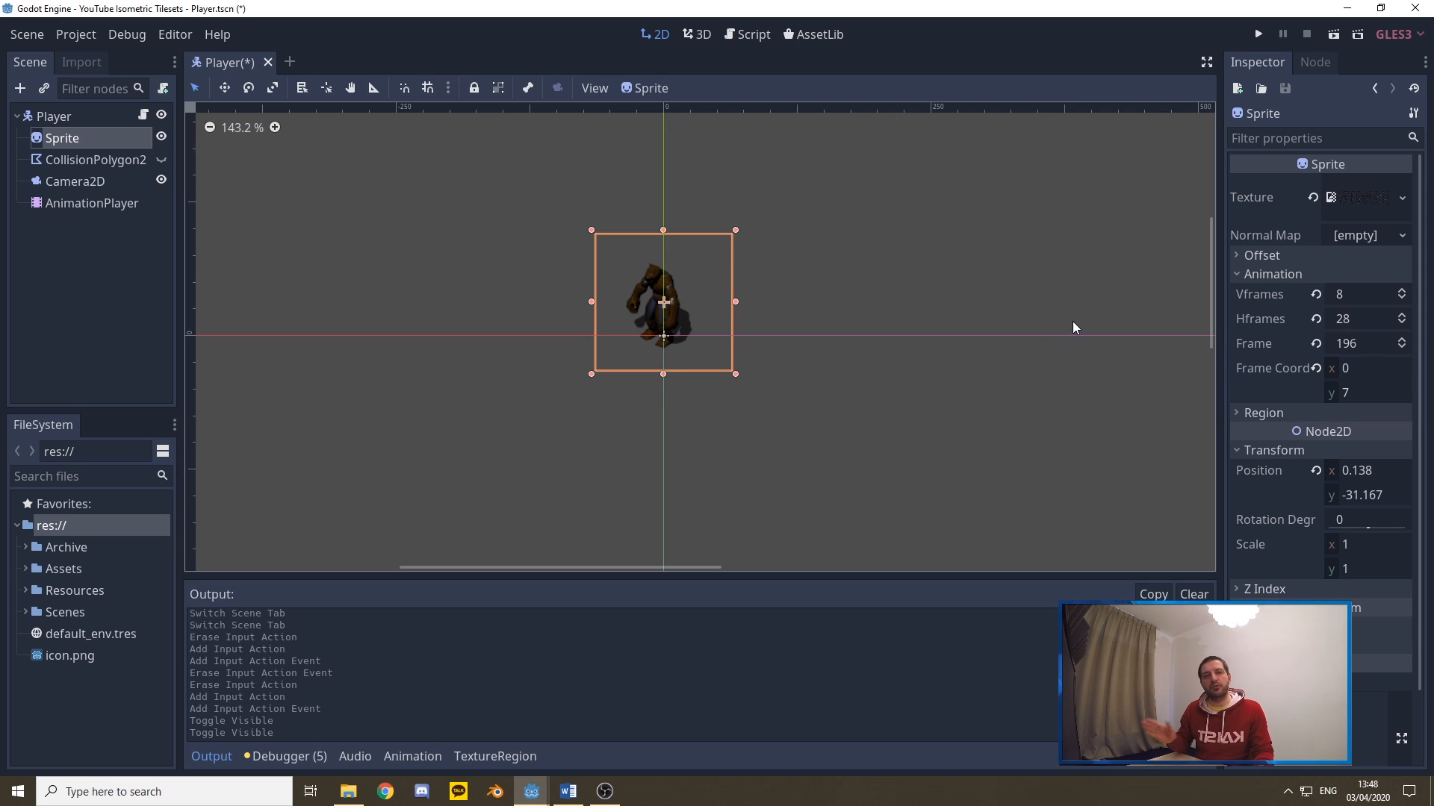
mouse_move(1362, 342)
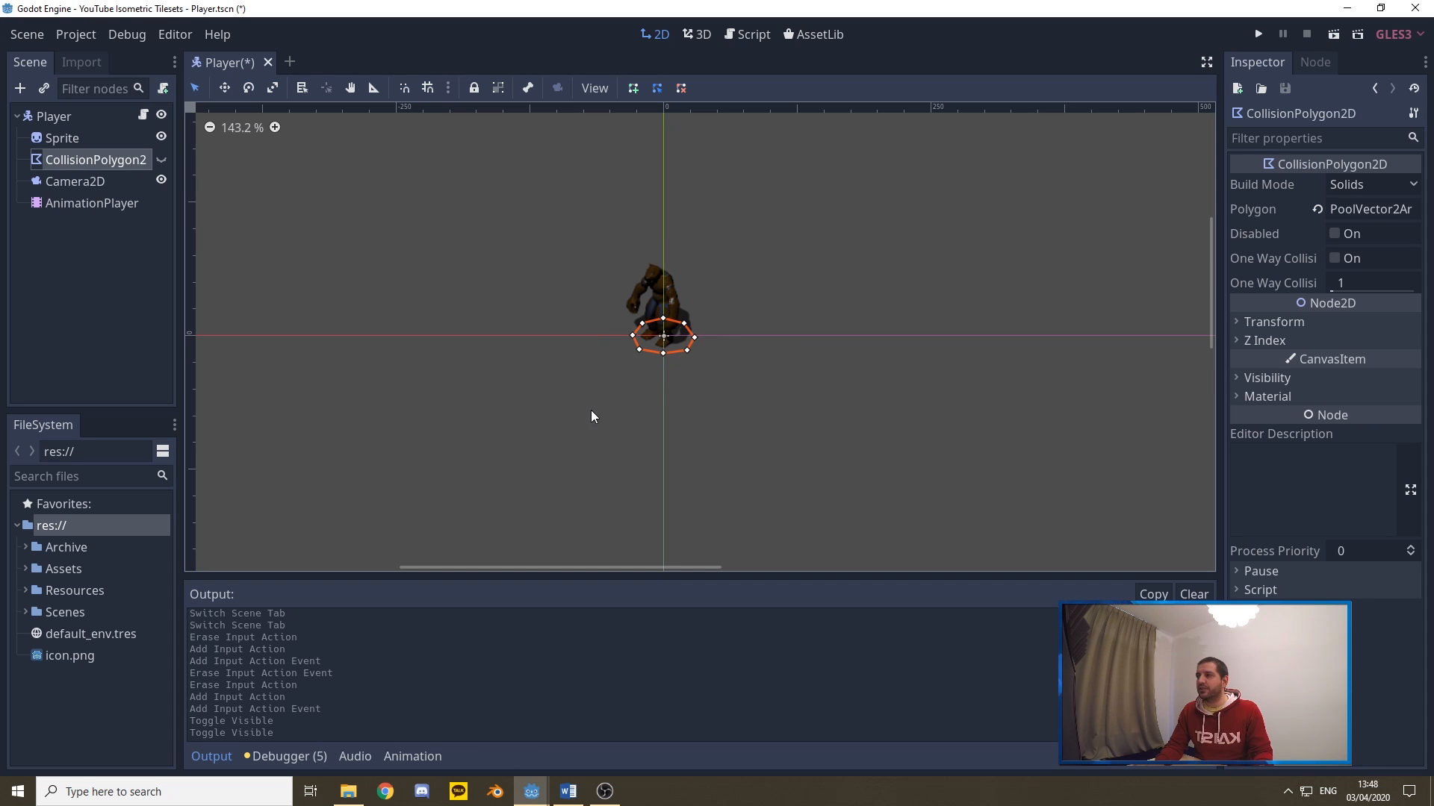
click(161, 159)
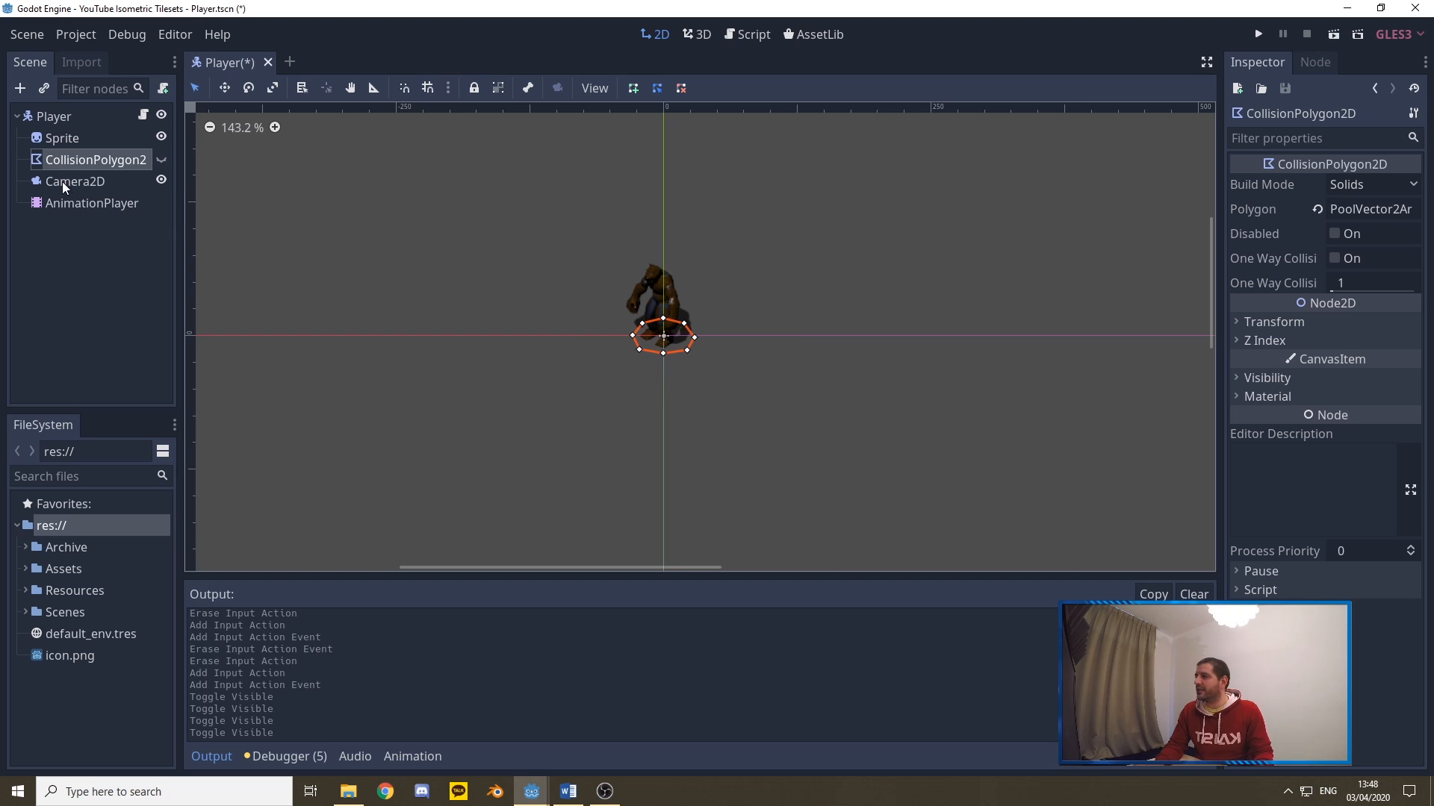
click(76, 180)
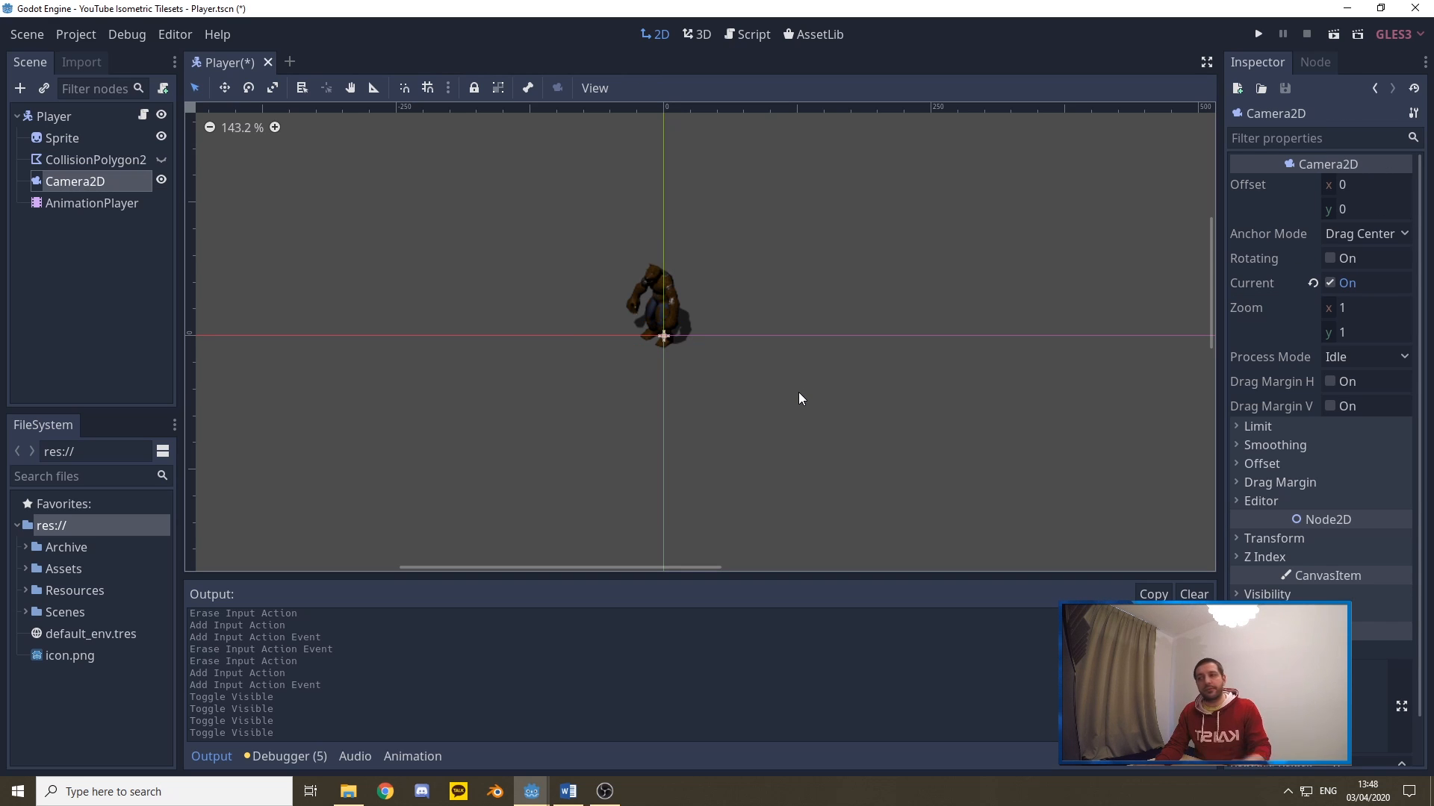
click(89, 203)
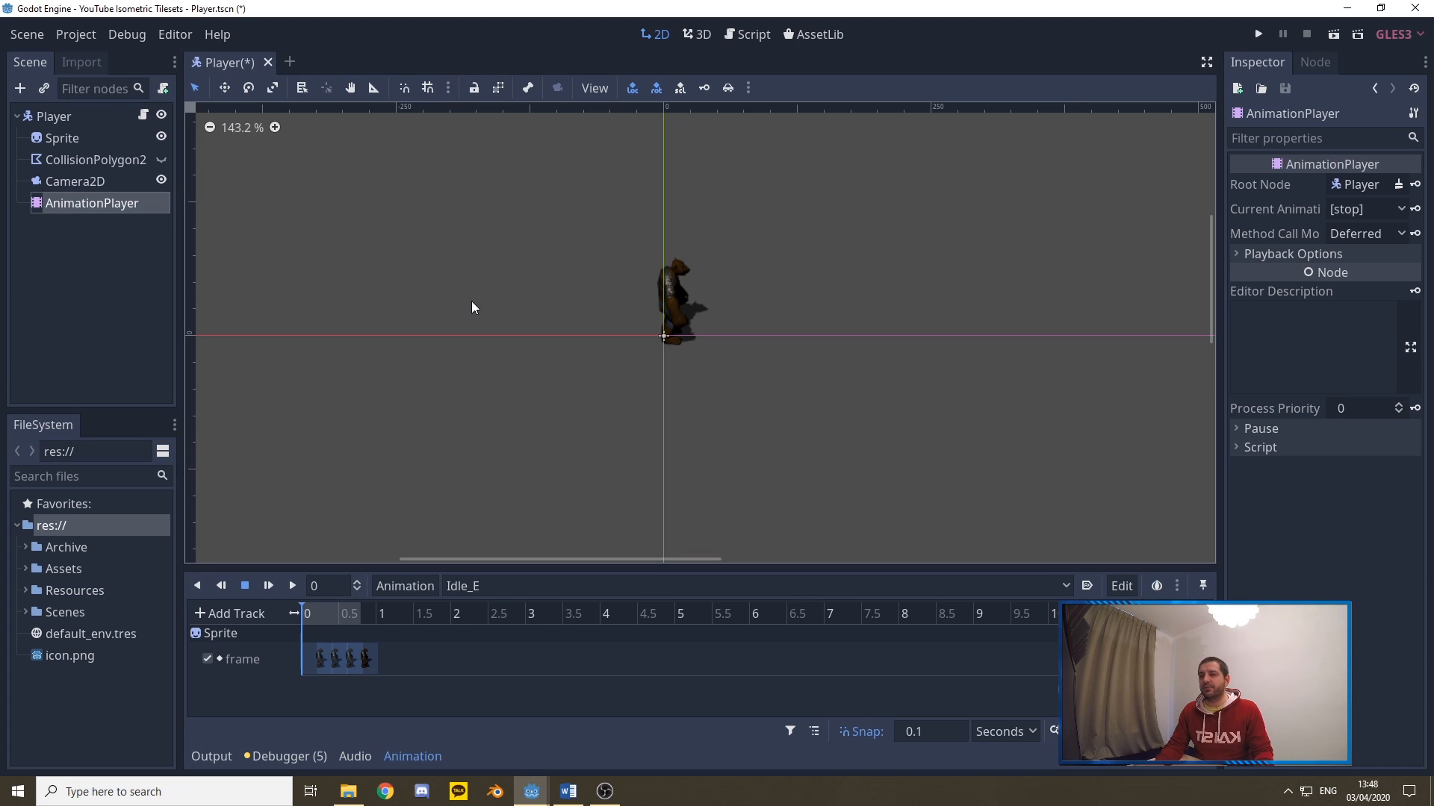
mouse_move(302, 300)
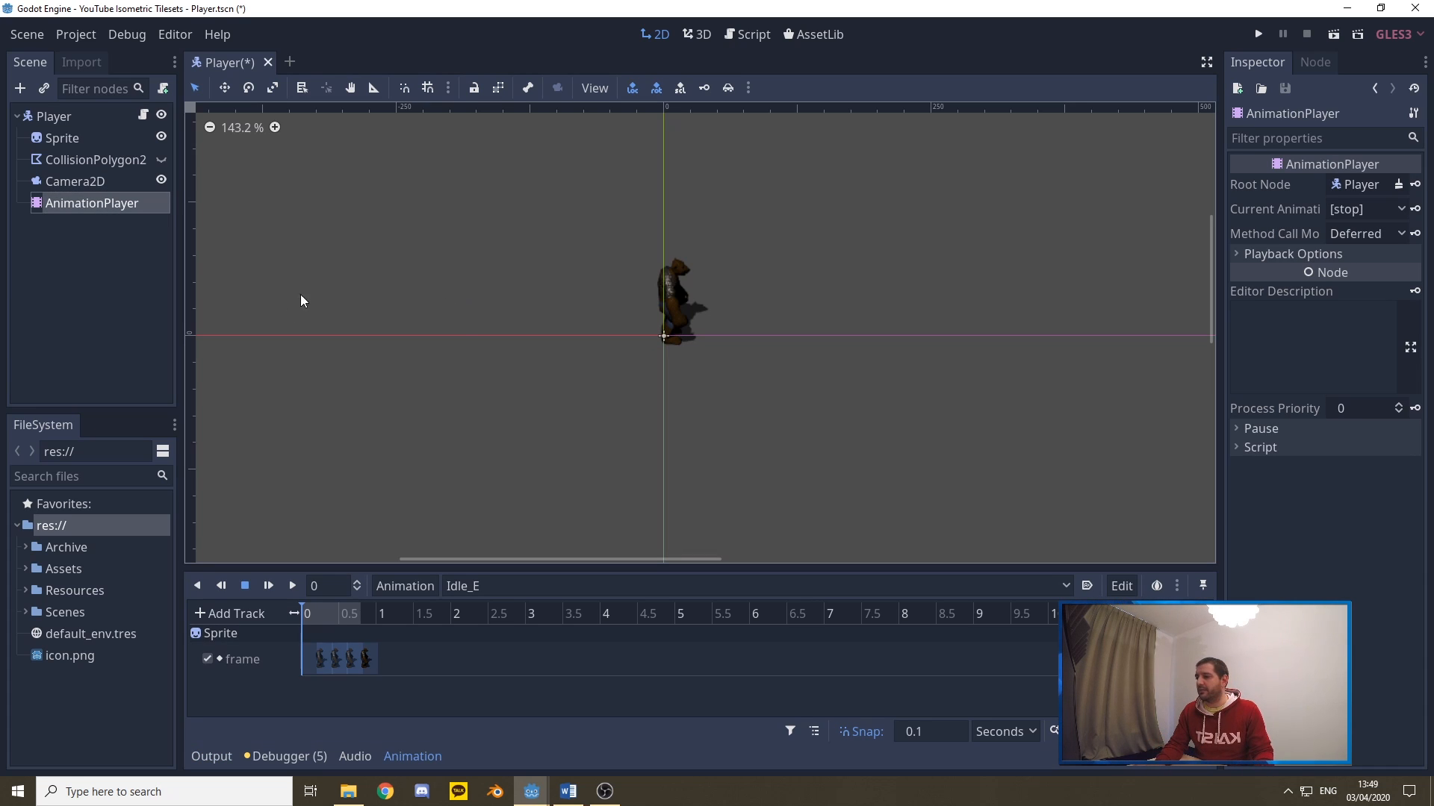
click(462, 585)
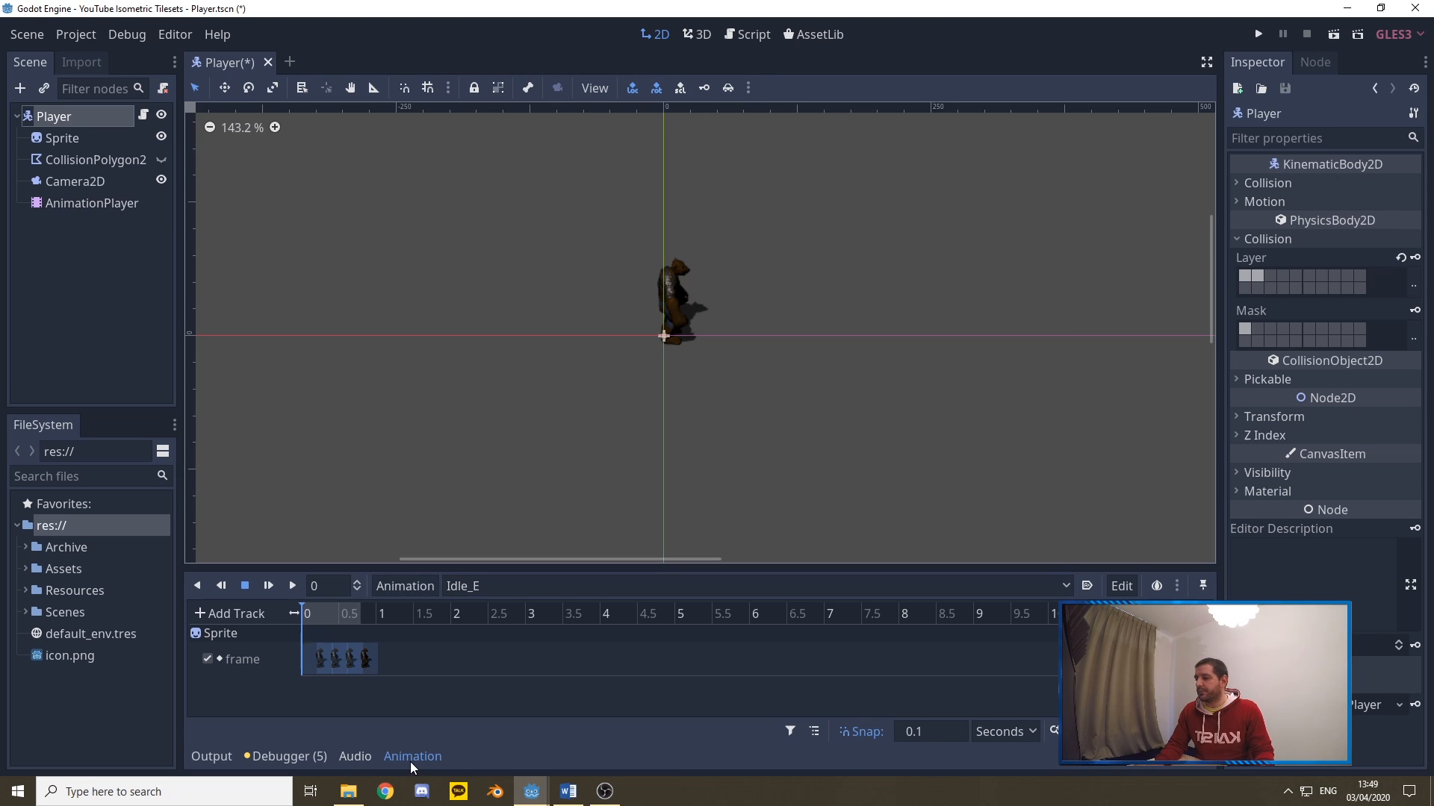
Collapse the Animation panel and bring up Player.gd with its _process function in the Script editor
click(412, 755)
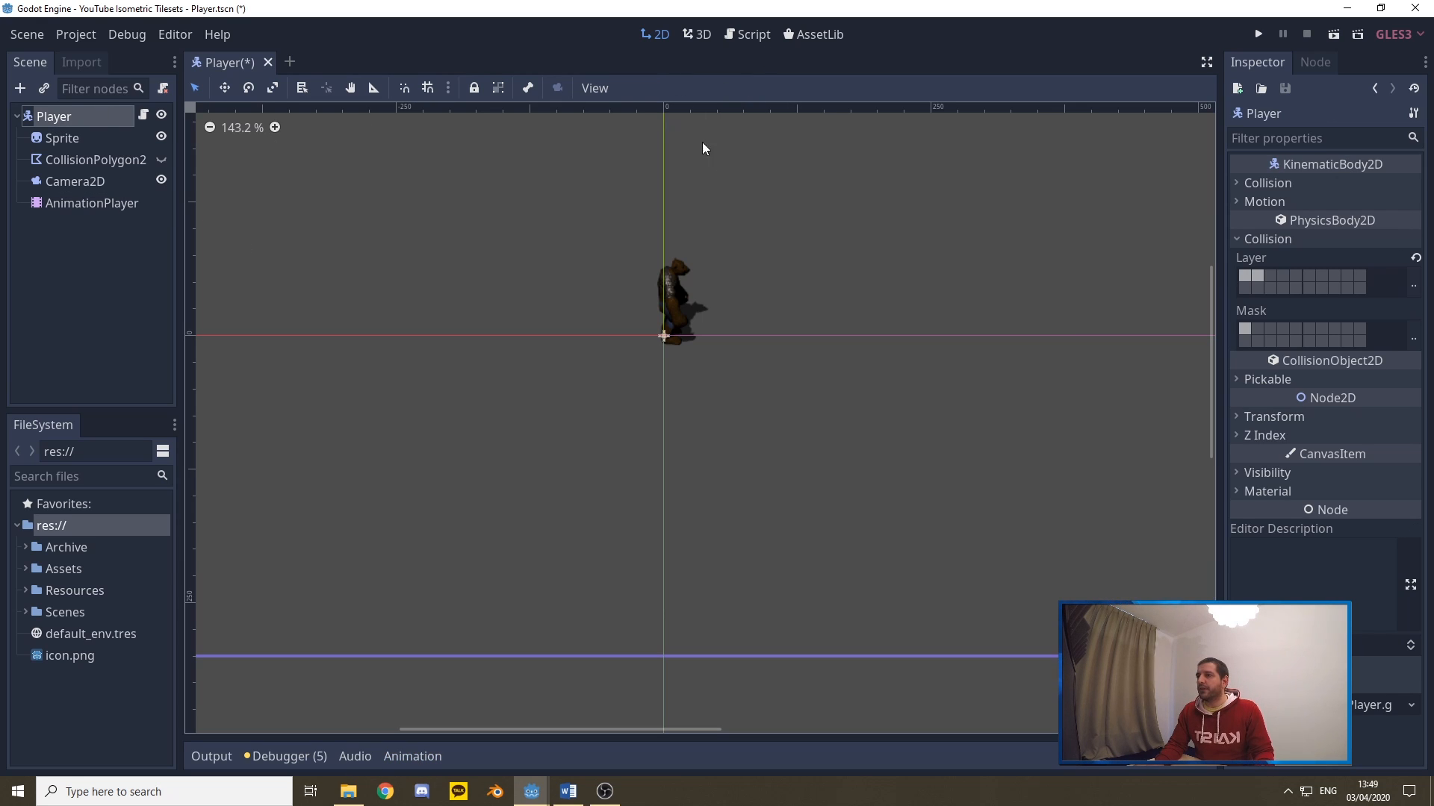
click(753, 35)
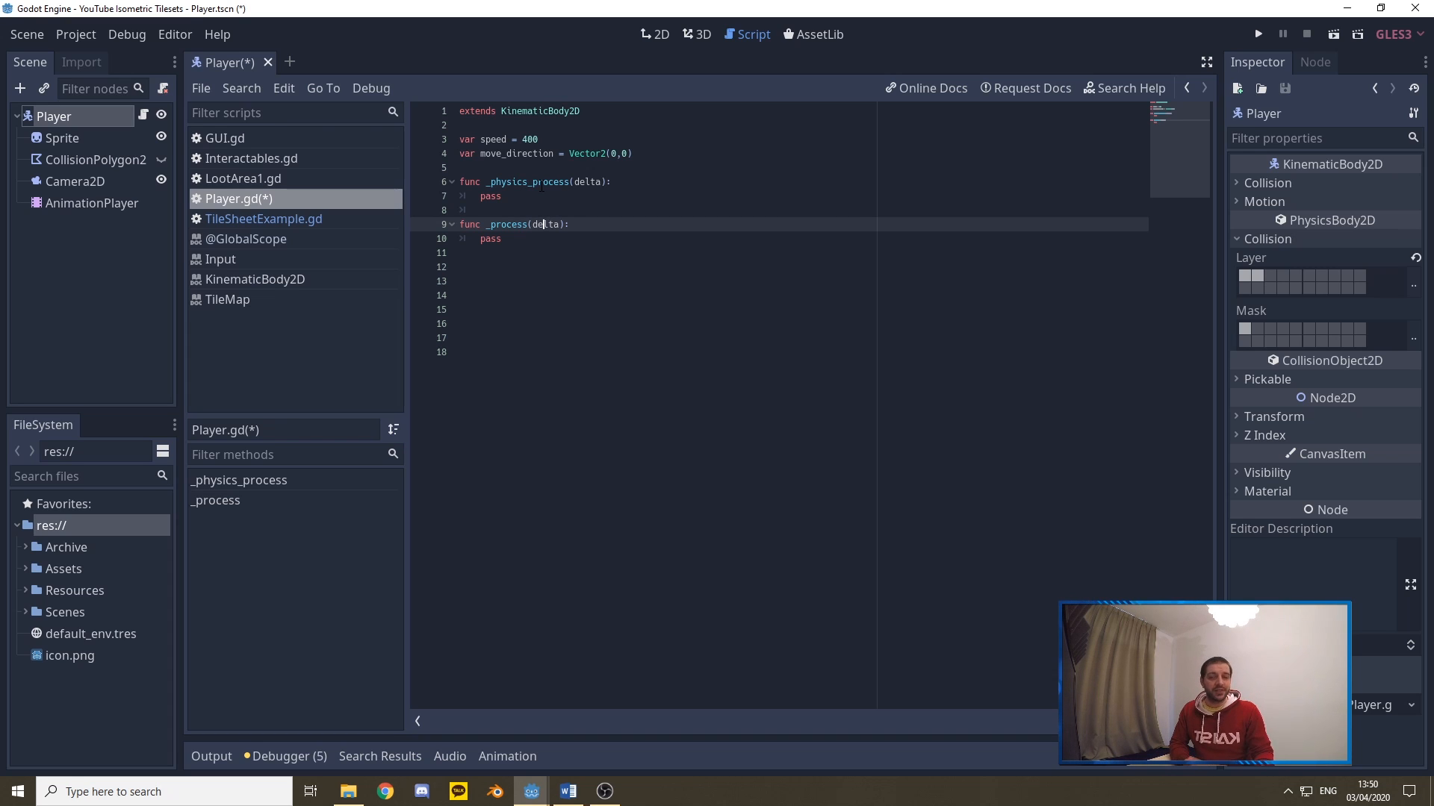
double_click(504, 224)
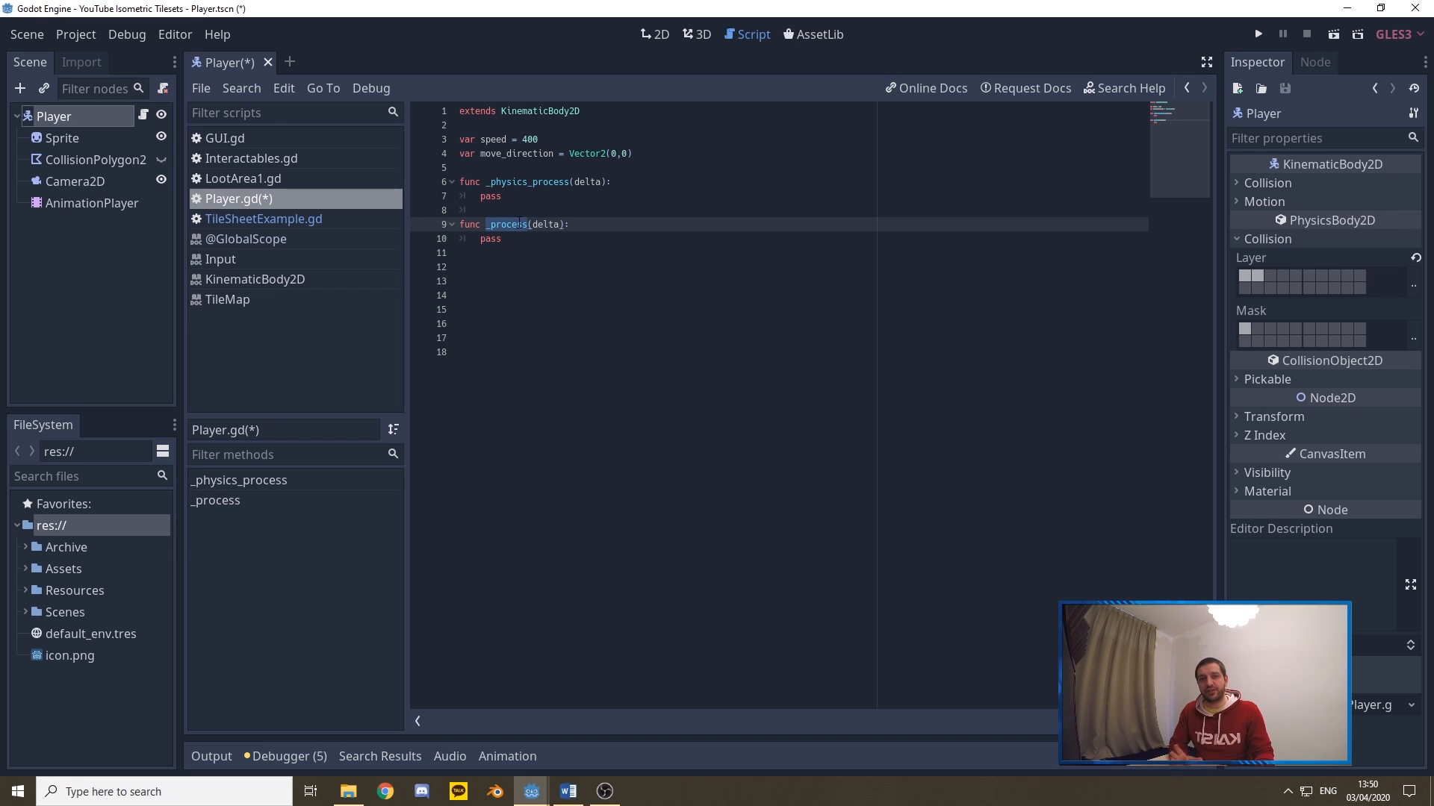
click(570, 278)
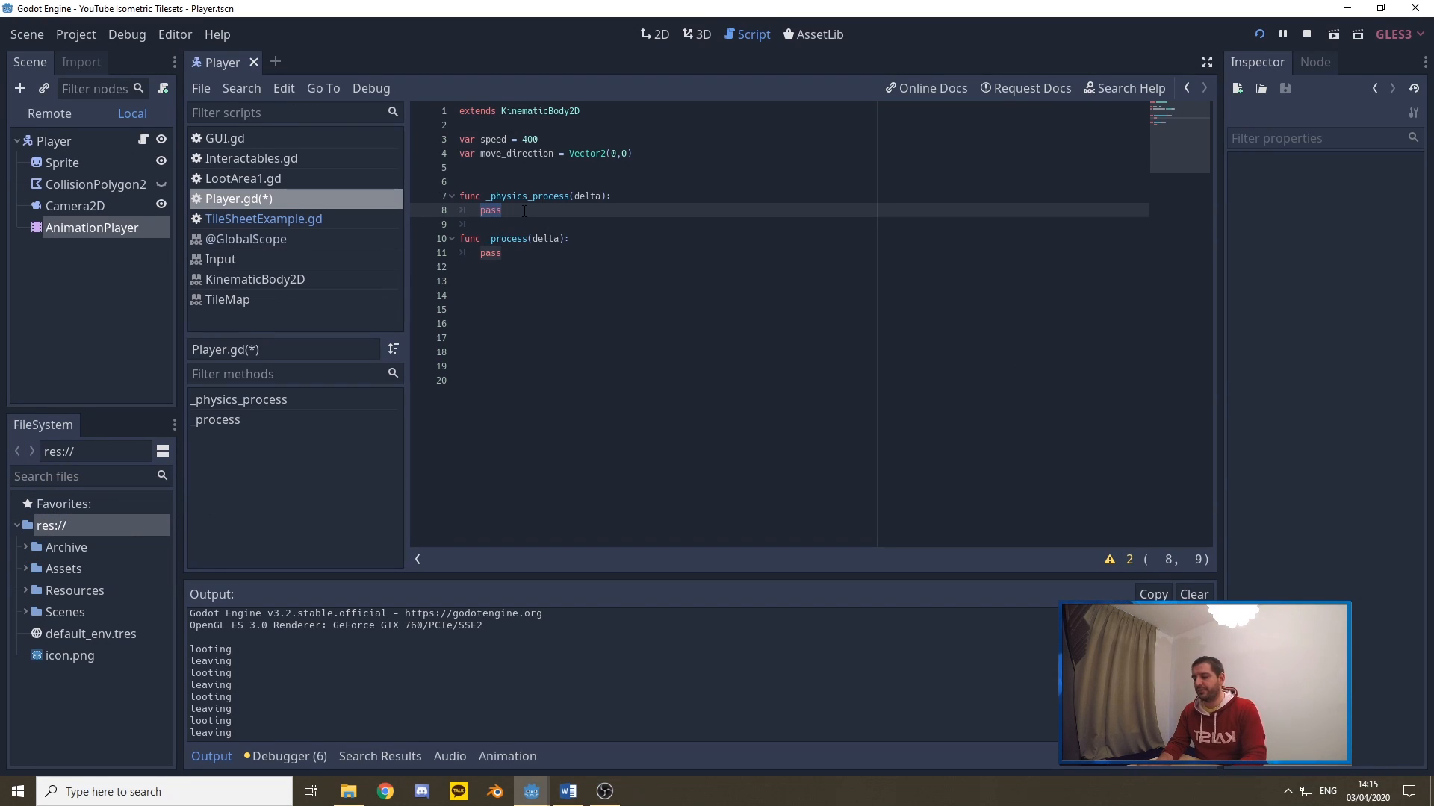
text(Movement)
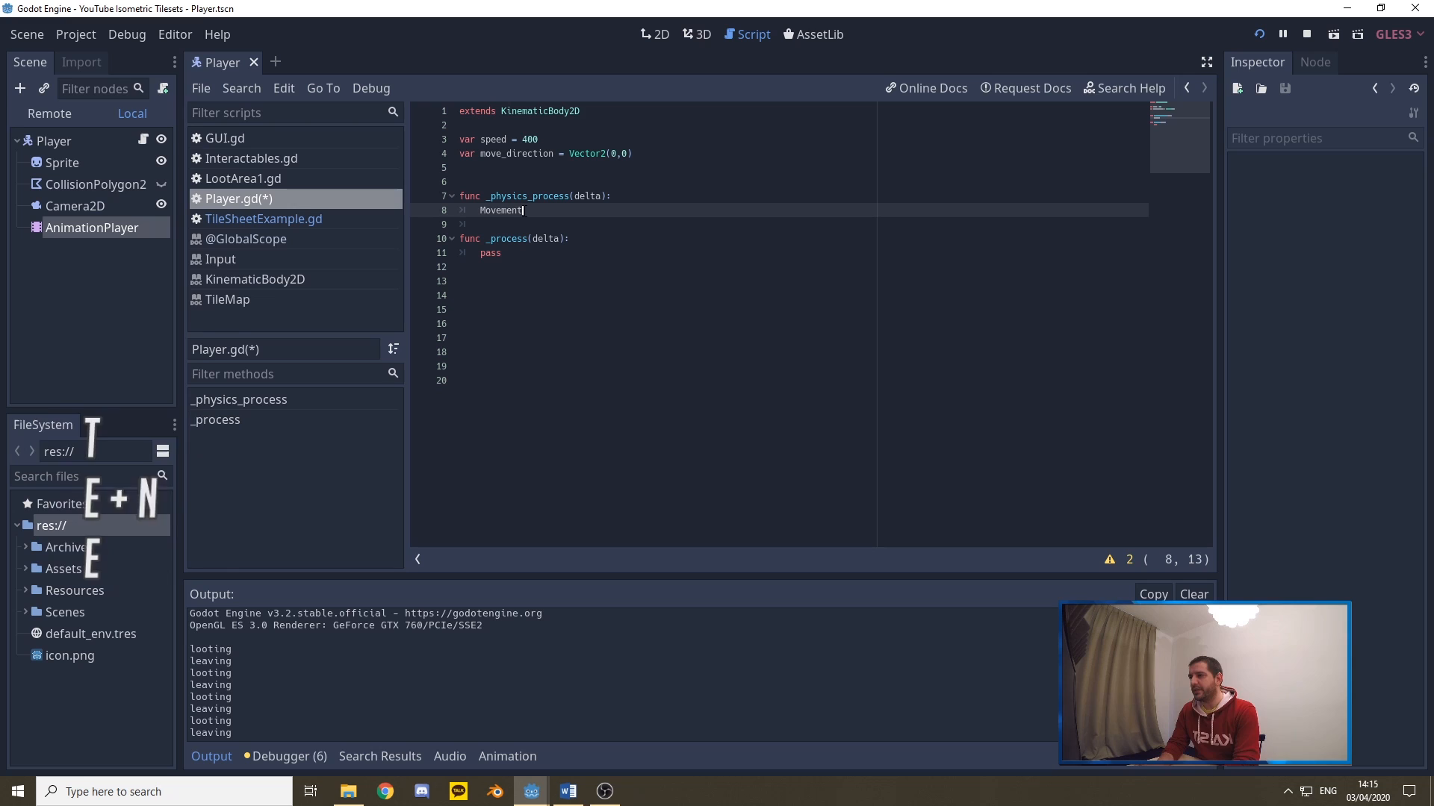
text(Loop())
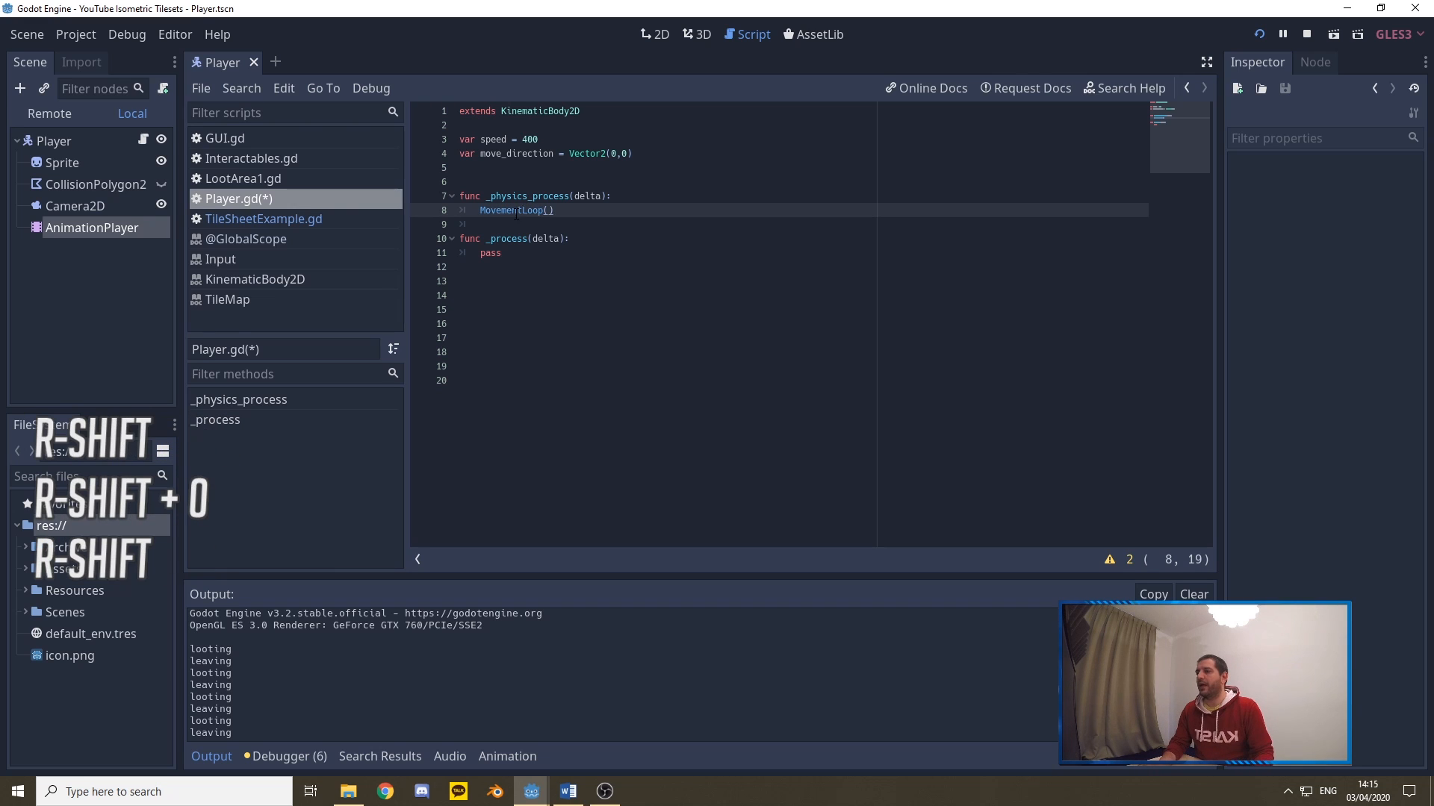
key(ctrl+v)
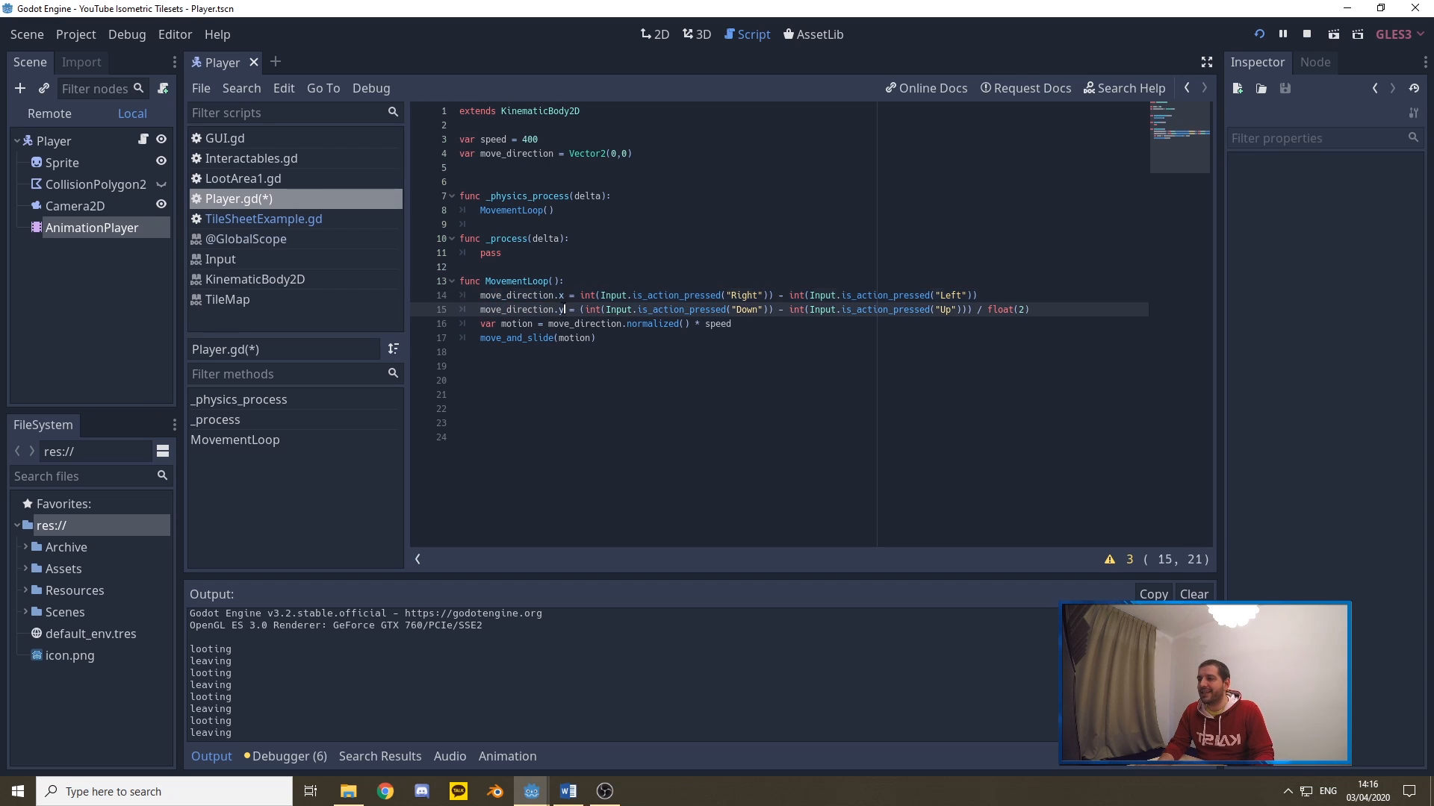
double_click(508, 152)
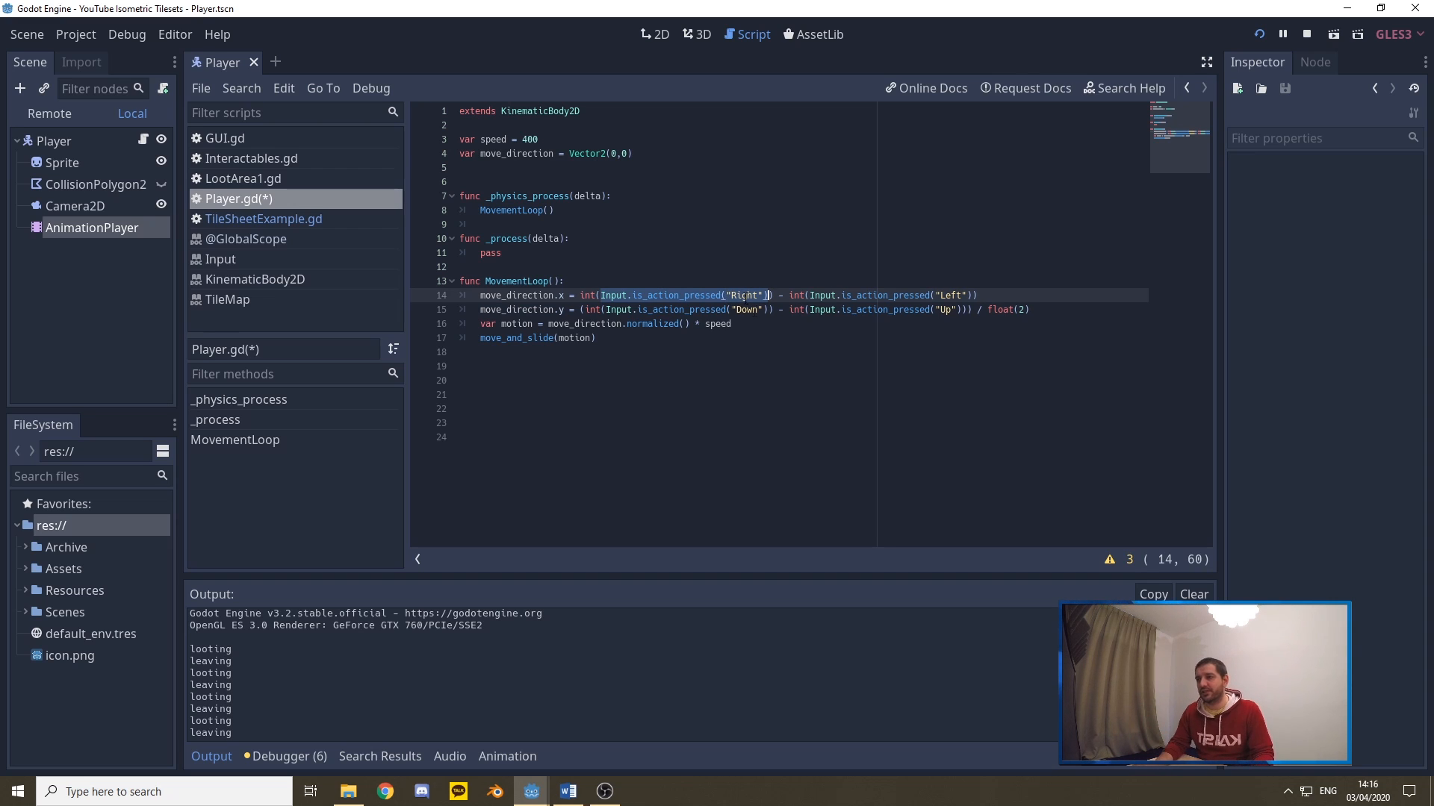
click(940, 309)
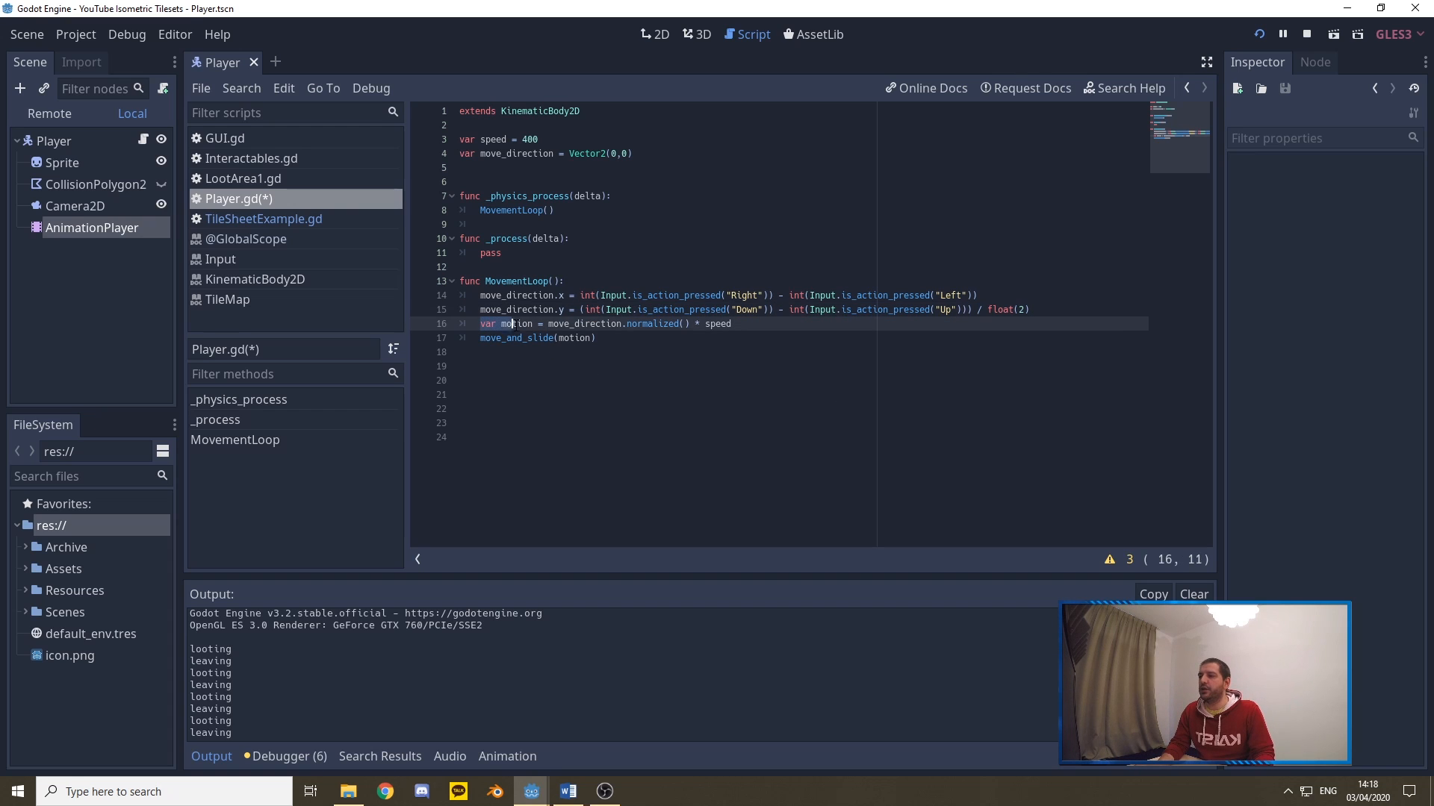
Highlight motion, the normalized call and the speed value 400 in MovementLoop while reviewing the code
double_click(512, 324)
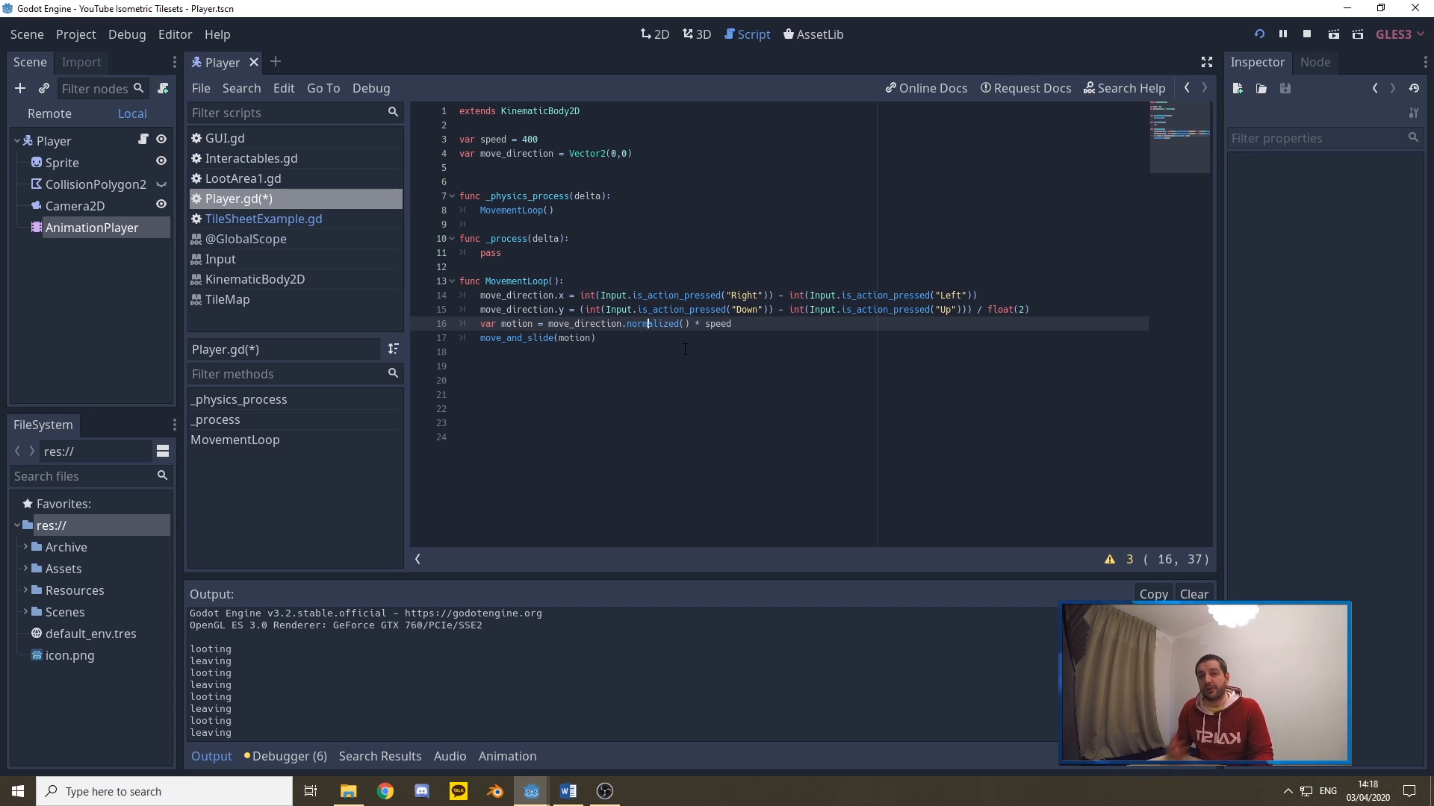
double_click(650, 324)
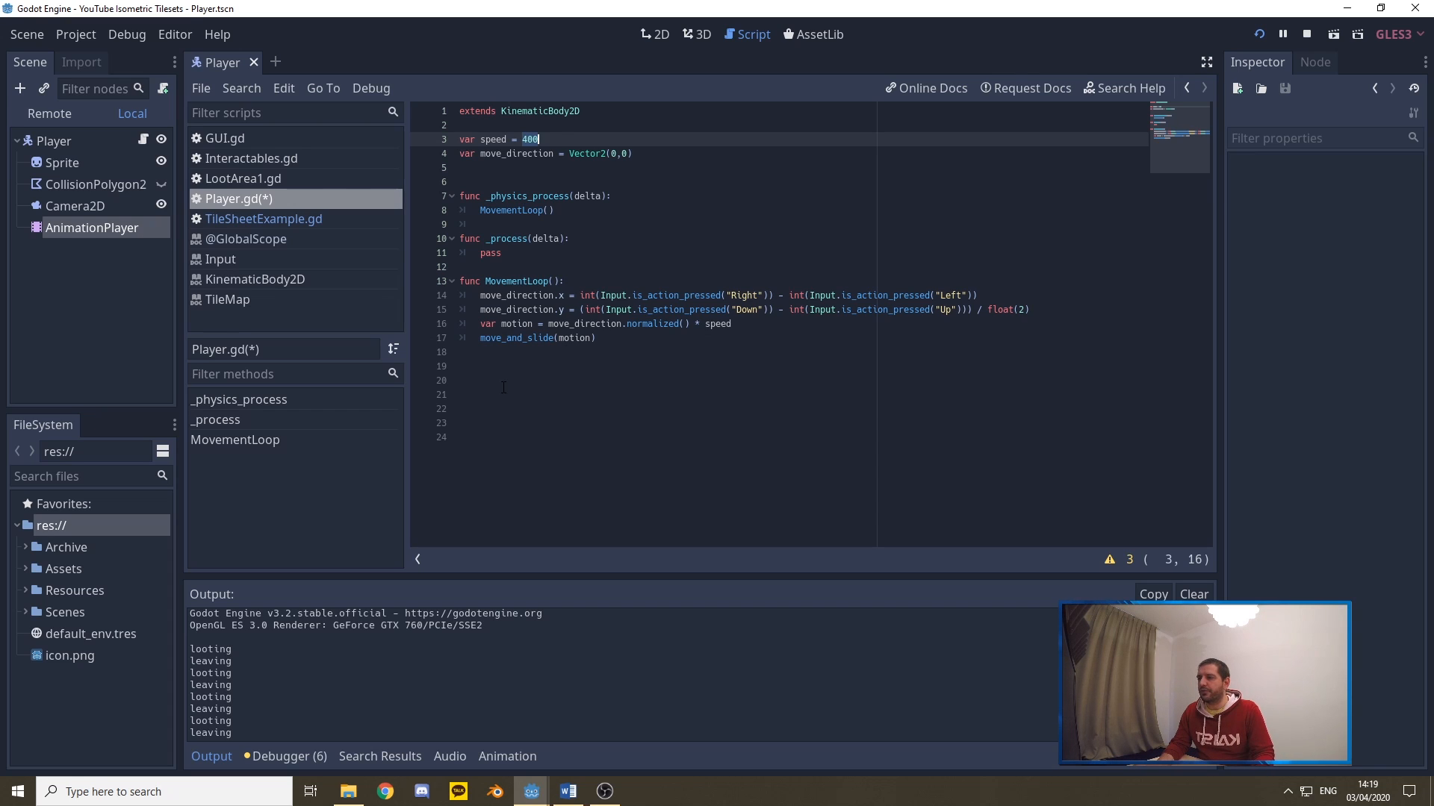
double_click(515, 338)
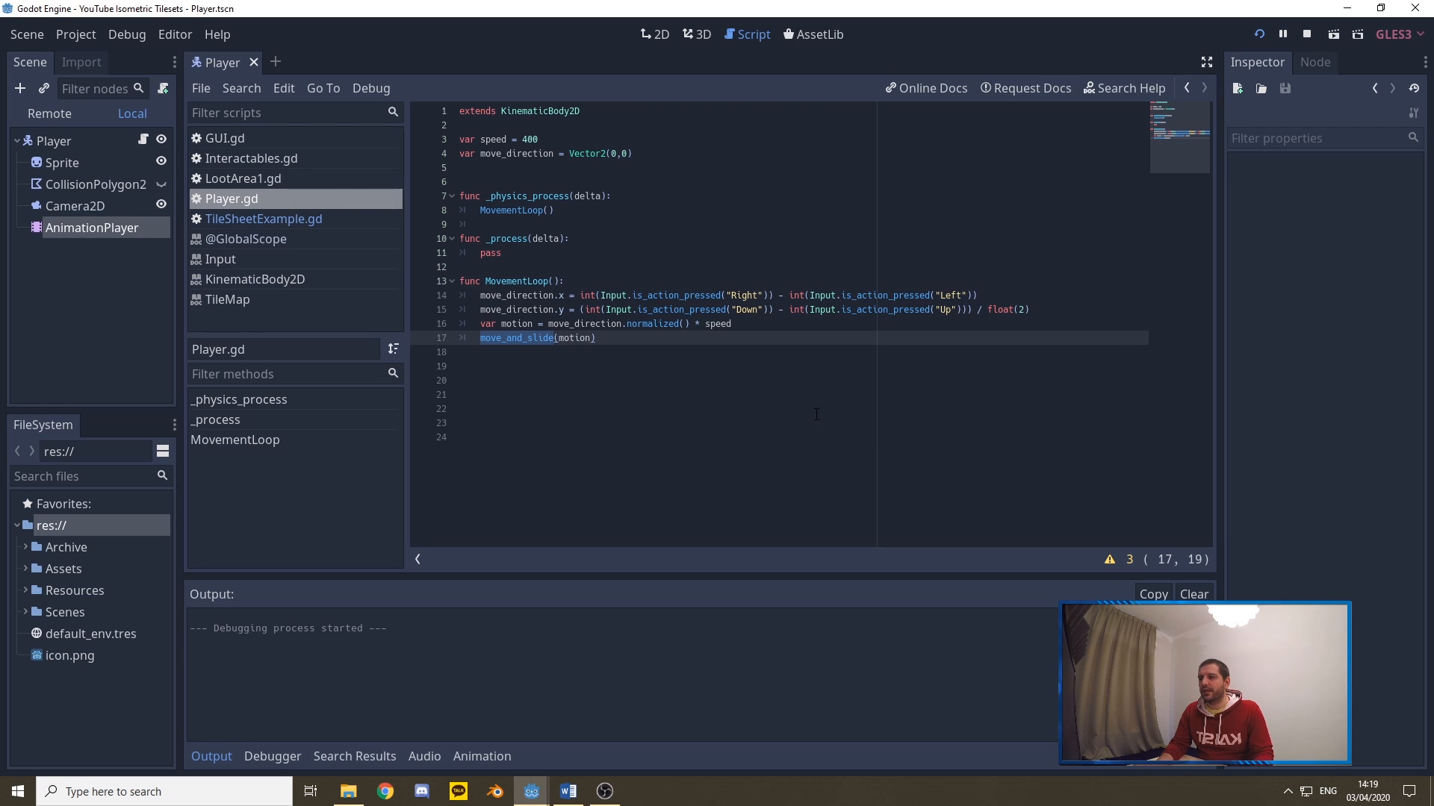
Close the running game window and return to the script editor
click(1333, 34)
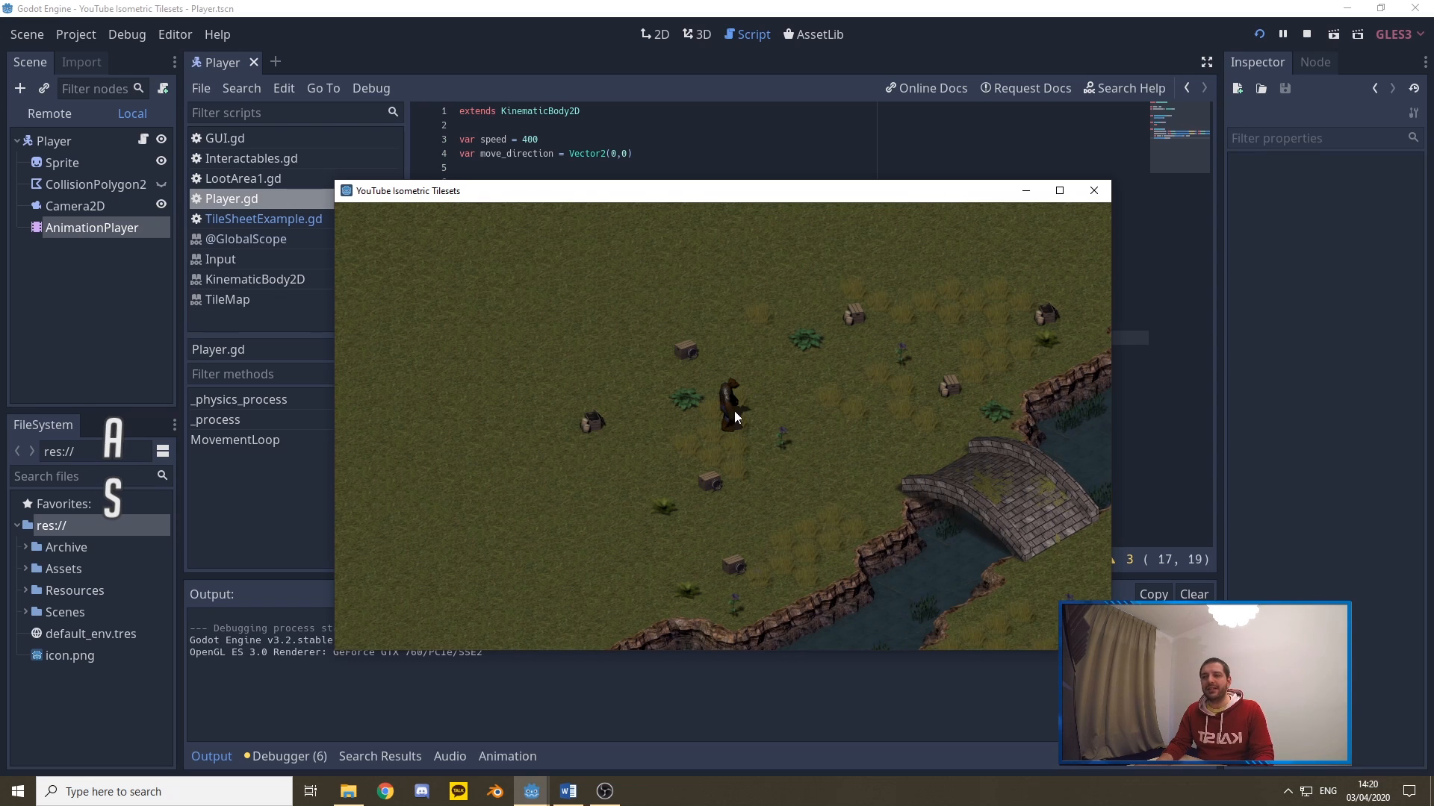
mouse_move(723, 412)
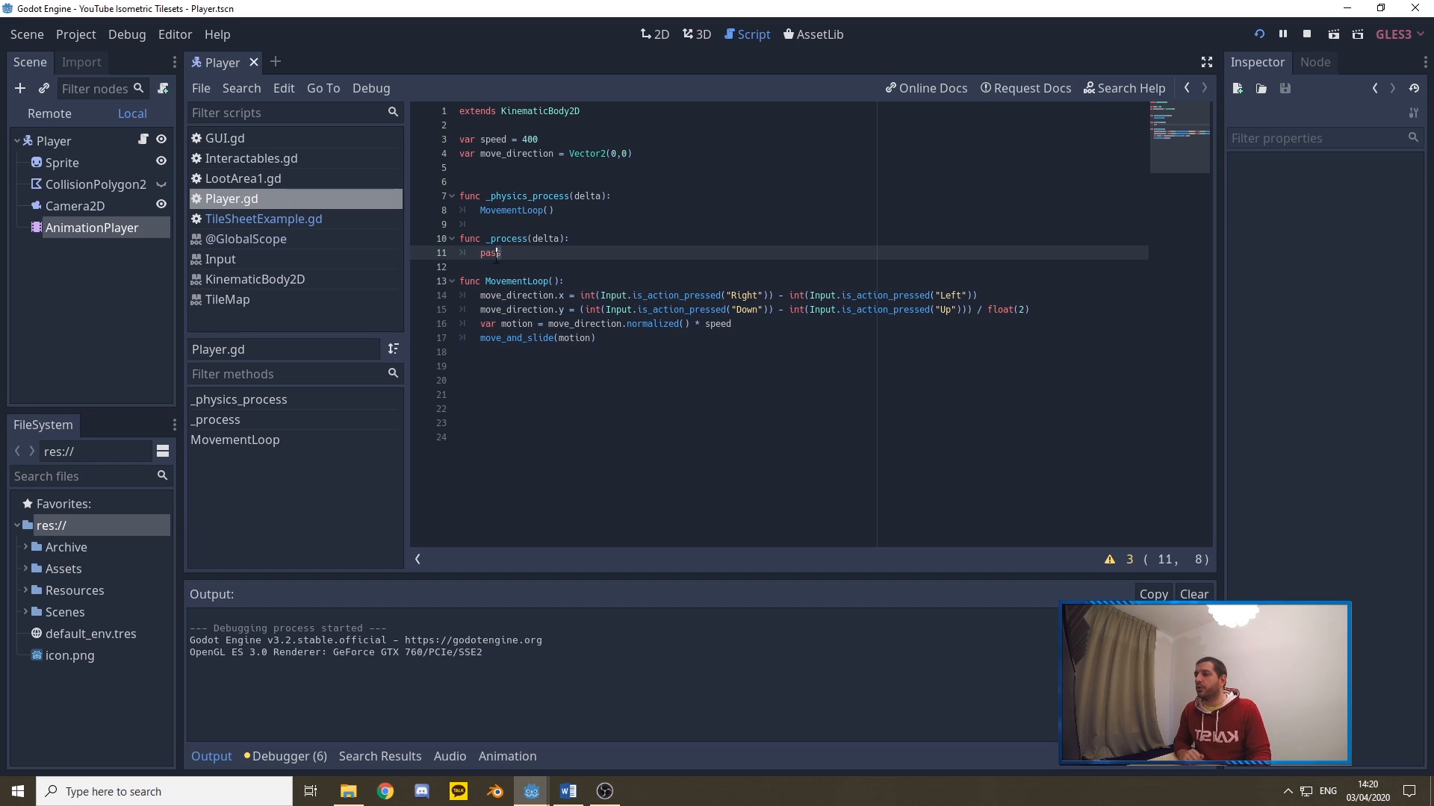
Call AnimationLoop() from _process and dismiss the animation-name autocomplete list
text(Anima)
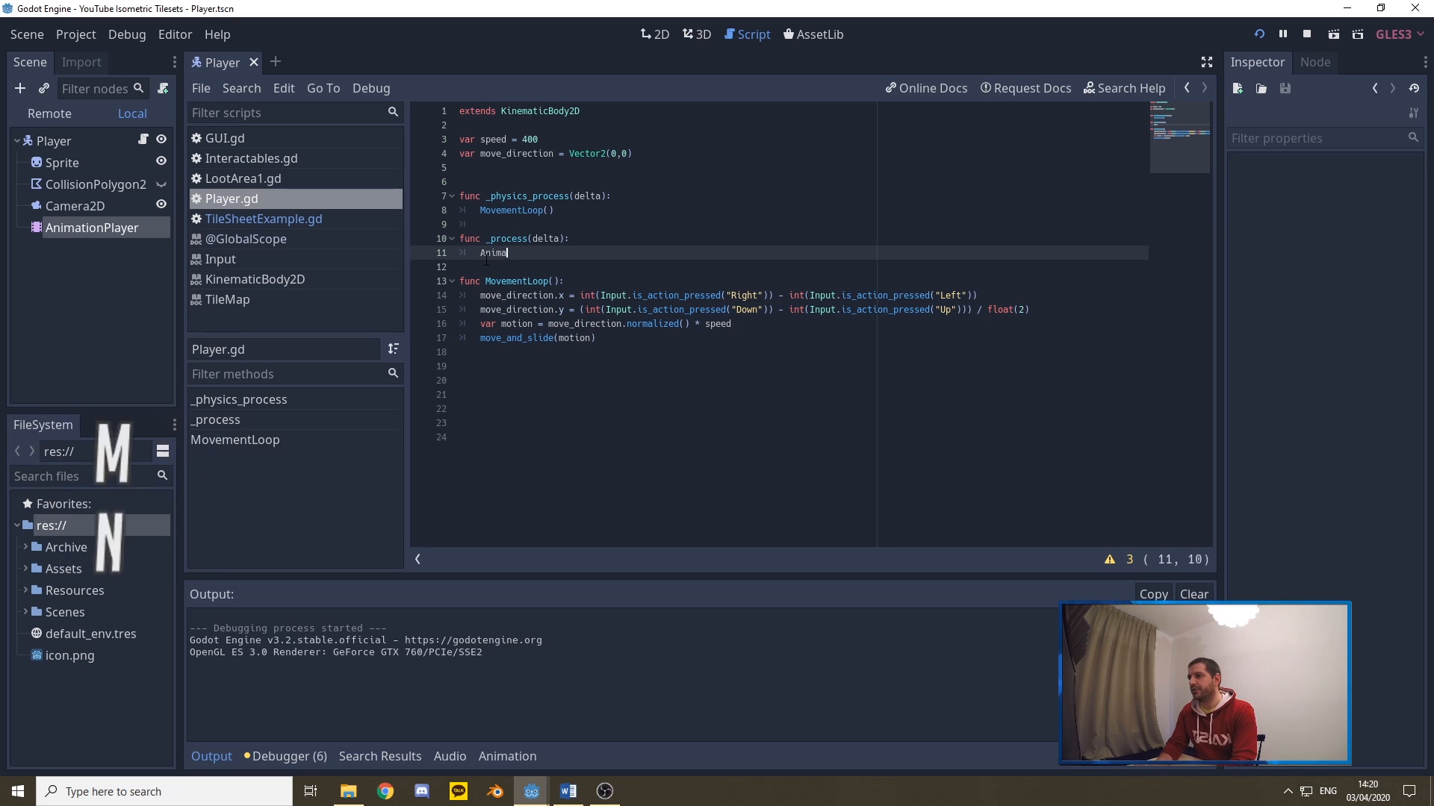
text(tionLoop()
text(var animation)
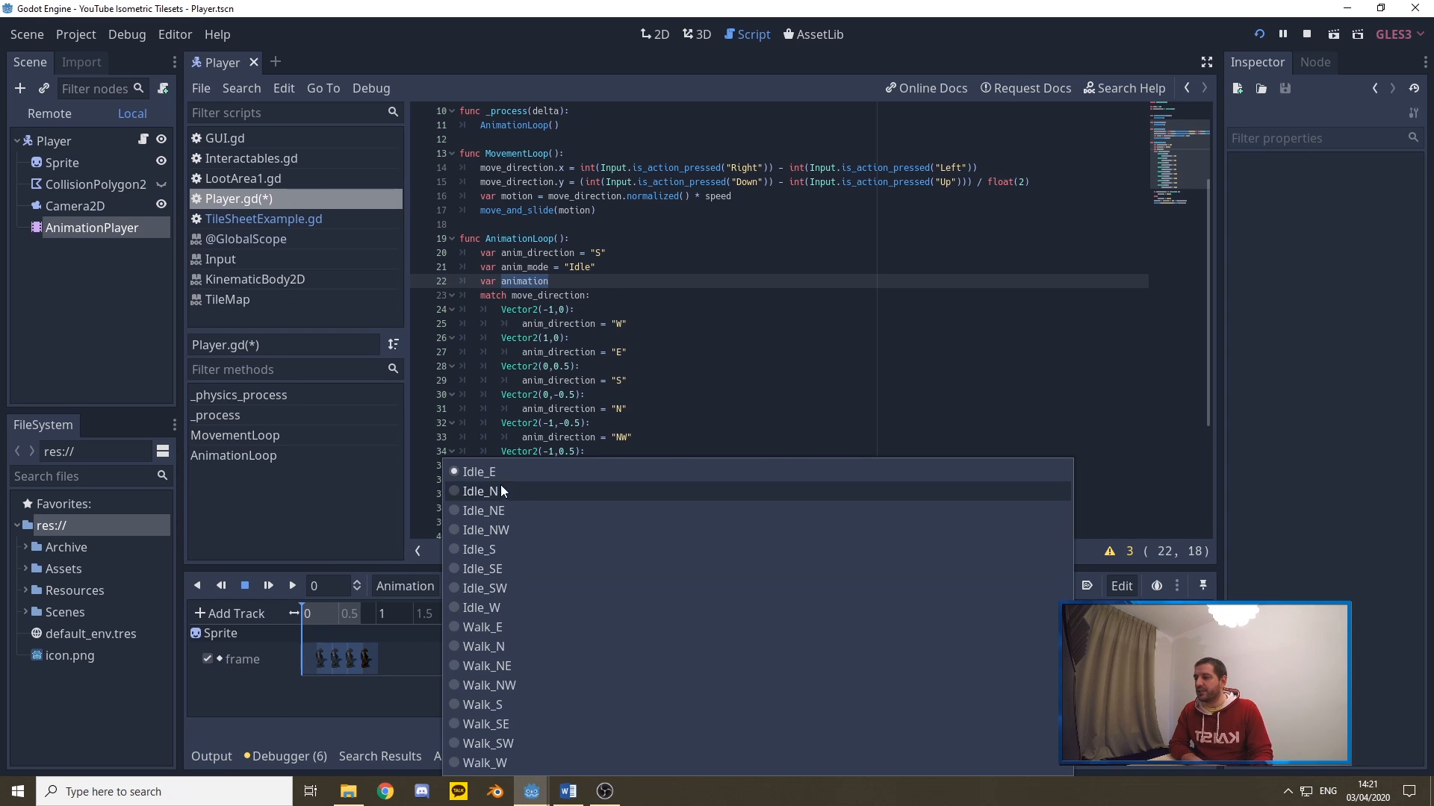
mouse_move(521, 510)
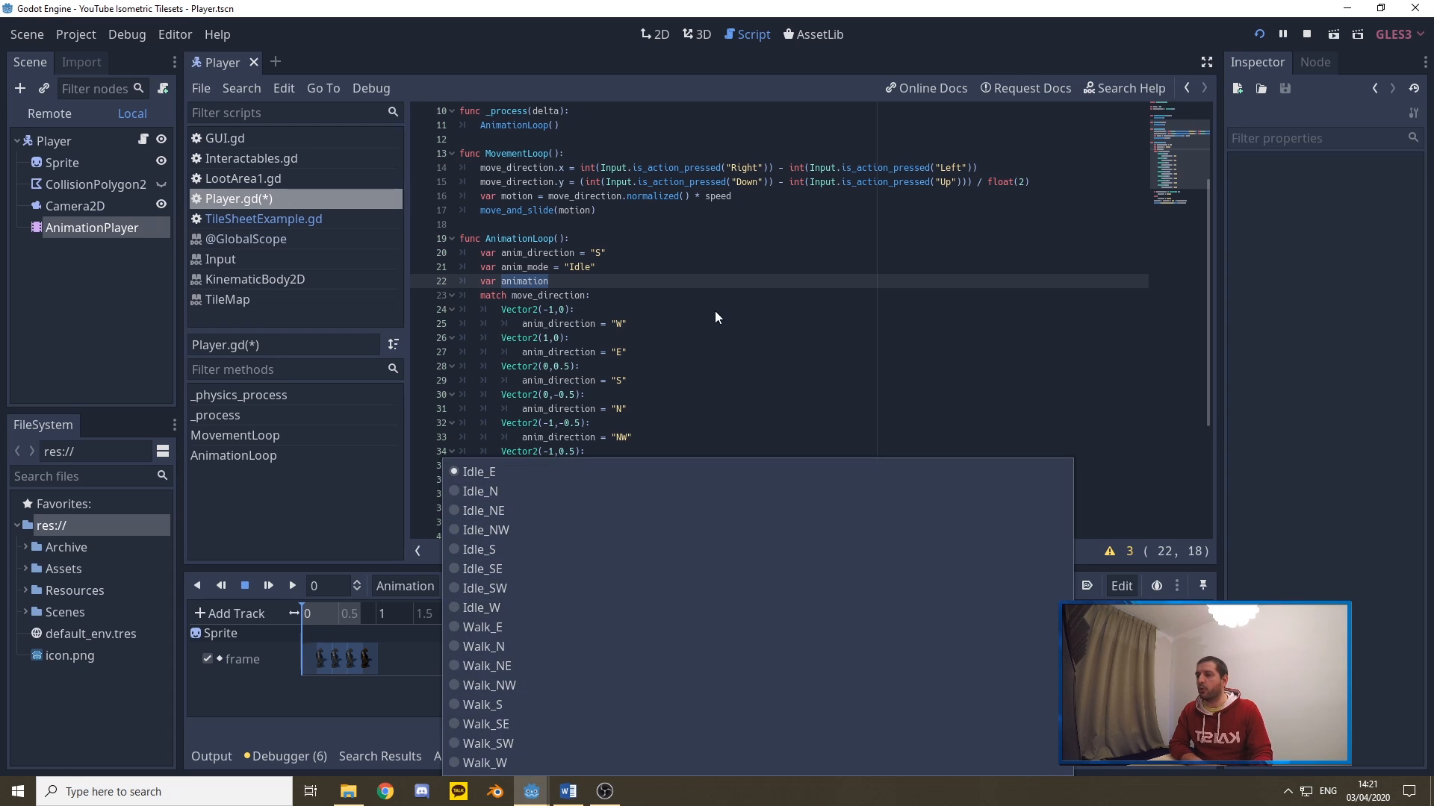
click(480, 470)
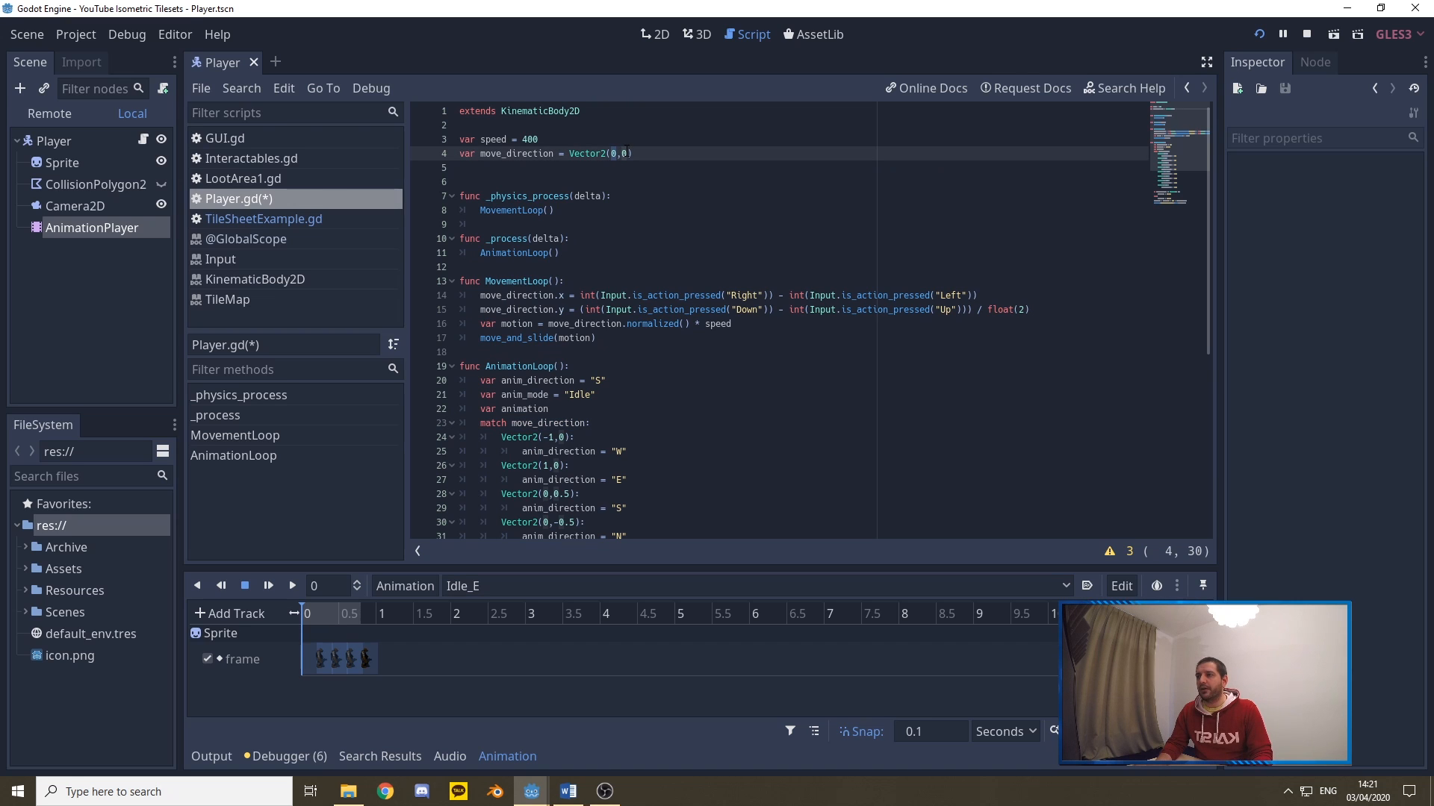
Review the match cases mapping Vector2 directions to east, south and north anim_direction values
scroll(down, 3)
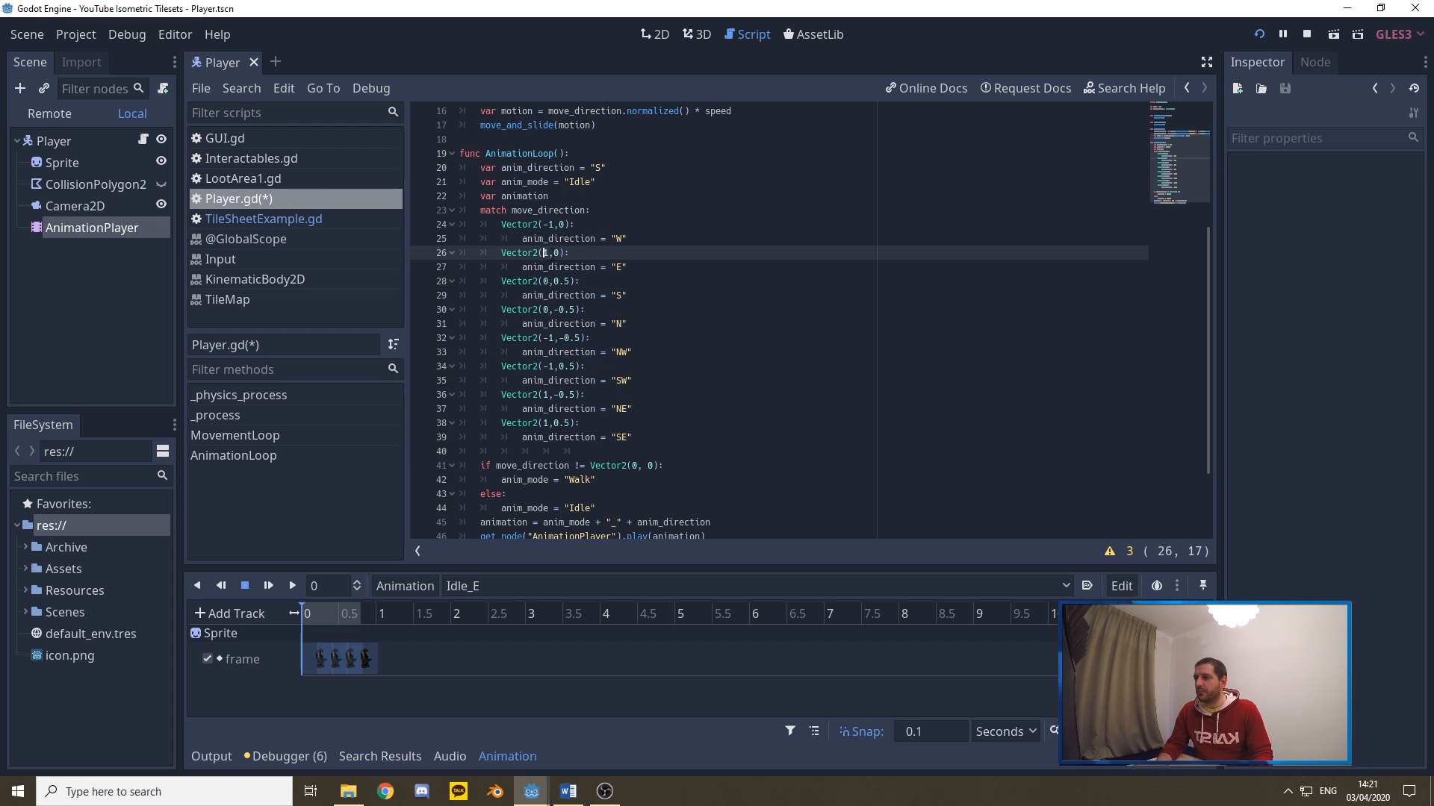
click(559, 281)
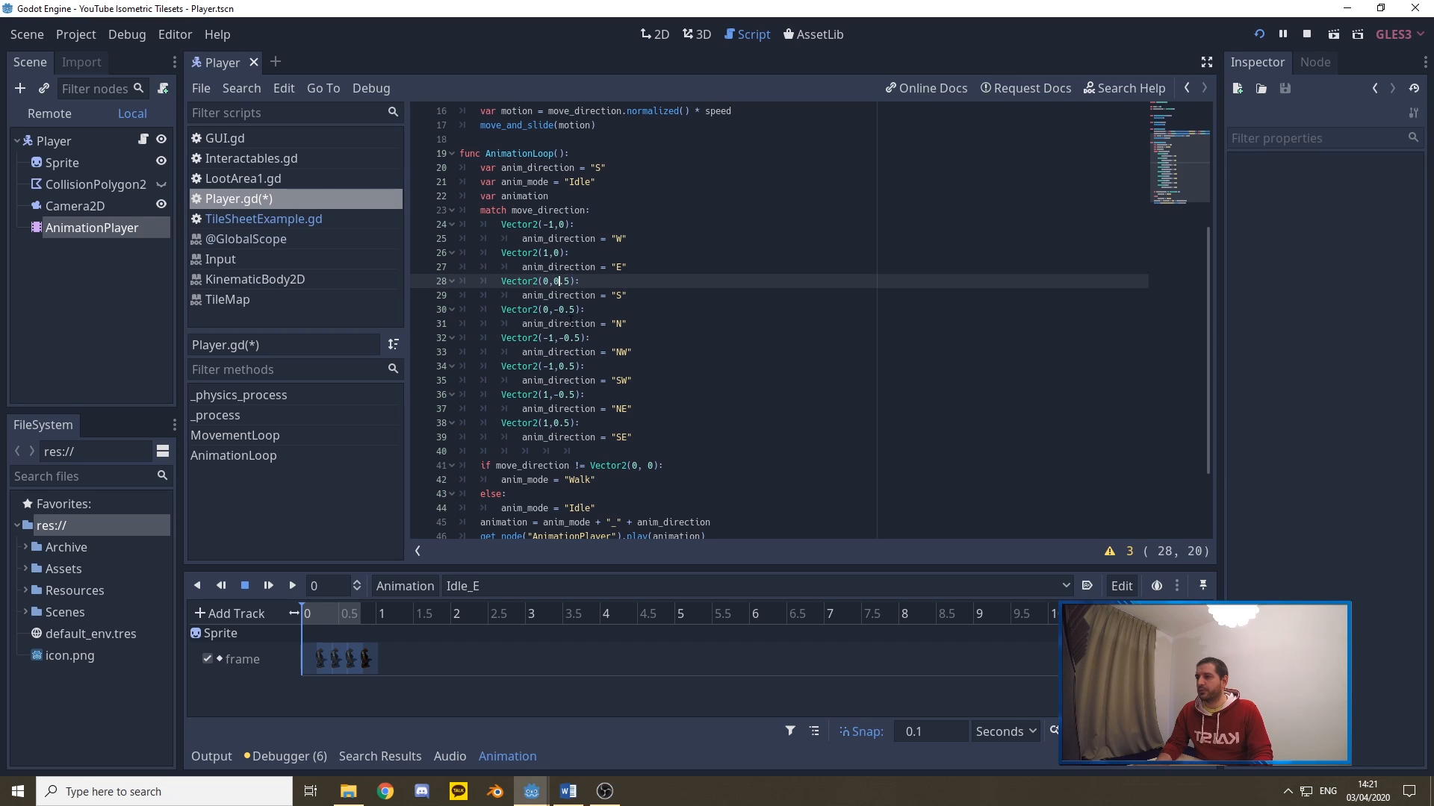
click(546, 337)
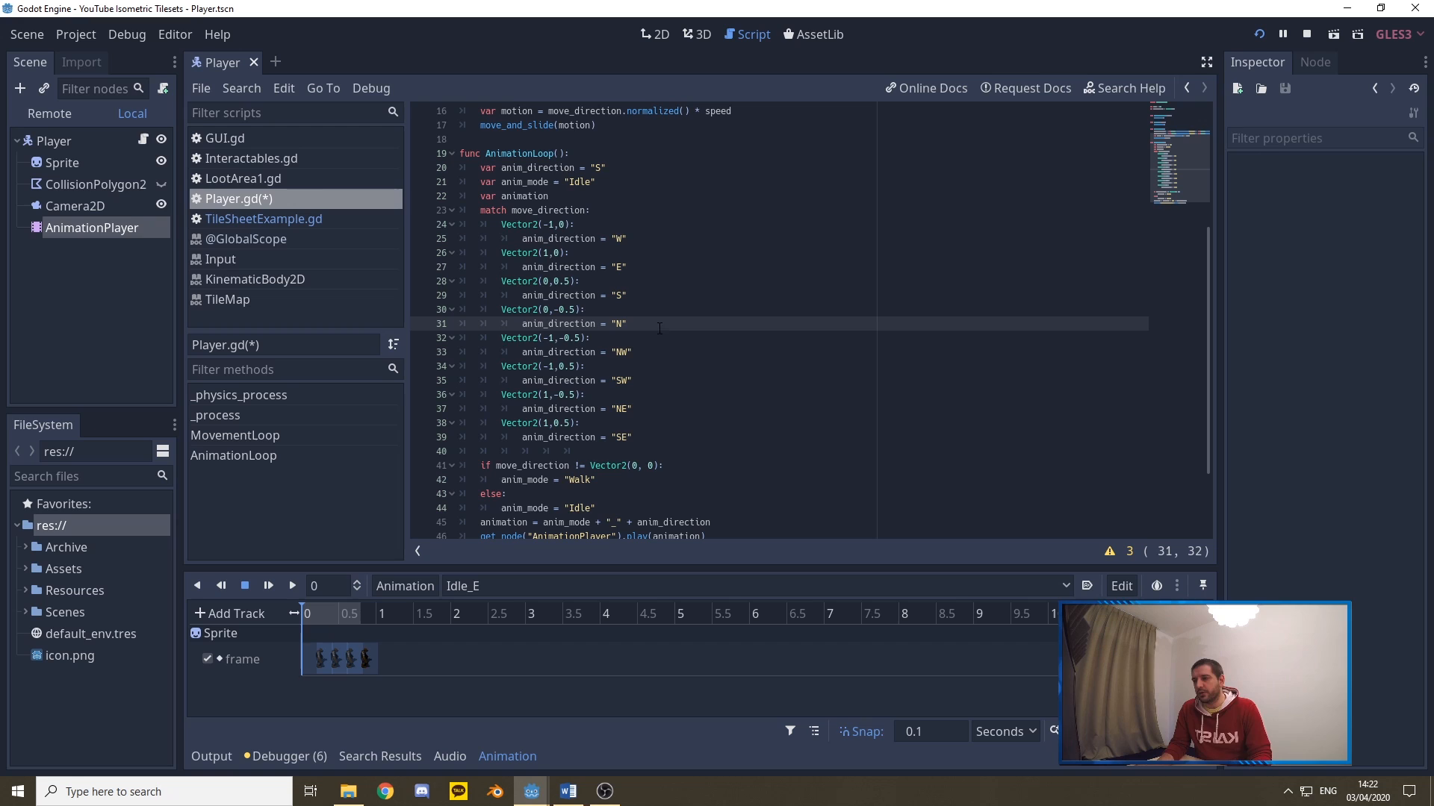
click(630, 438)
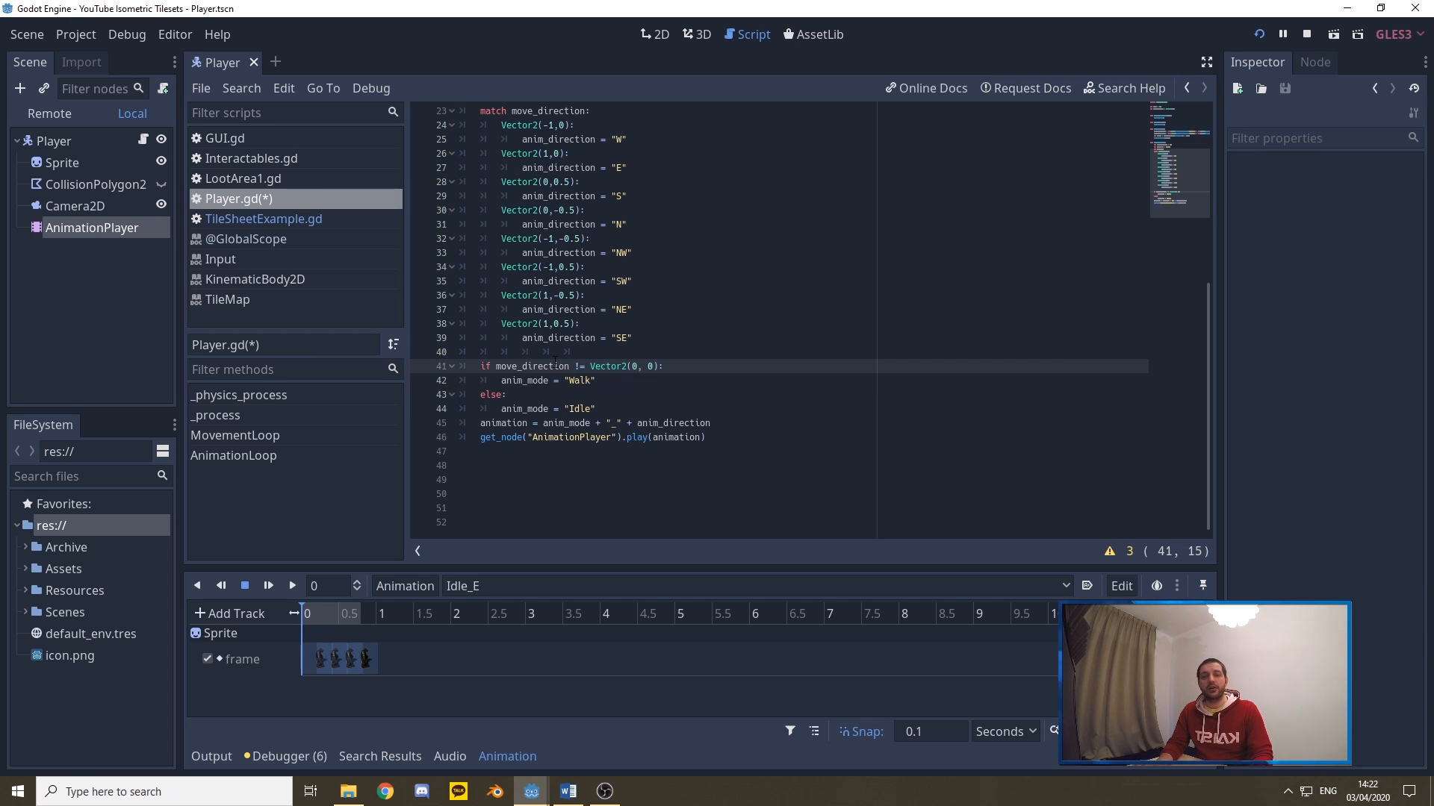
click(508, 394)
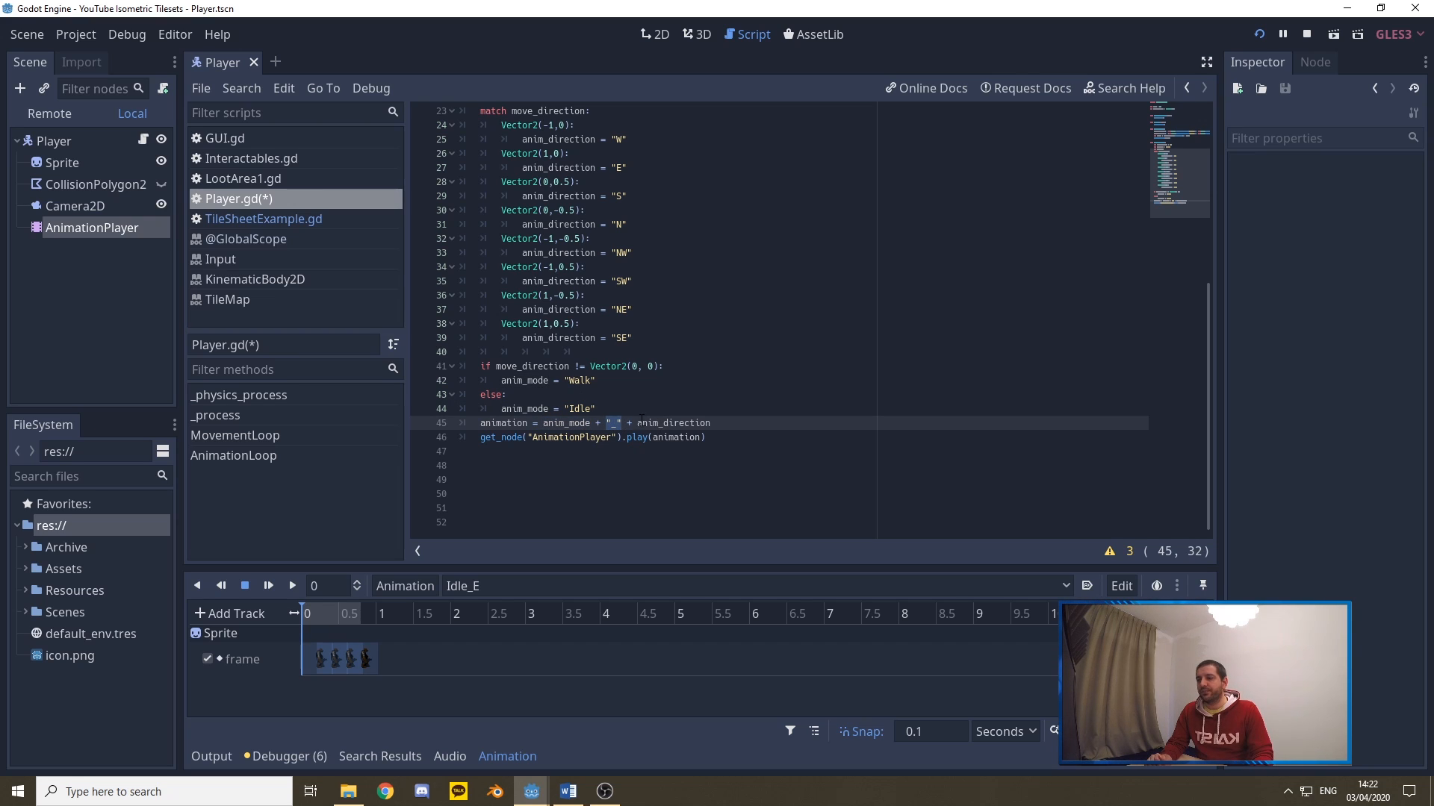
Highlight the mode_direction underscore join, dismiss suggestions and launch the game
double_click(666, 423)
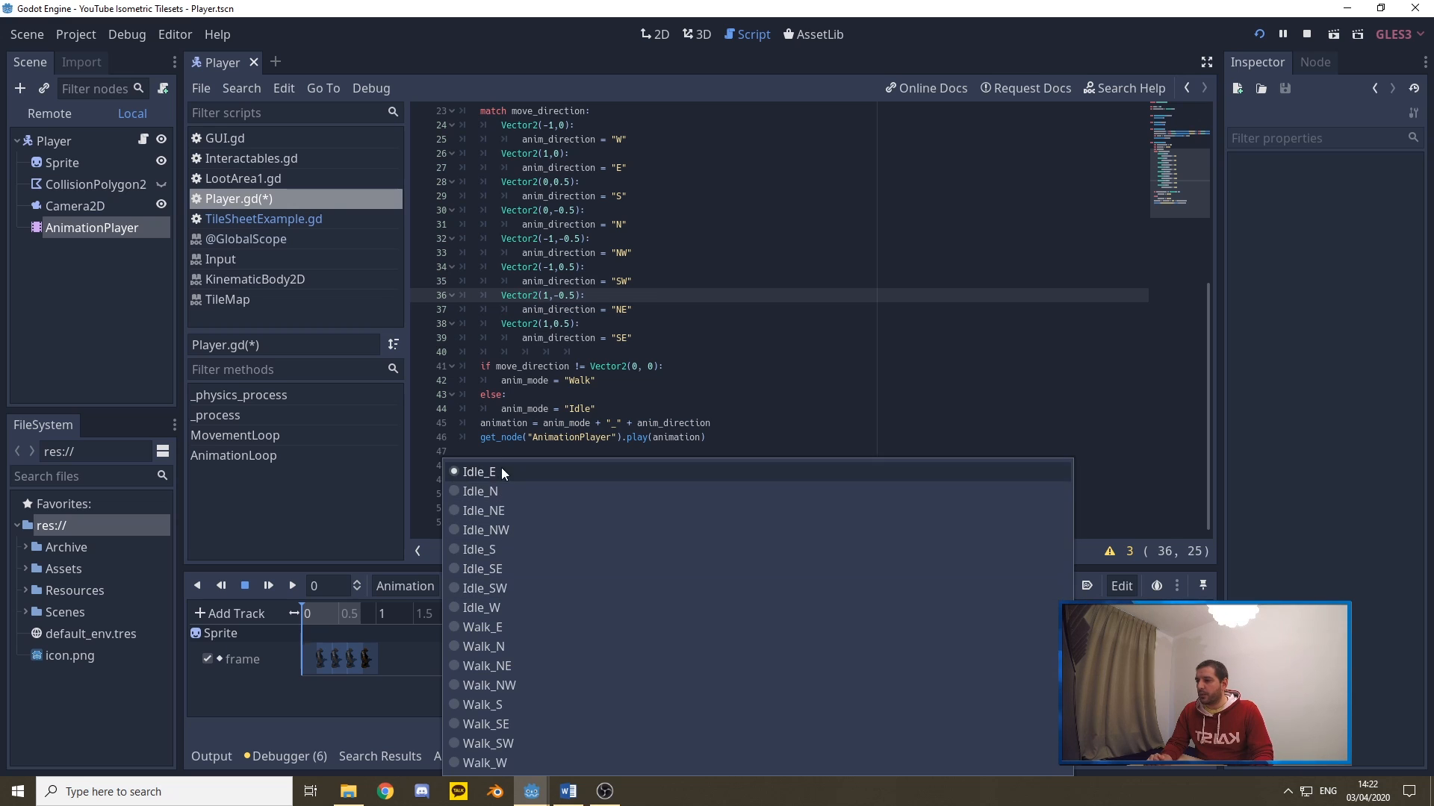
click(479, 472)
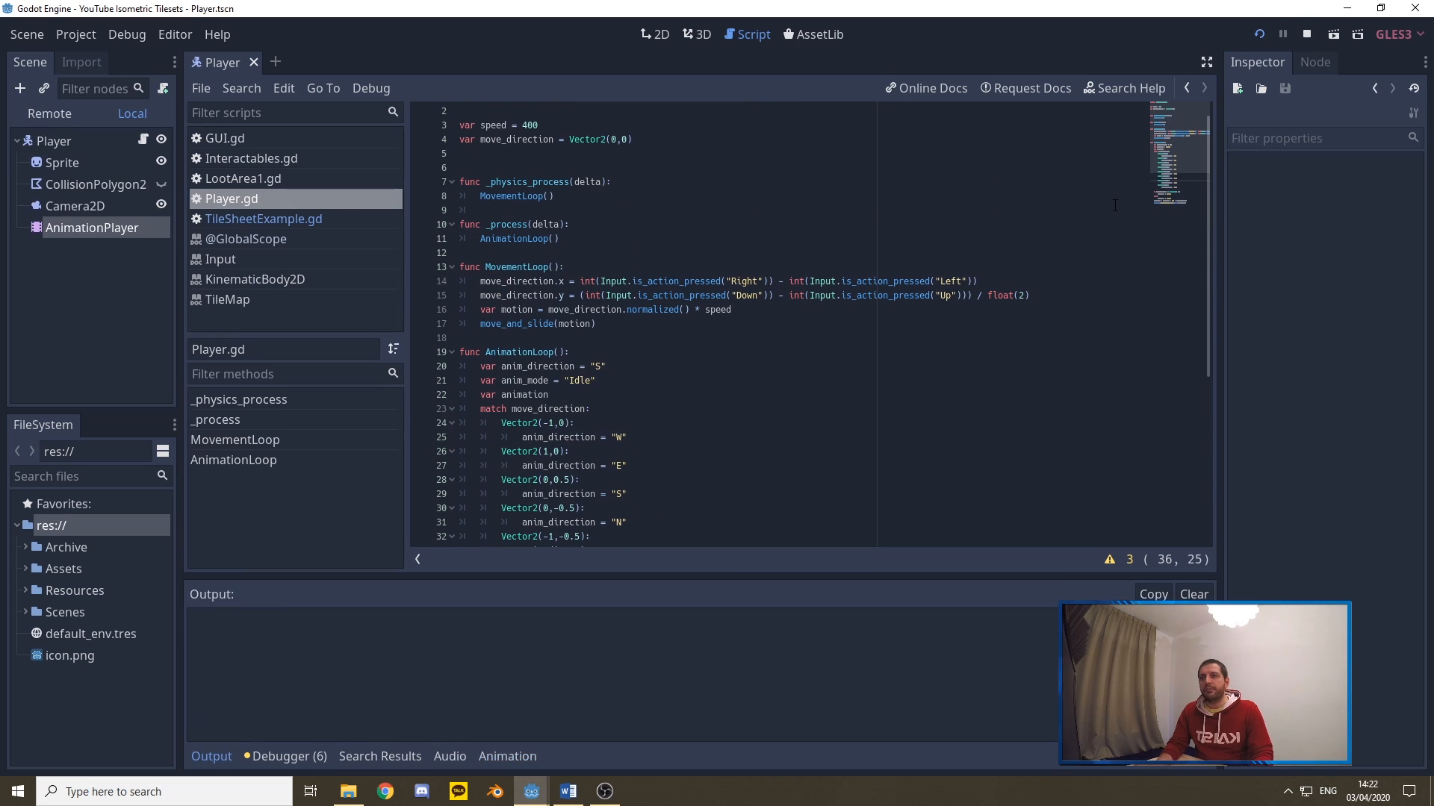
click(1282, 35)
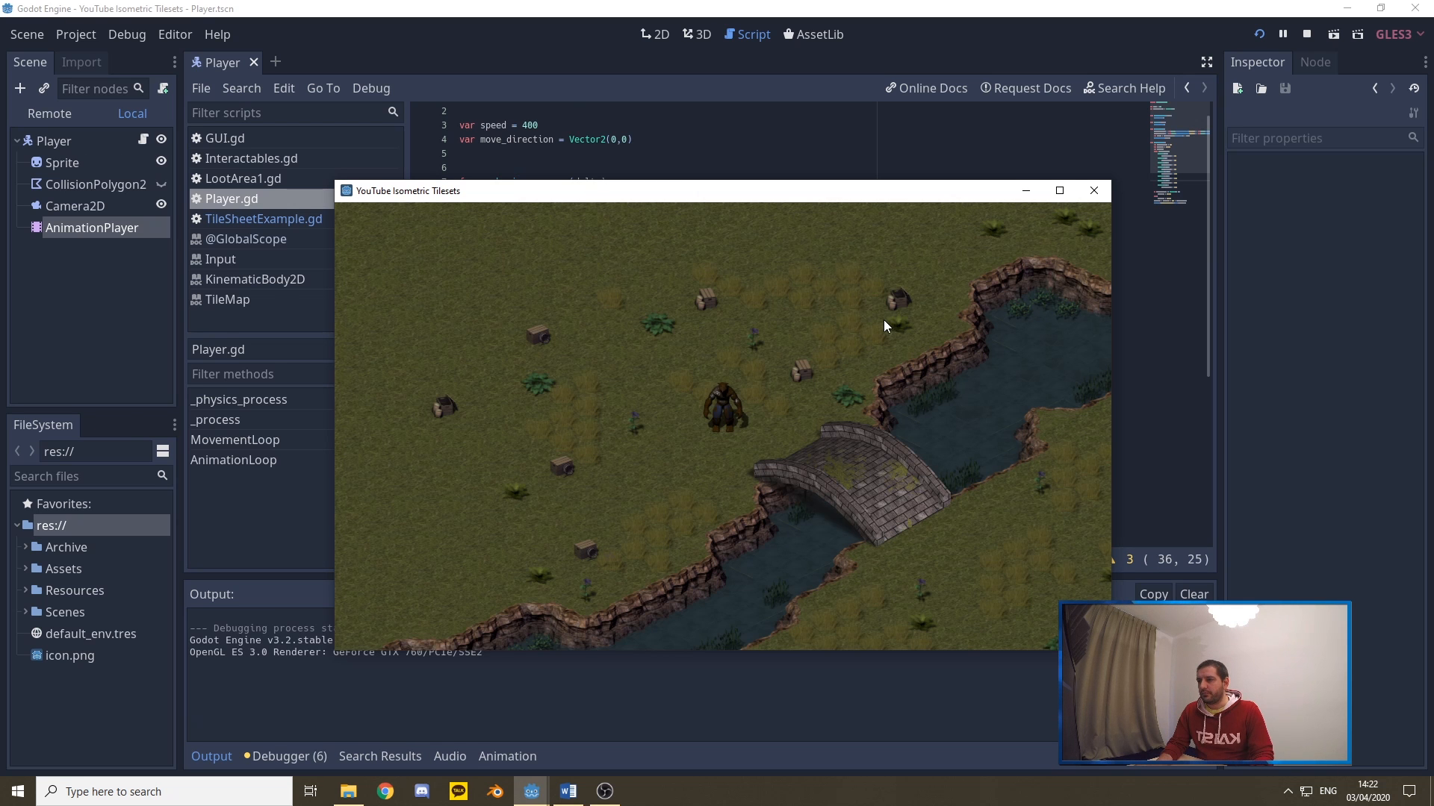
Walk the player around the map with the W key in the running game
key(w)
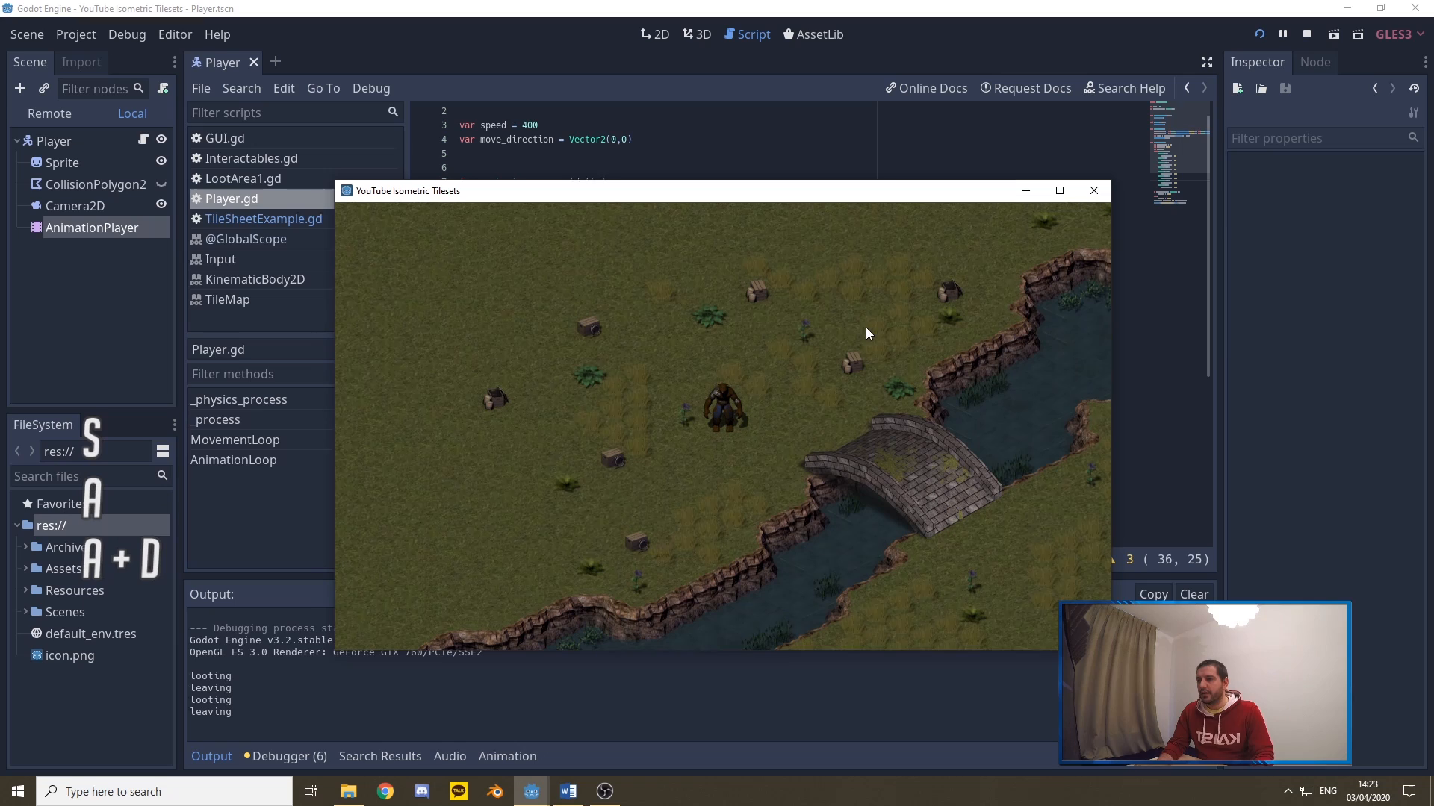
mouse_move(963, 378)
text(var speed)
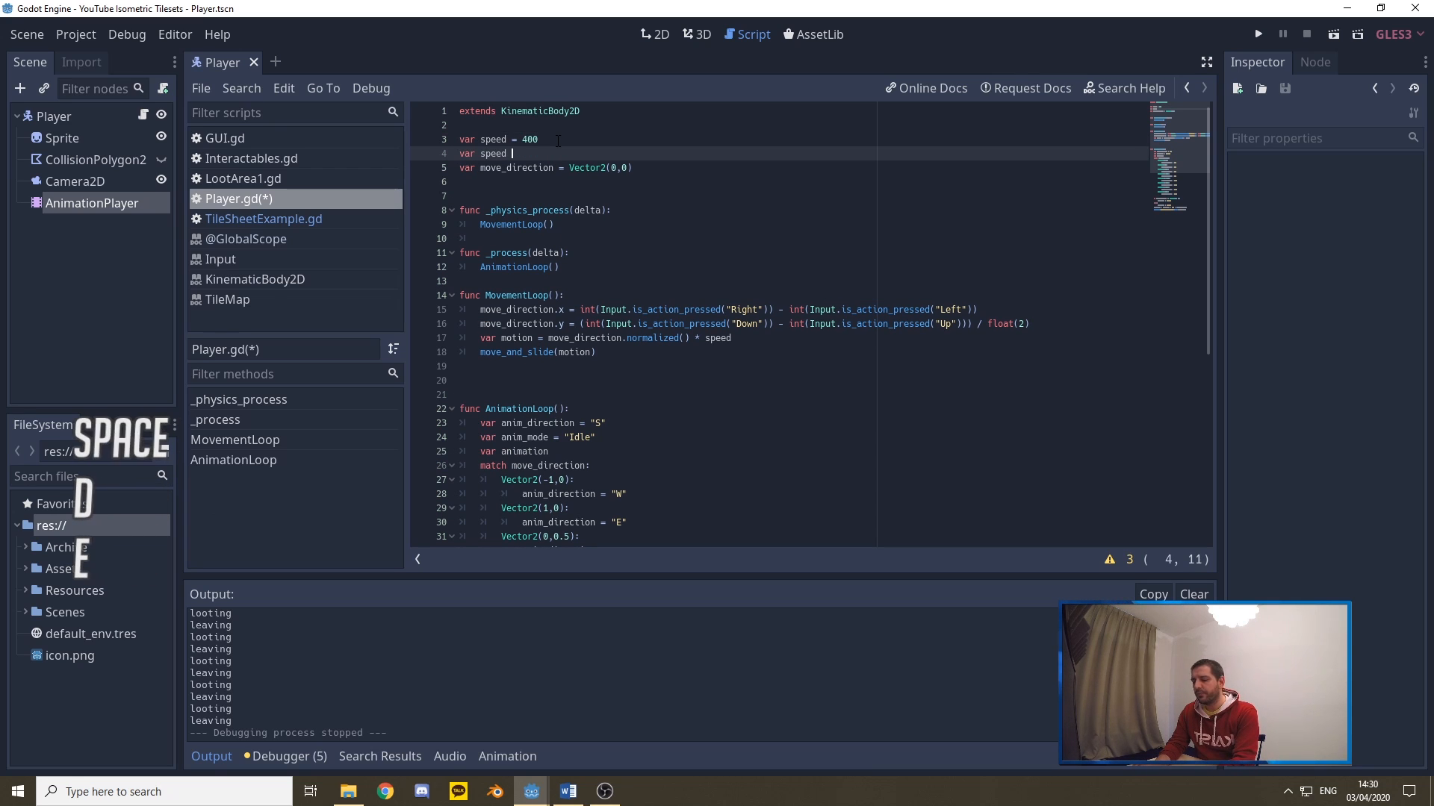
Declare max_speed 400 and speed 0 at the top of Player.gd
text(0)
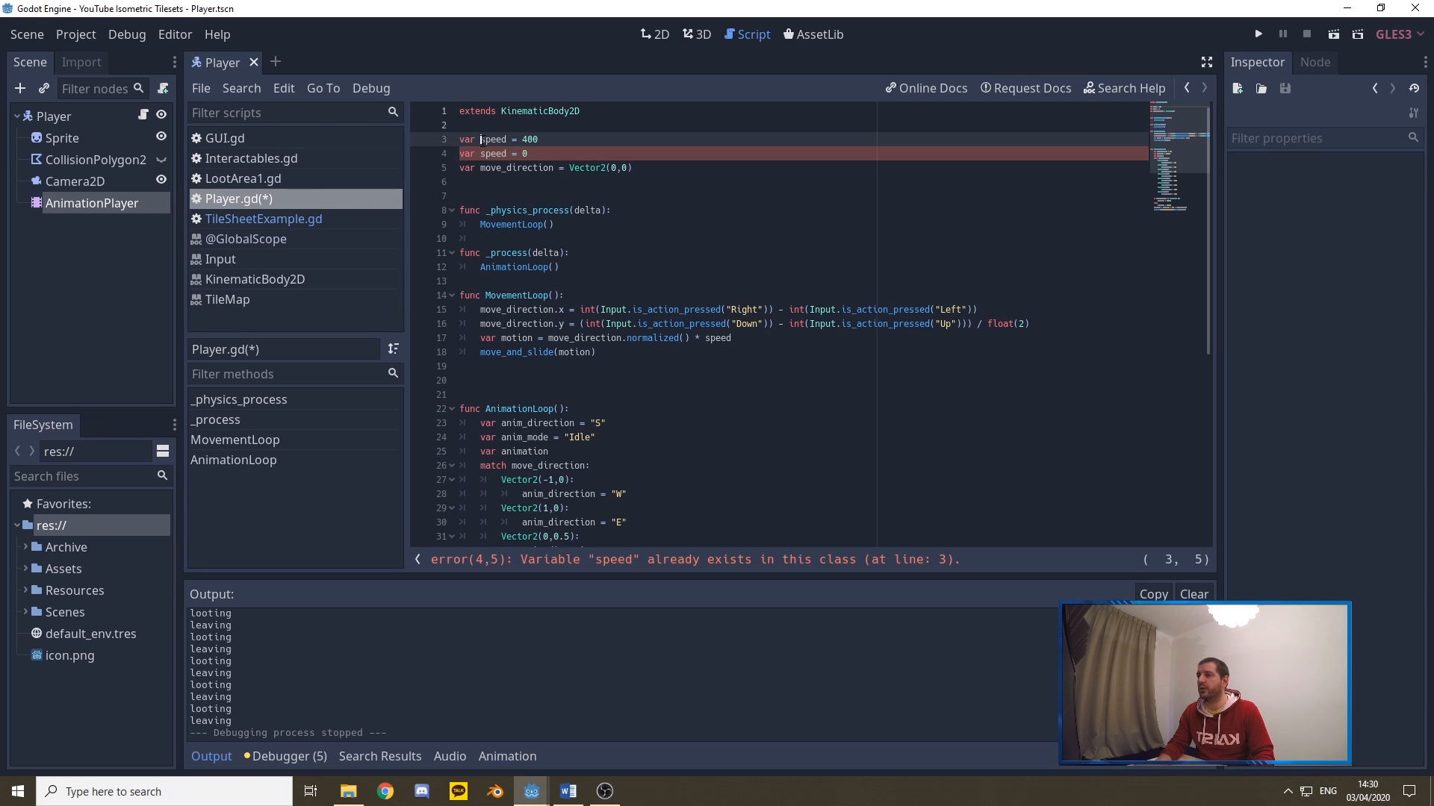
text(max_)
text(var acceleration = 1200)
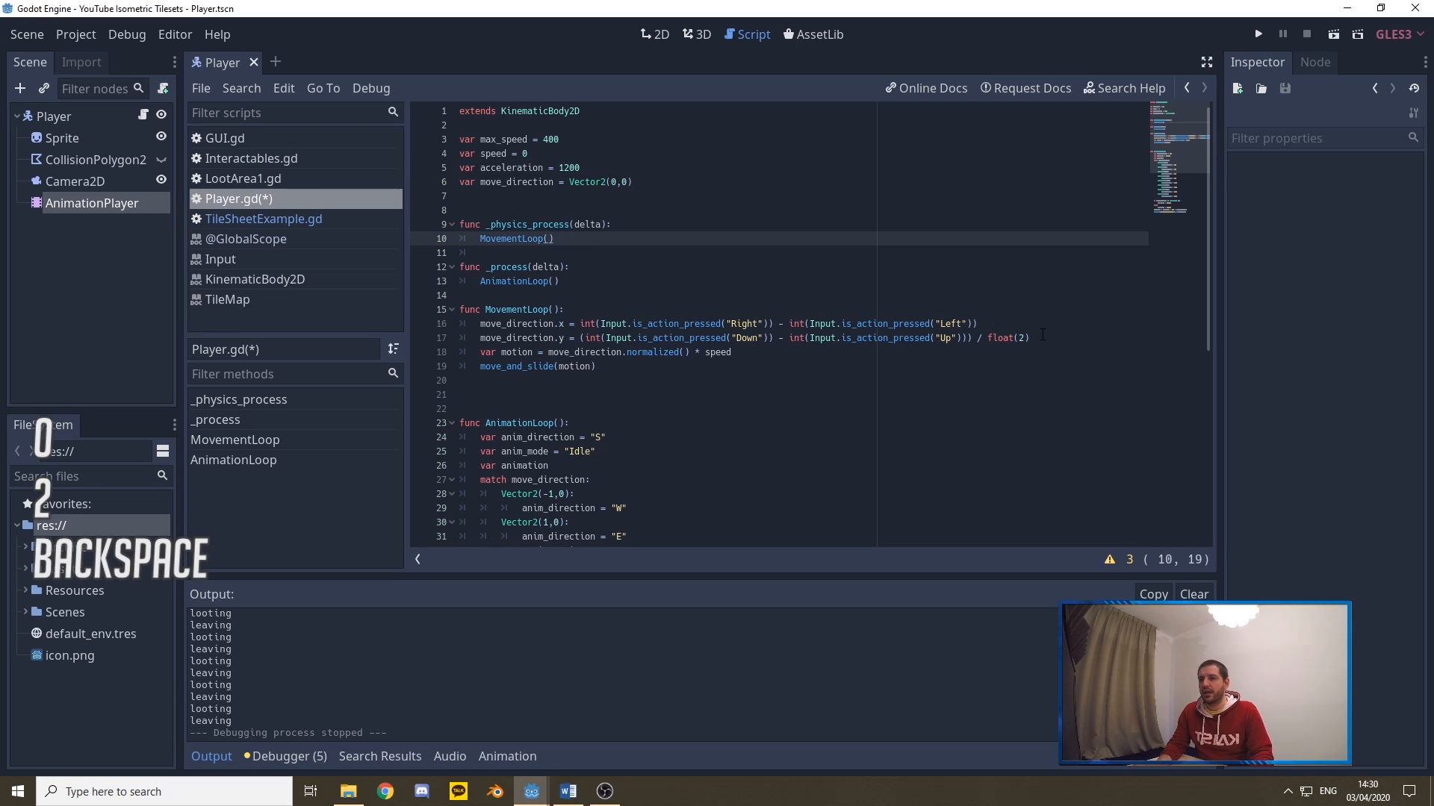
double_click(716, 353)
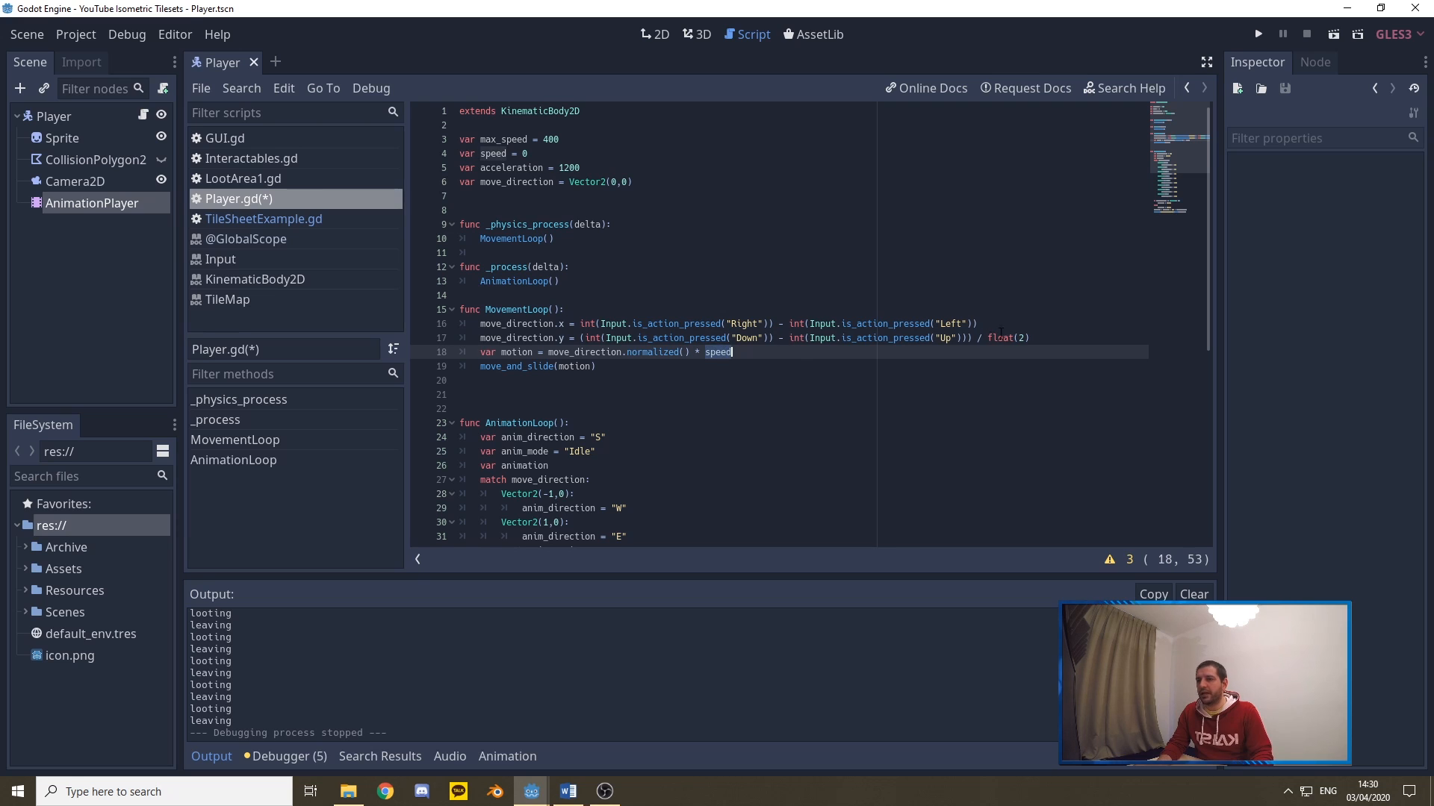
Add the line speed += acceleration * delta inside MovementLoop
key(Enter)
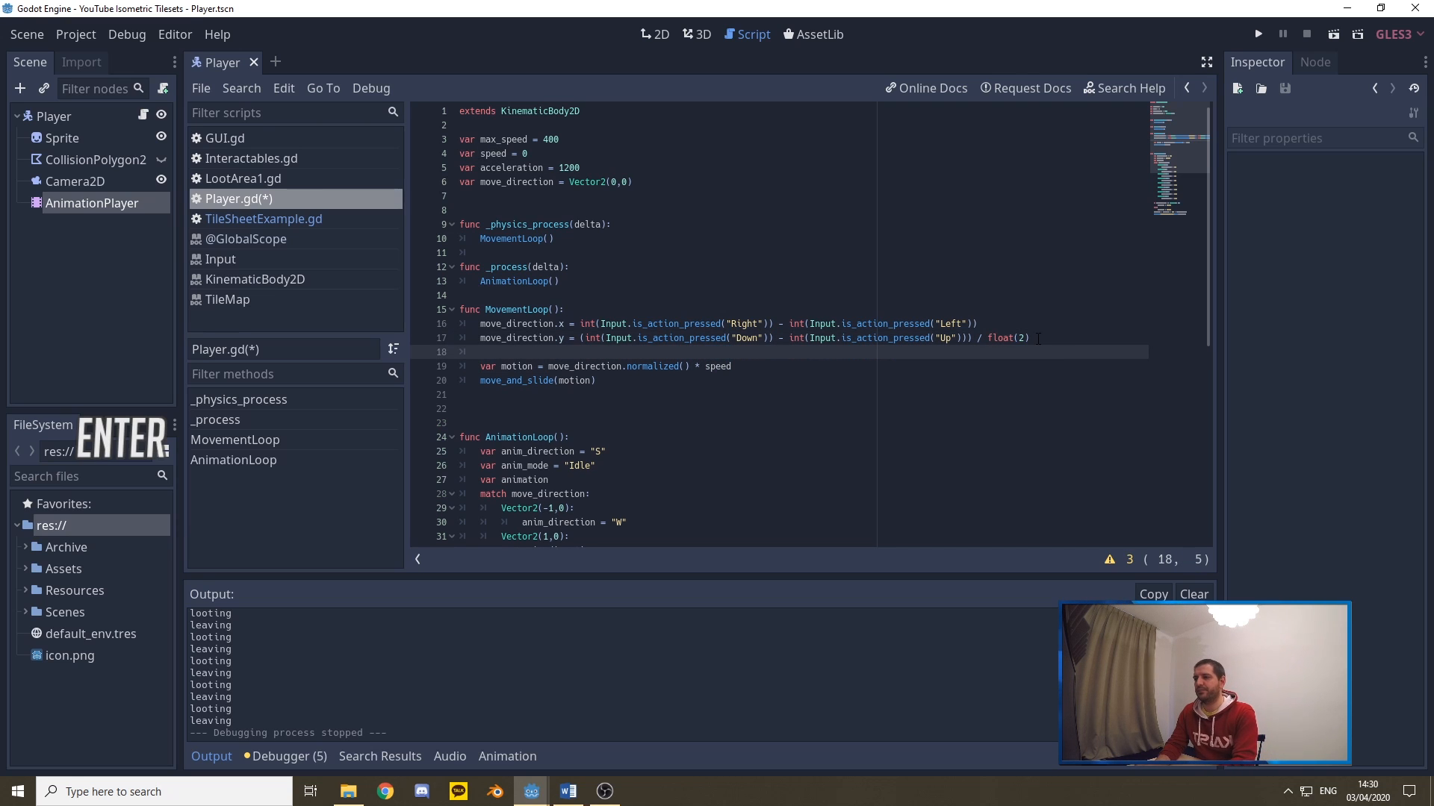
text(speed +=)
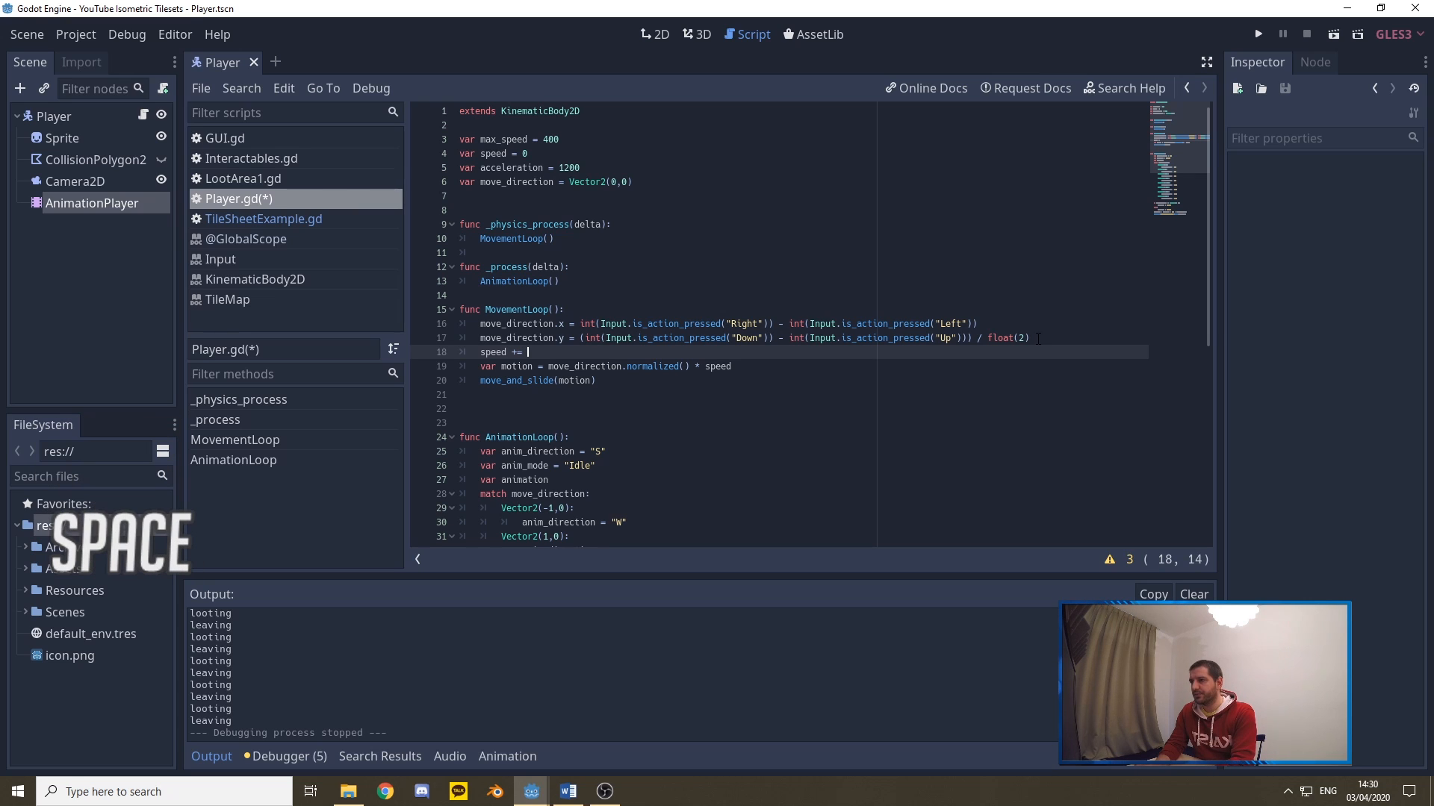
text(acceleration *)
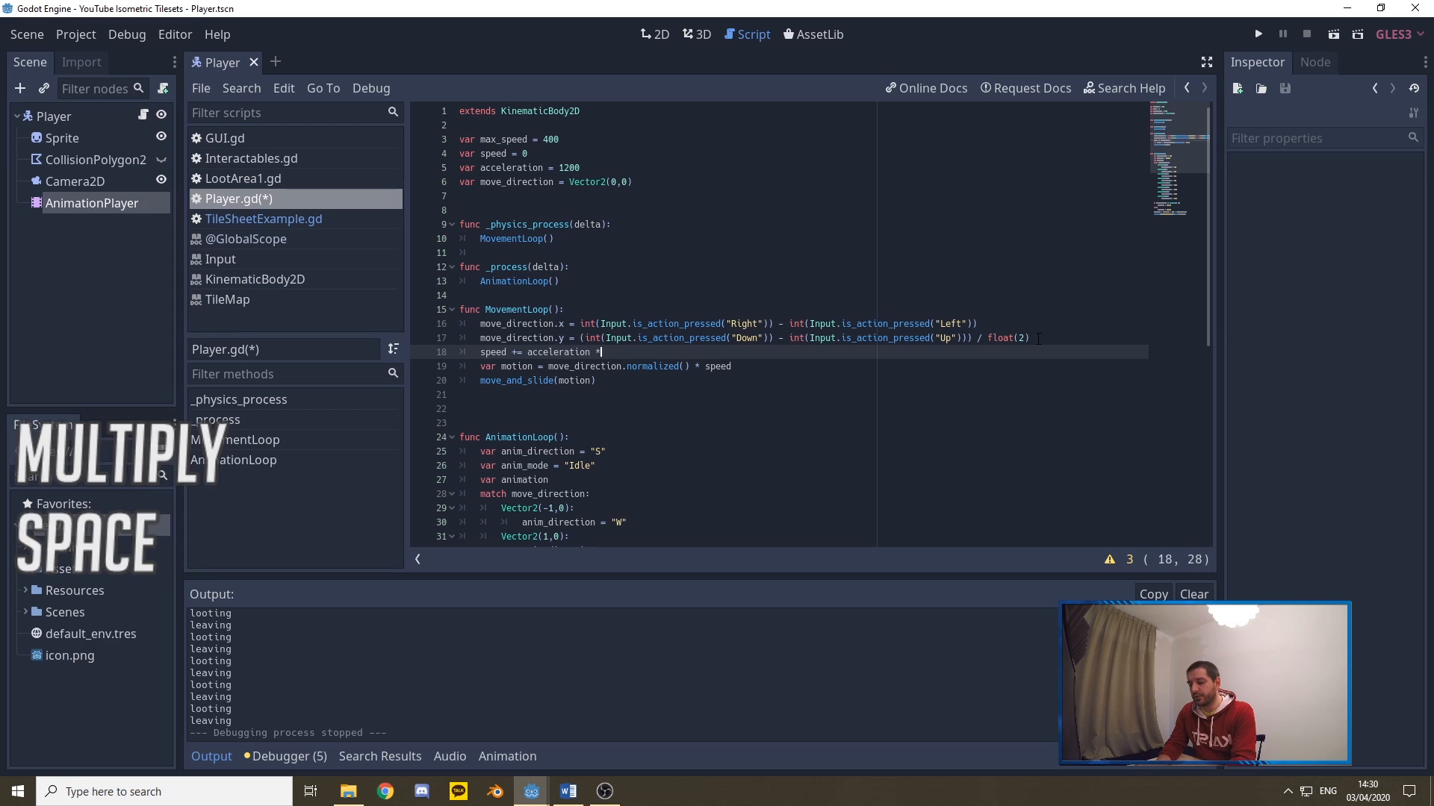
text(delta)
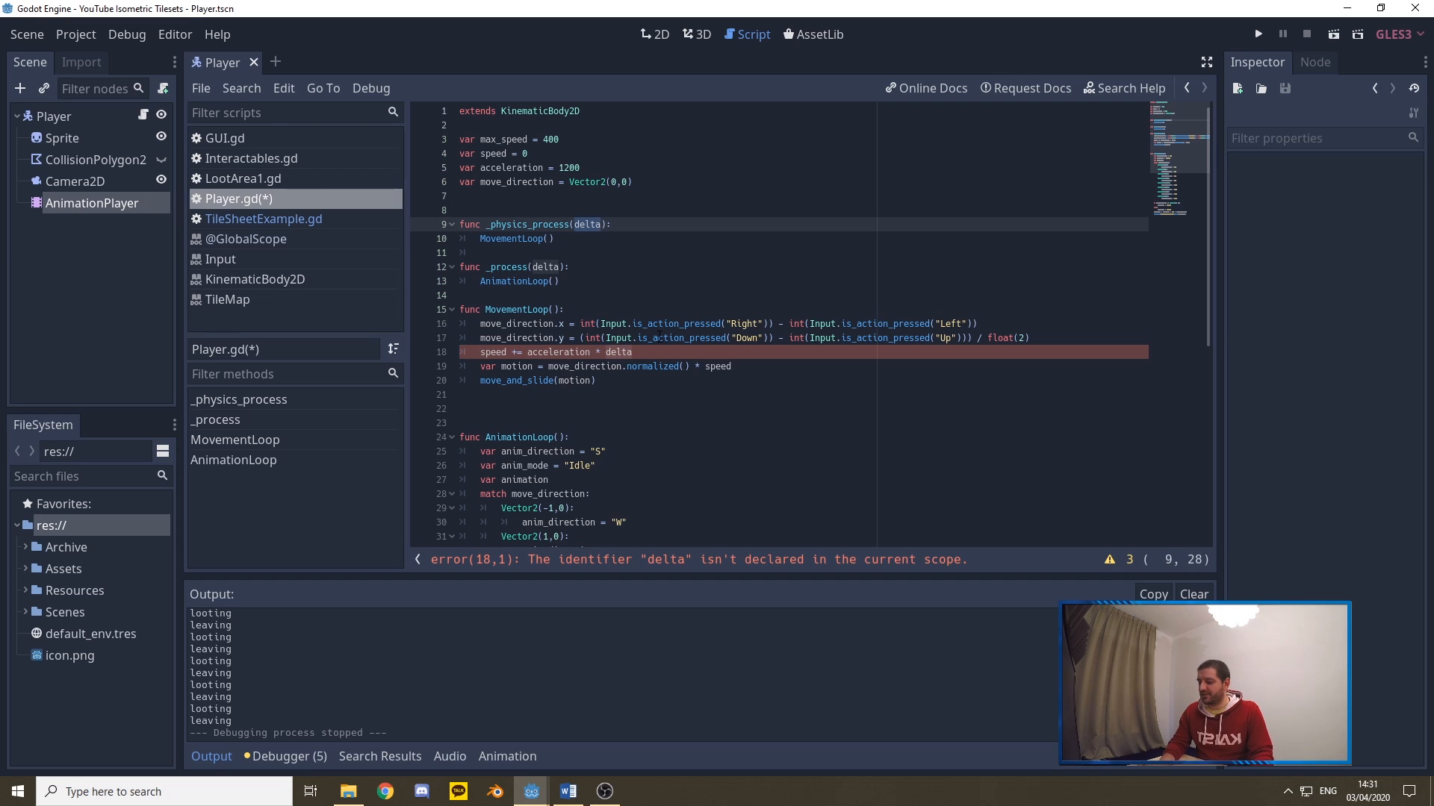
Pass delta into the MovementLoop(delta) call and its function definition
key(ctrl+c)
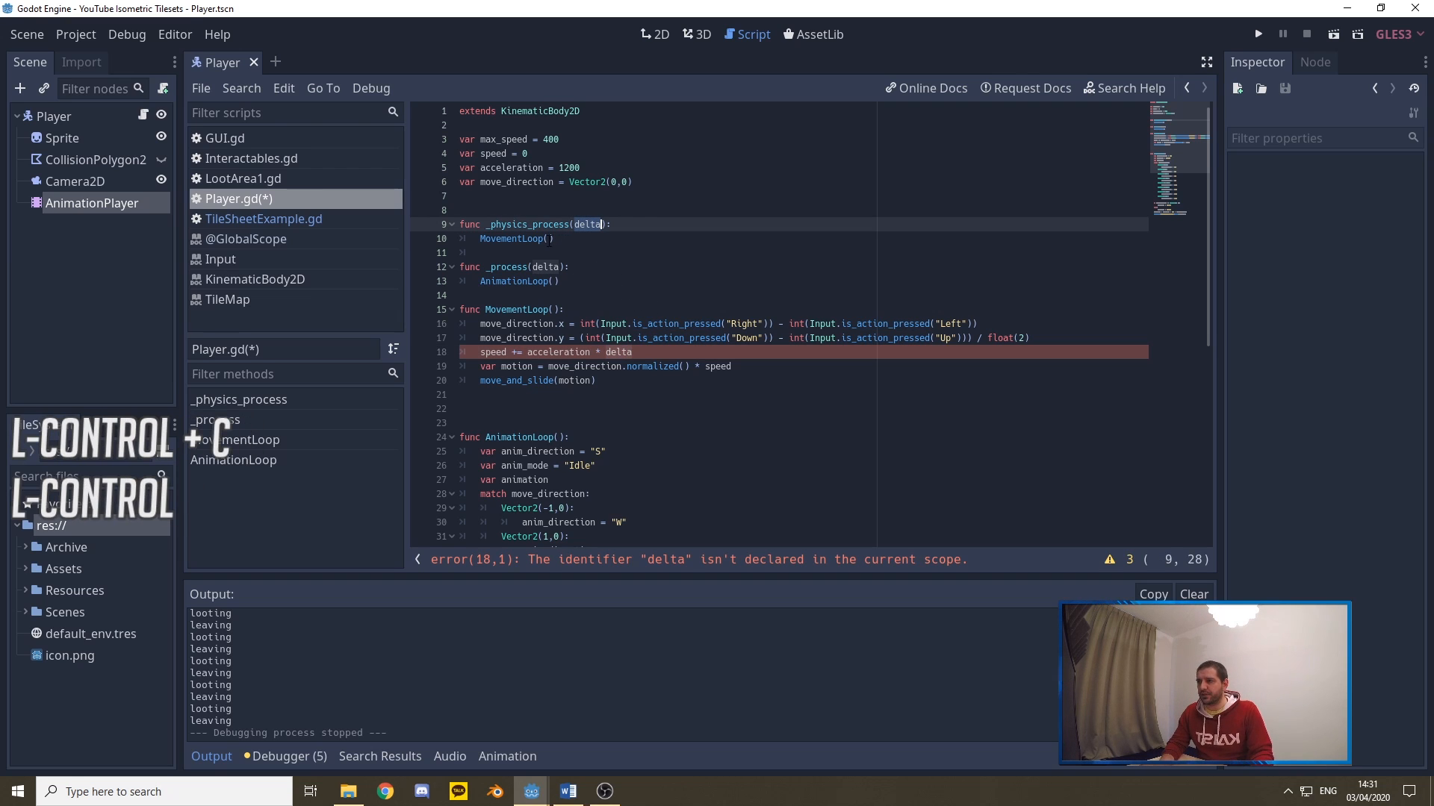
text(delta)
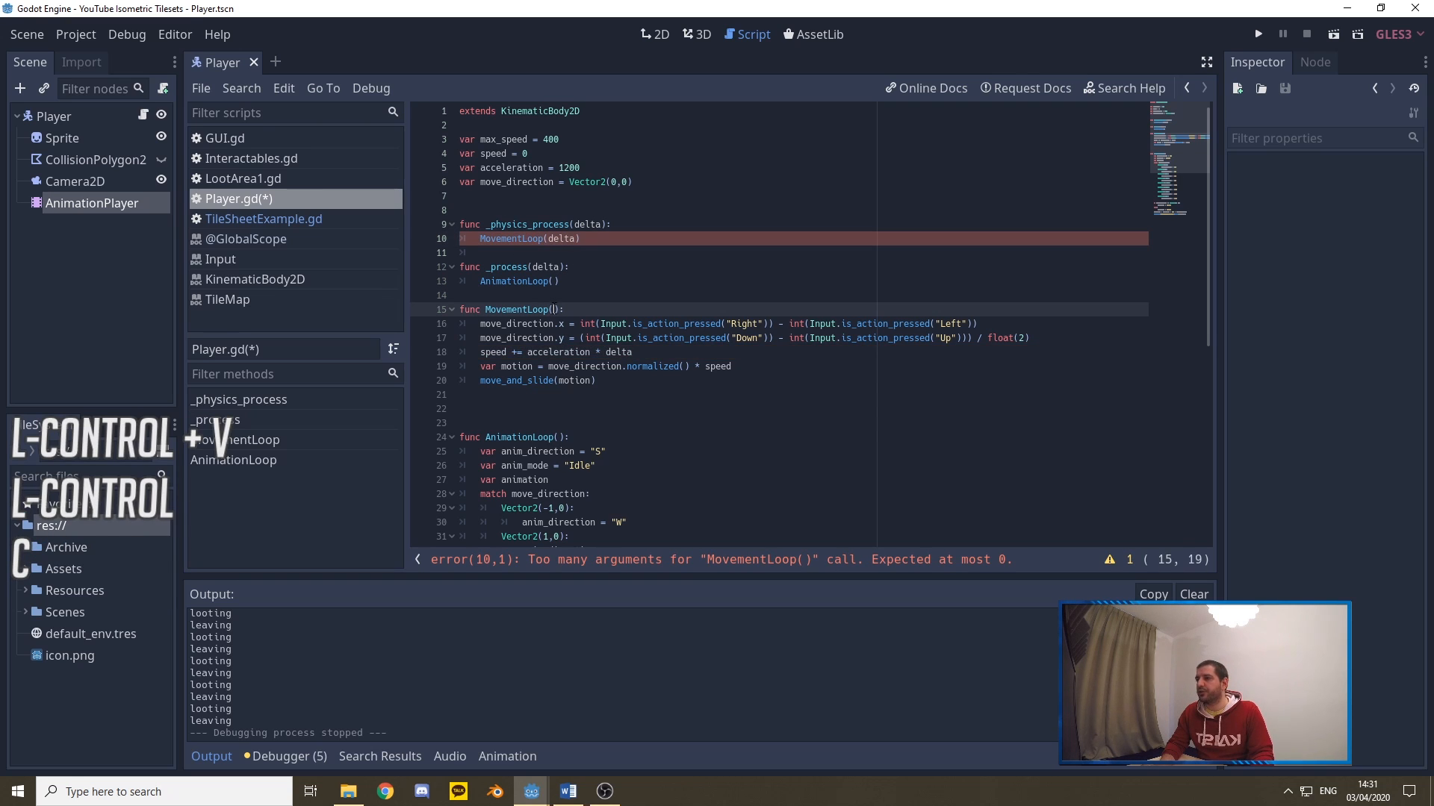
text(delta)
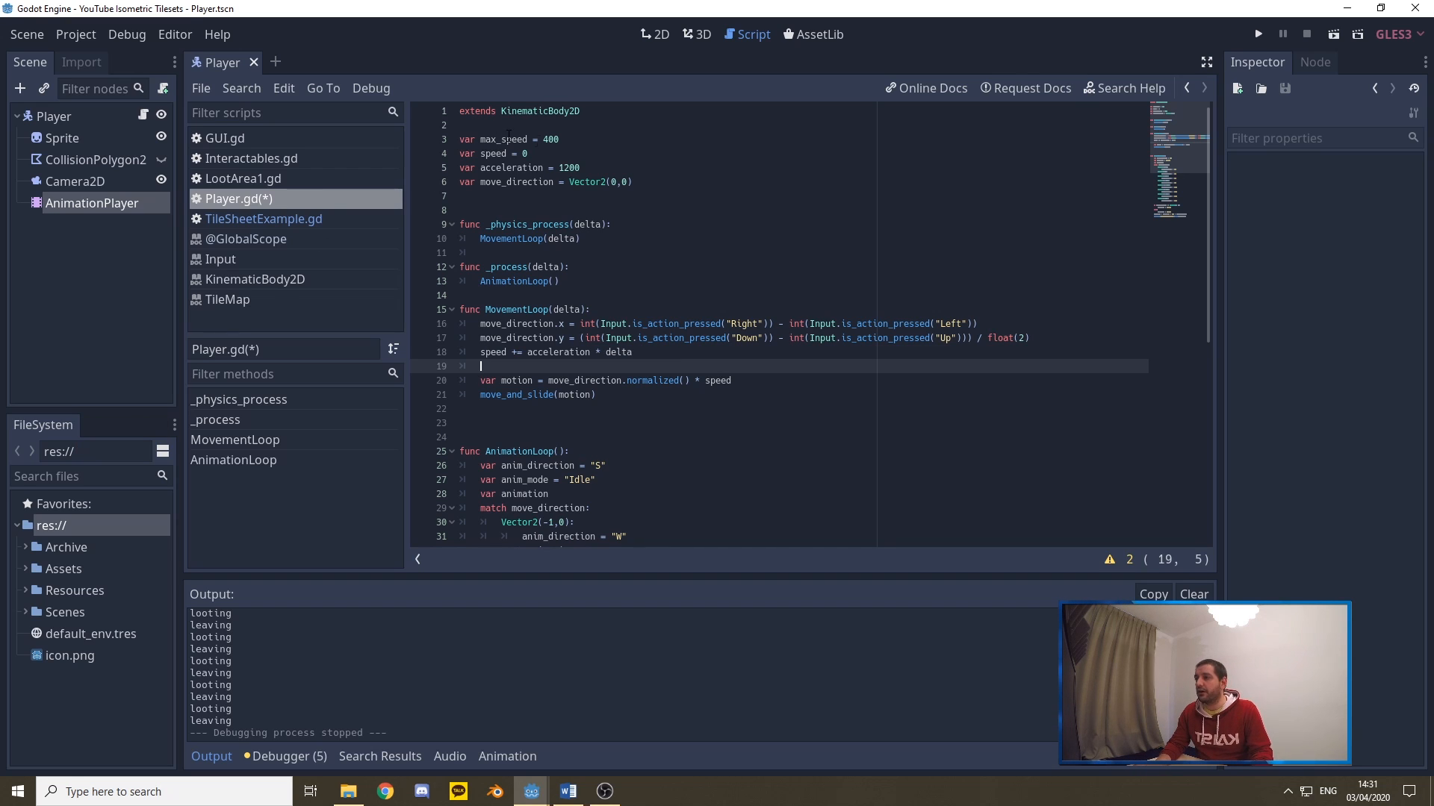
Write 'if speed > max_speed:' with body 'speed = max_speed' to clamp the speed
text(if)
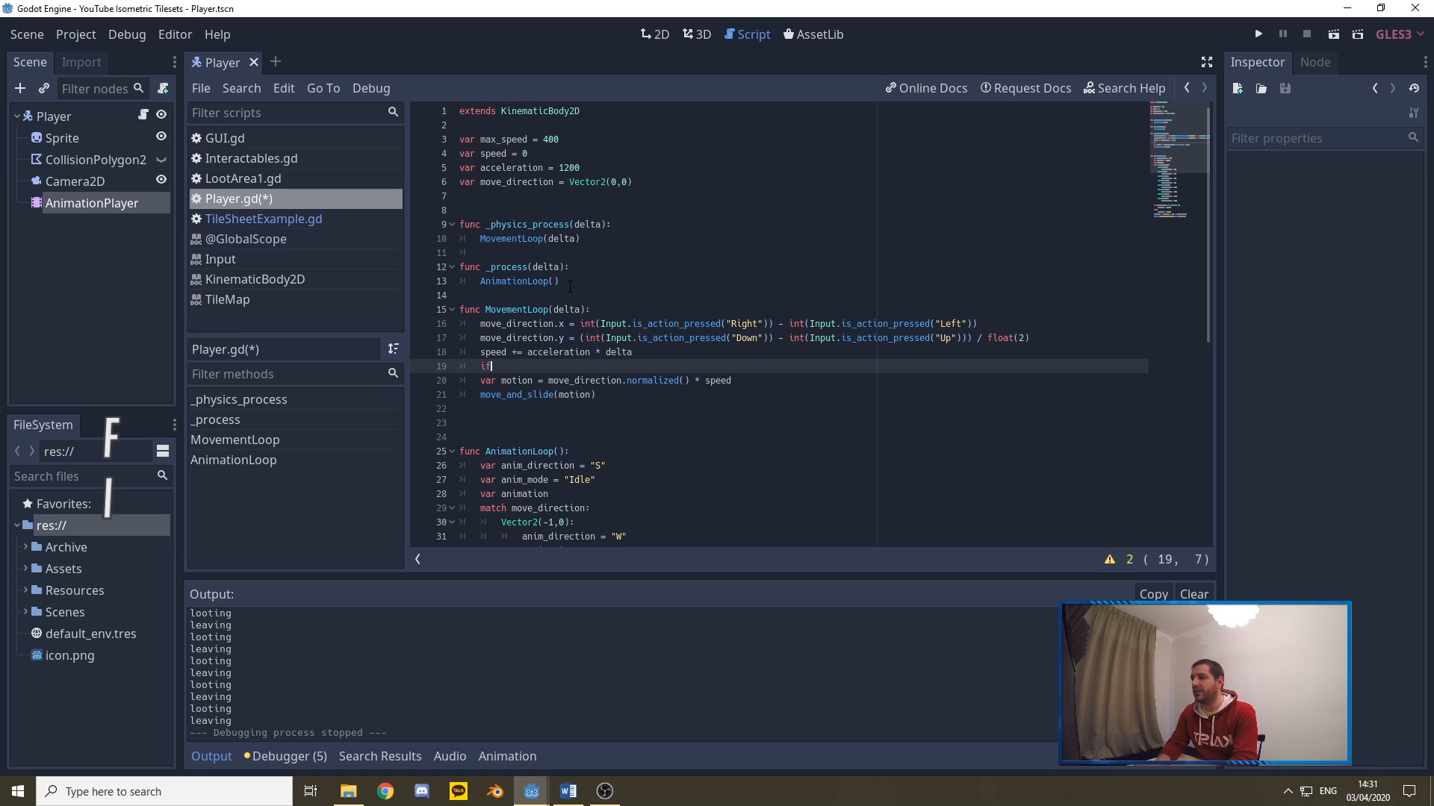
text(speed > max)
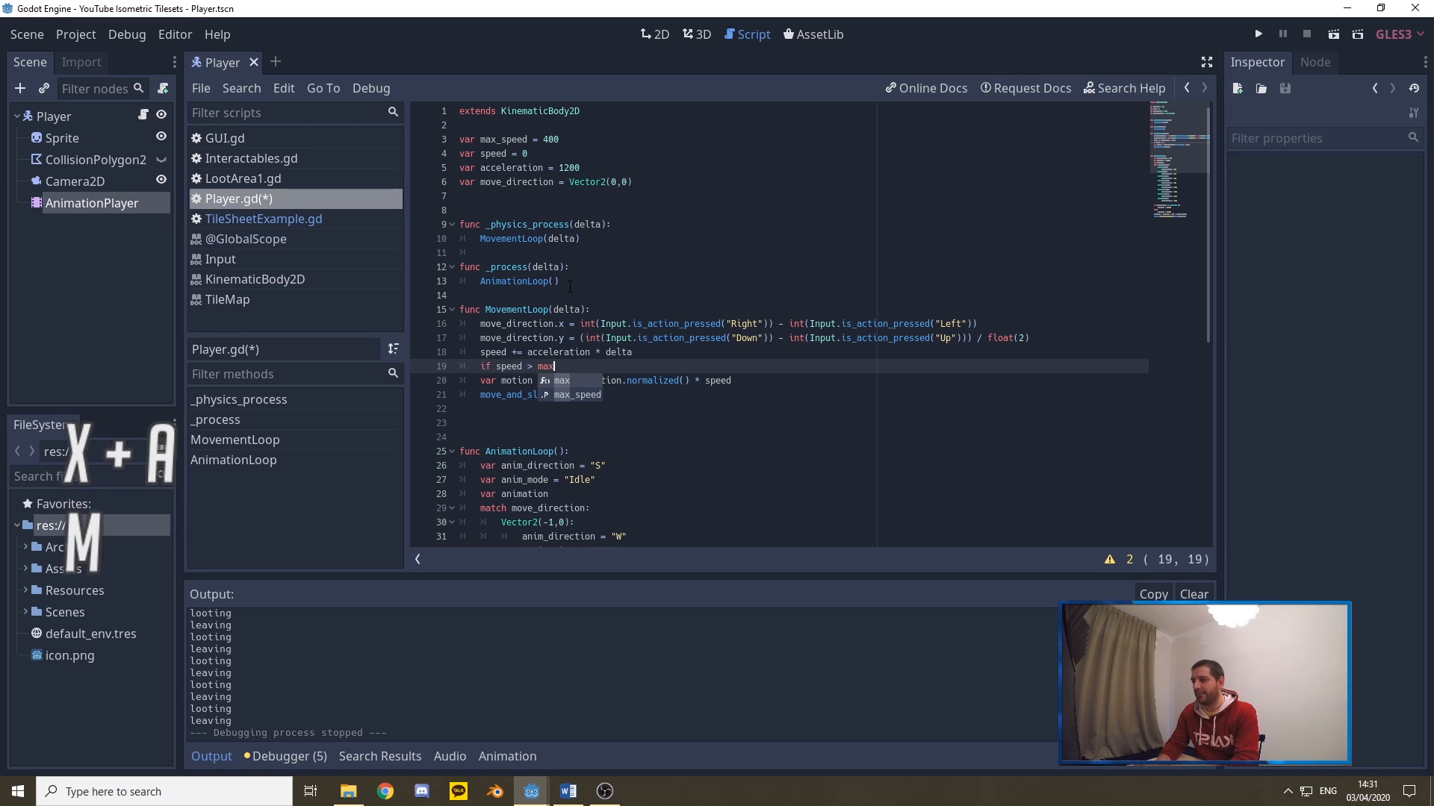
key(Enter)
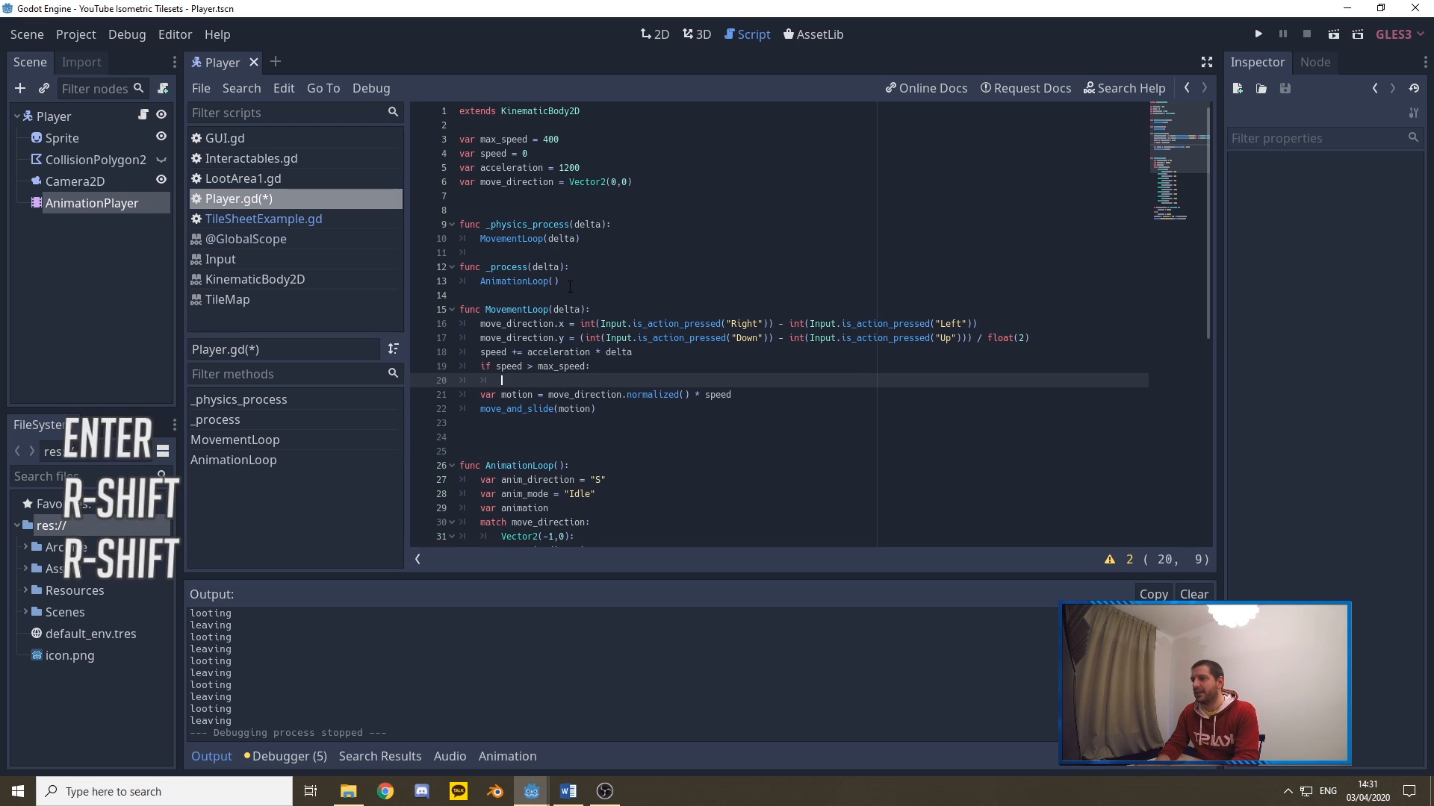
text(speed =)
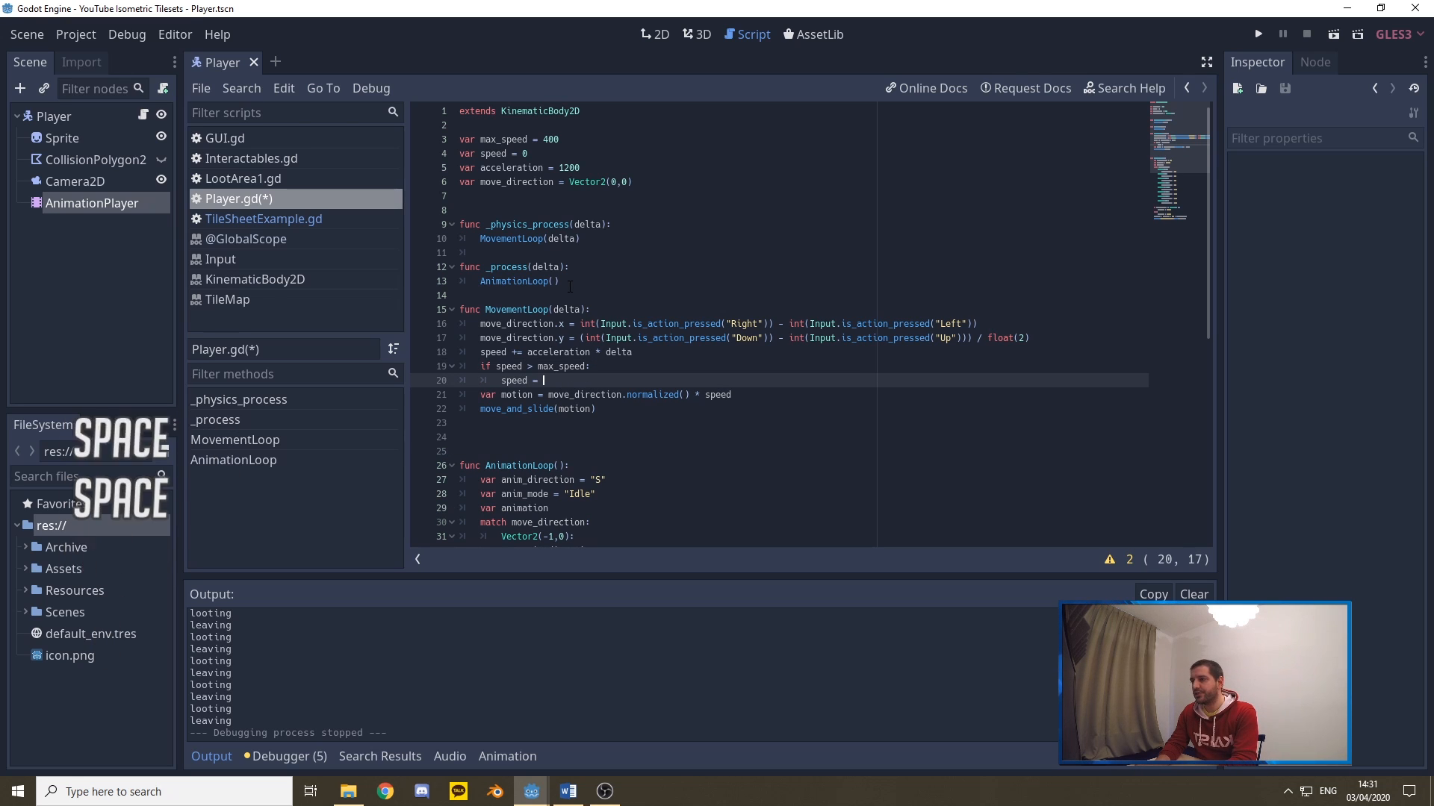
text(max_s)
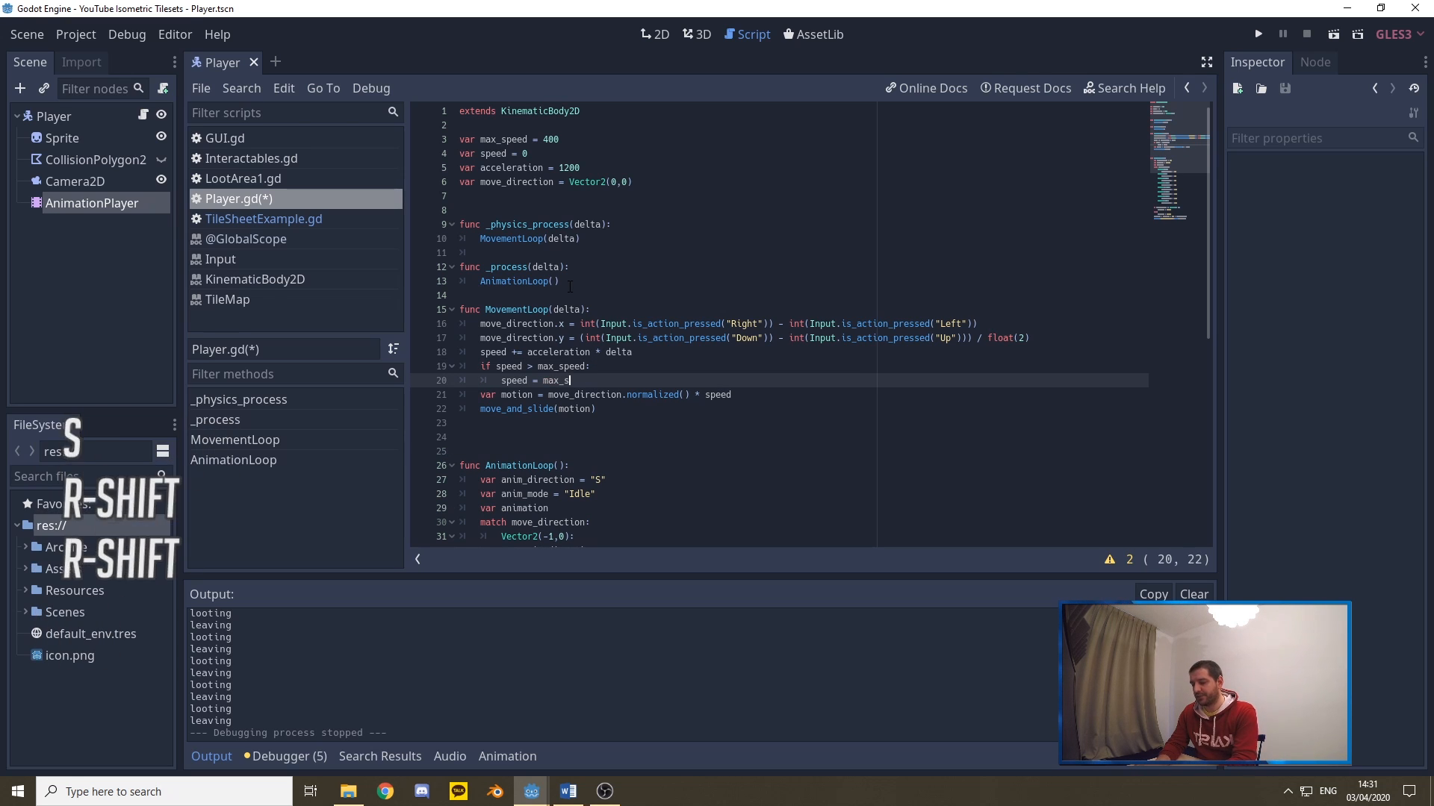
text(peed)
text(if move_direction ==)
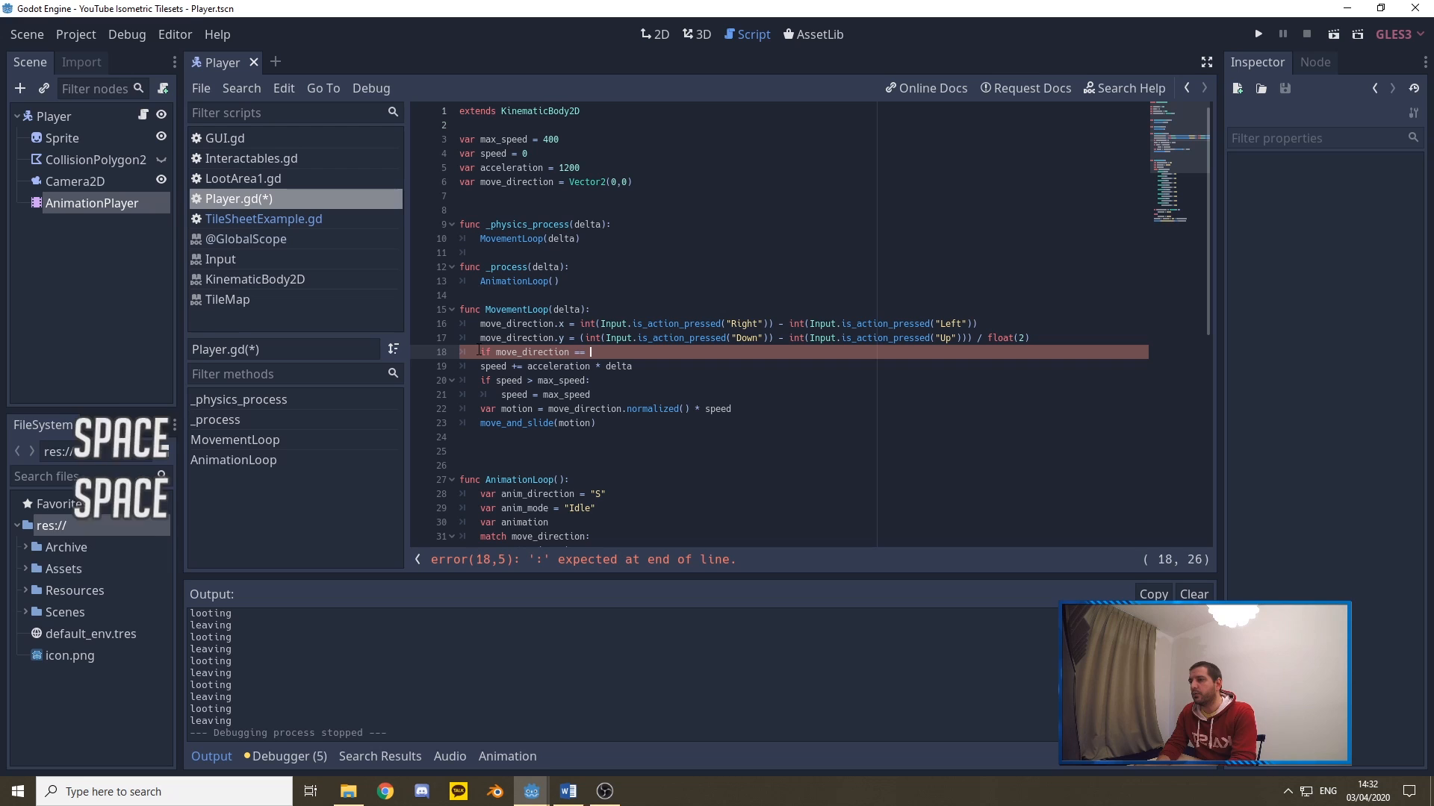
Write 'if move_direction == Vector2(0,0):' with body 'speed = 0'
text(Vector2)
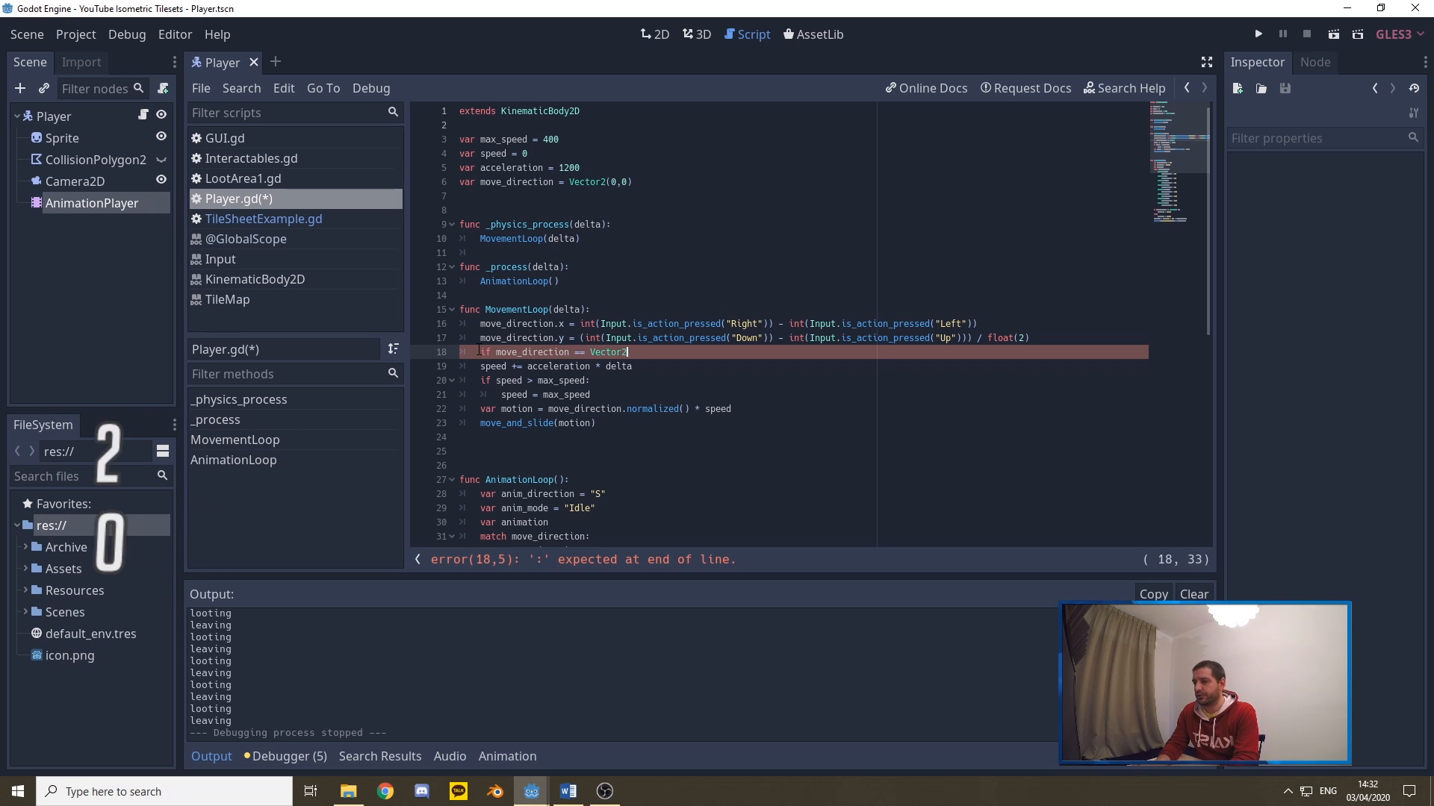
text((0,0)
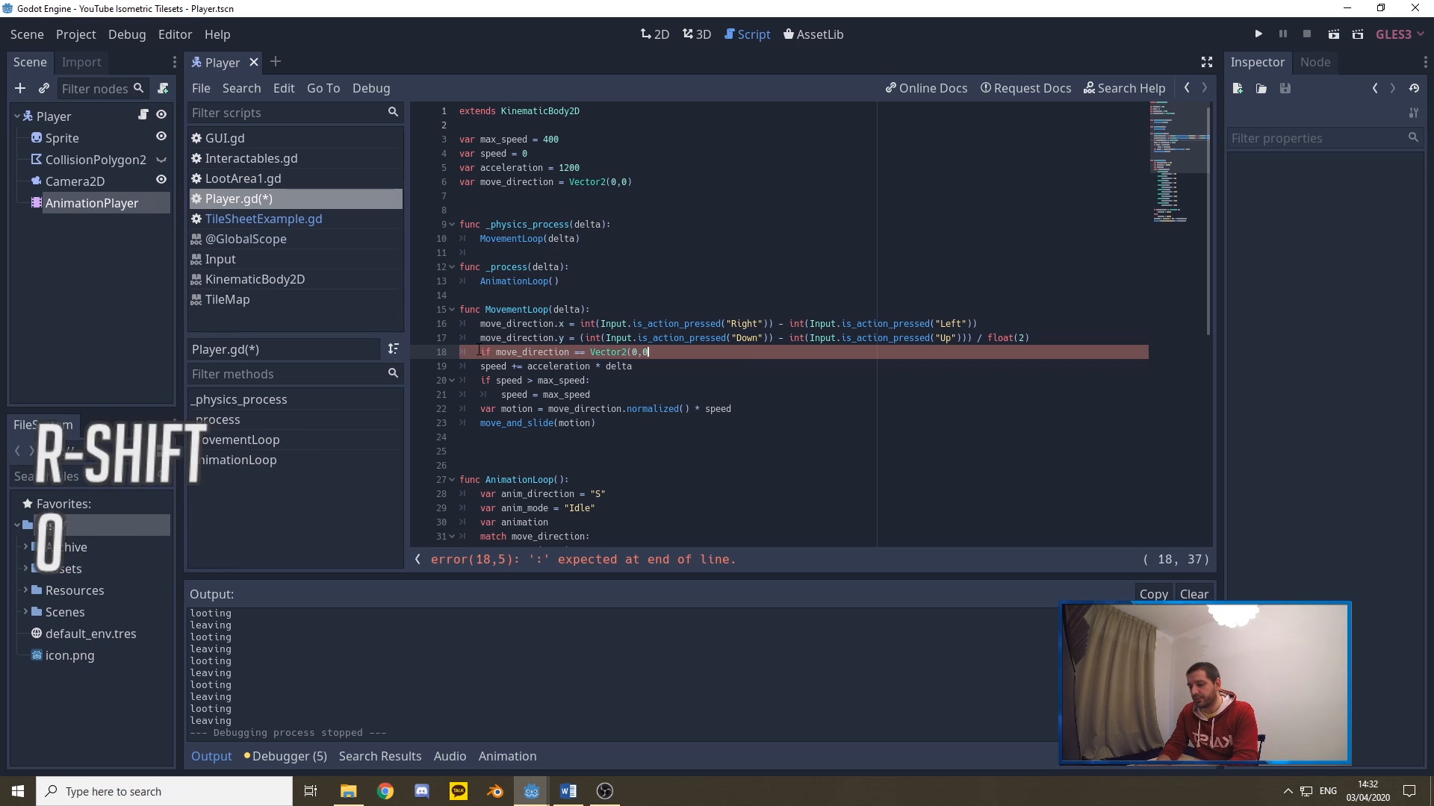
text():)
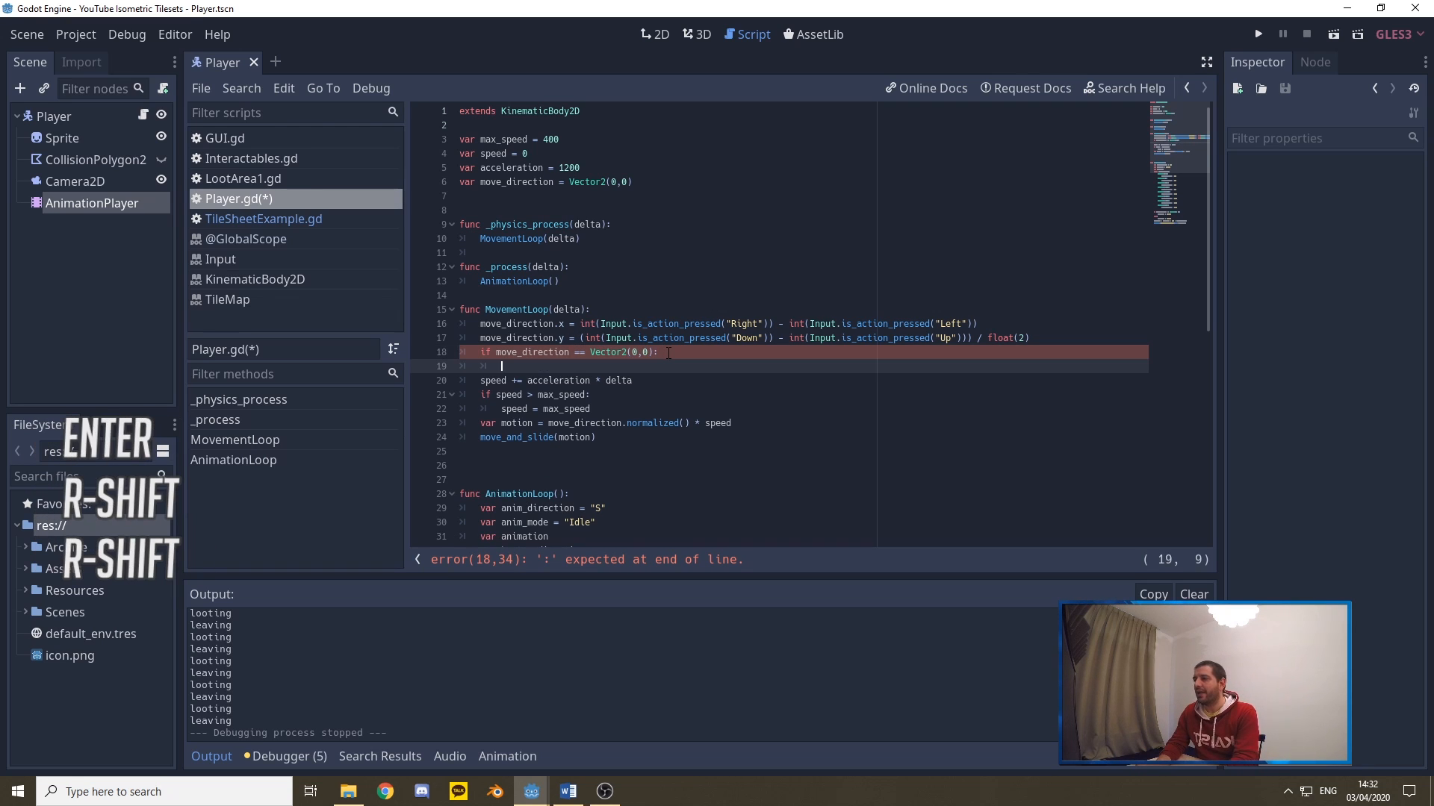
text(speed)
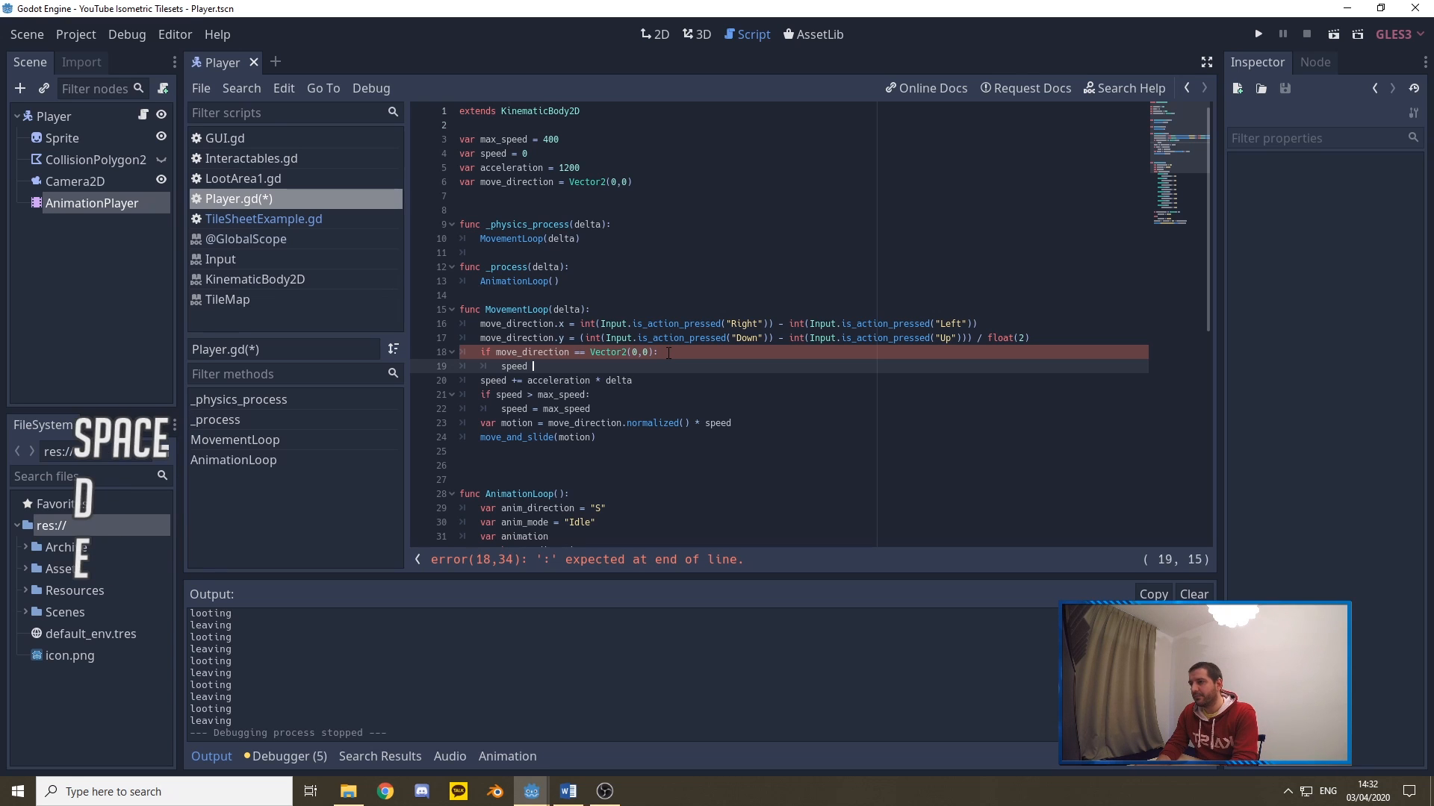
text(= 0)
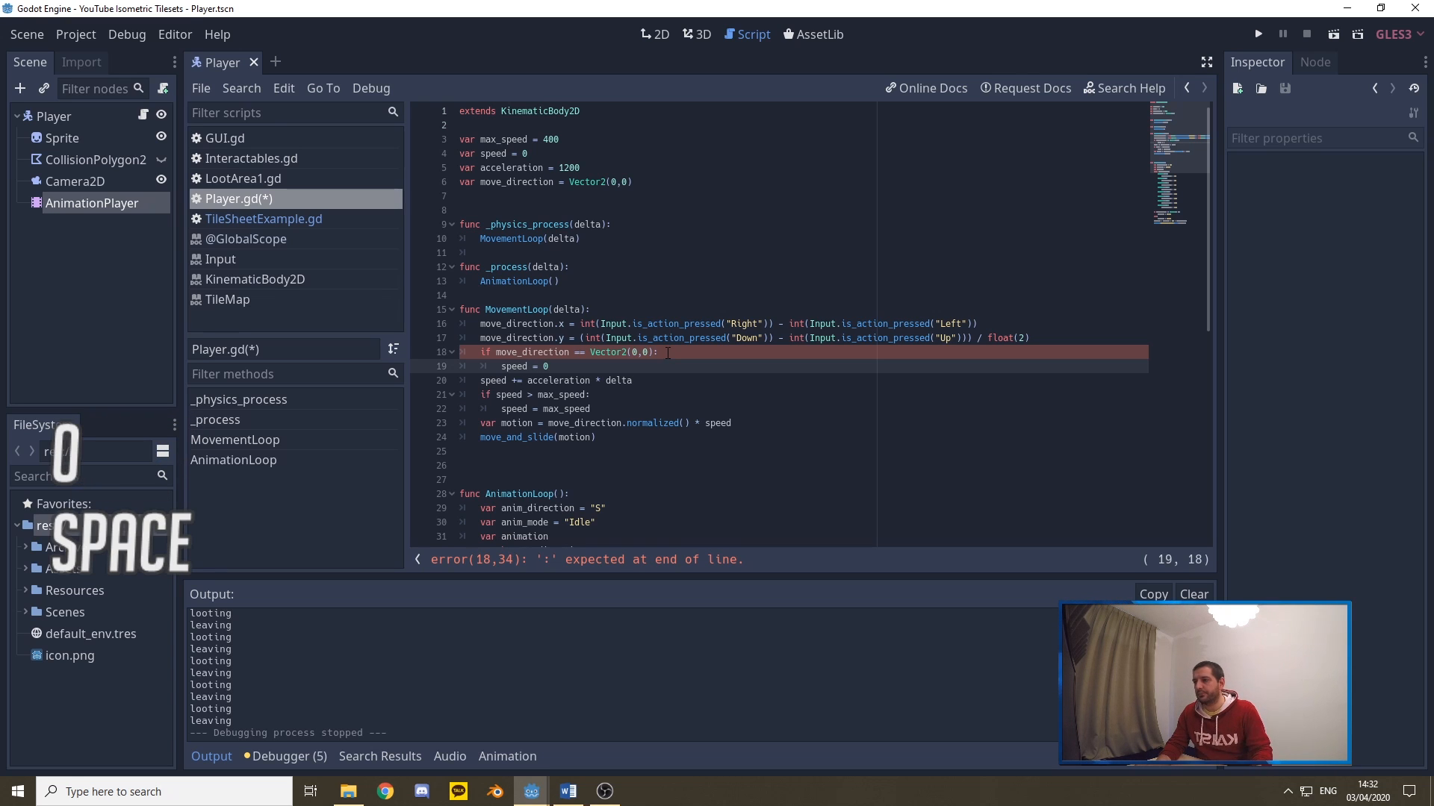
Add an 'else:' branch and indent the acceleration and movement lines under it
text(else)
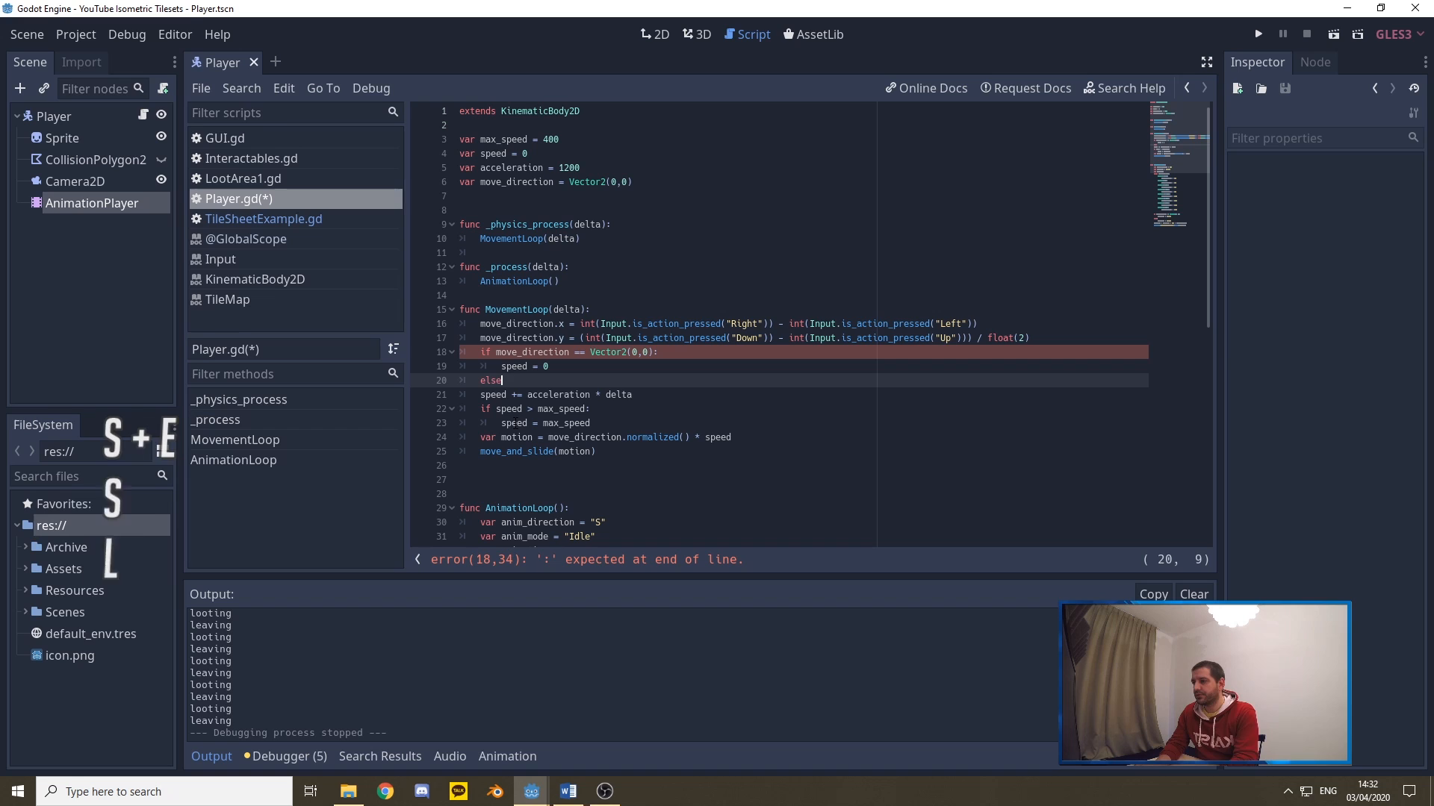
key(shift+Down)
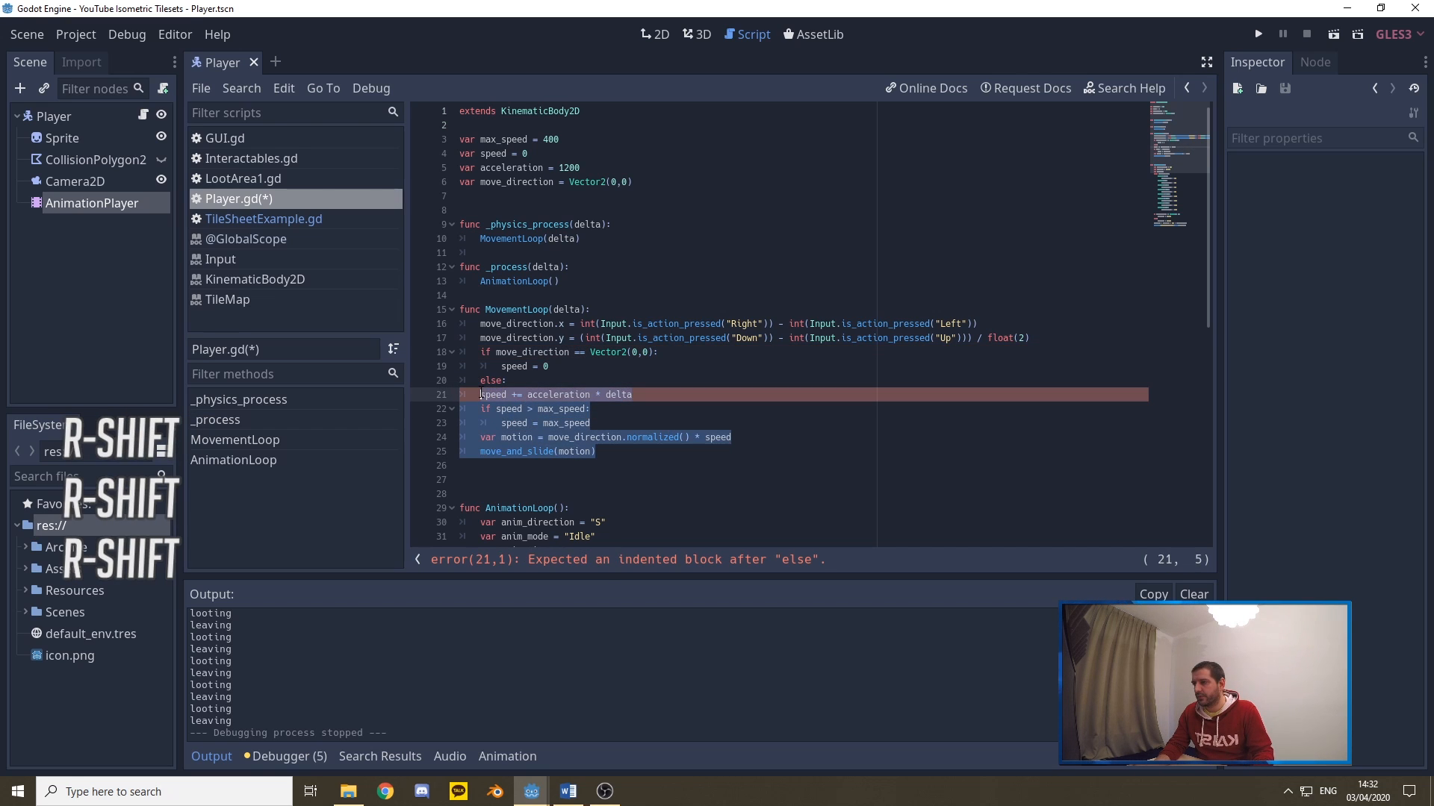
key(Tab)
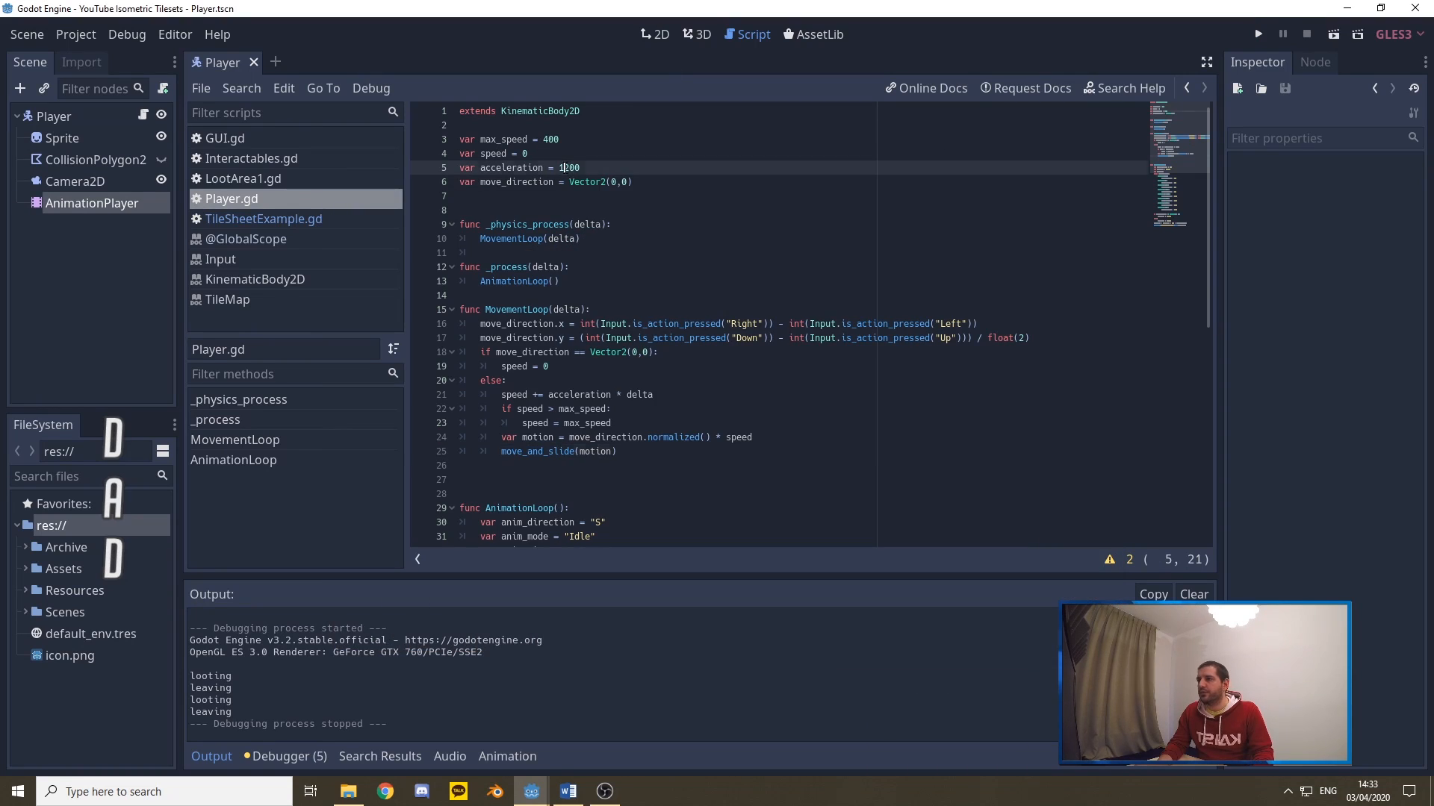
Run the project to test accelerating movement, then select the whole MovementLoop function
key(backspace)
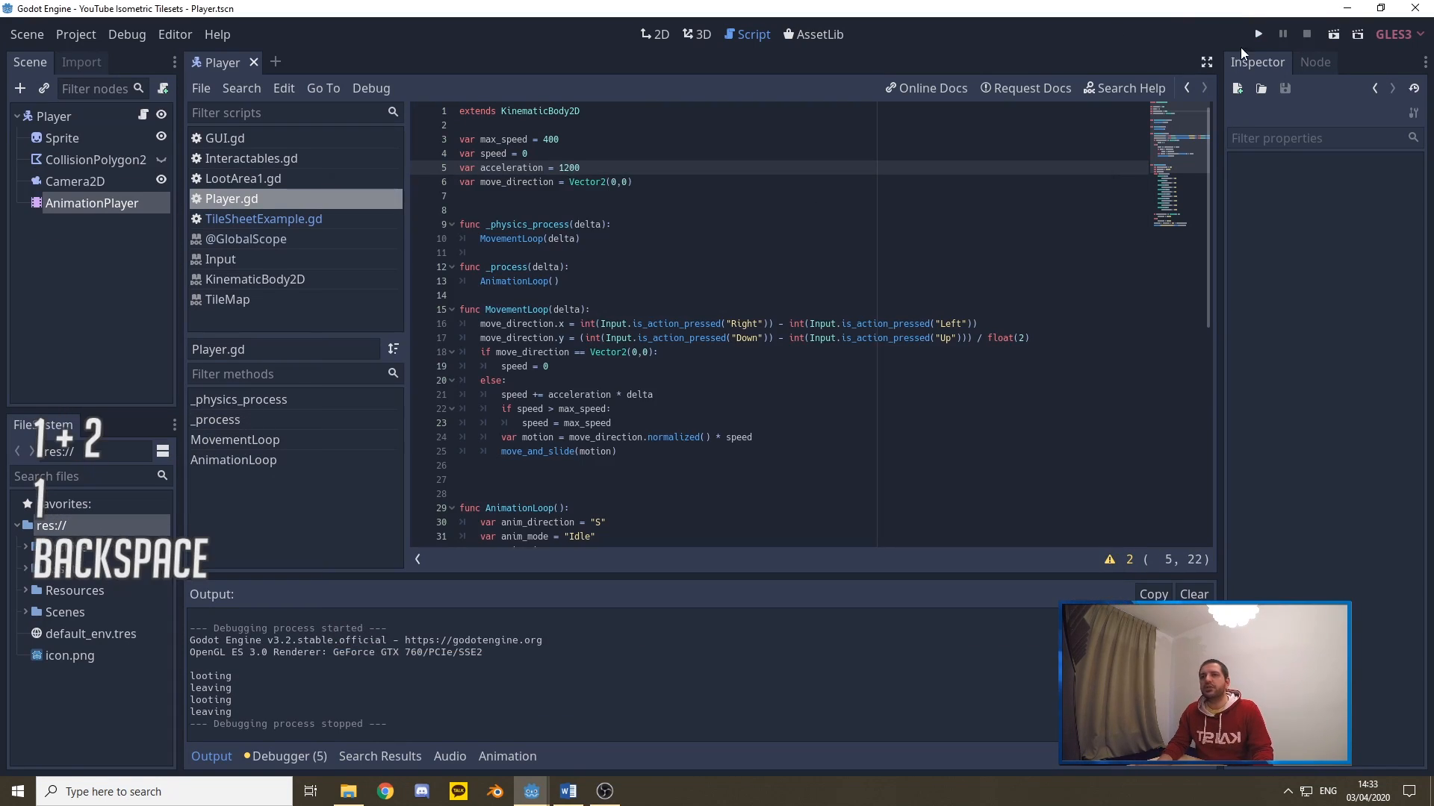
click(1258, 34)
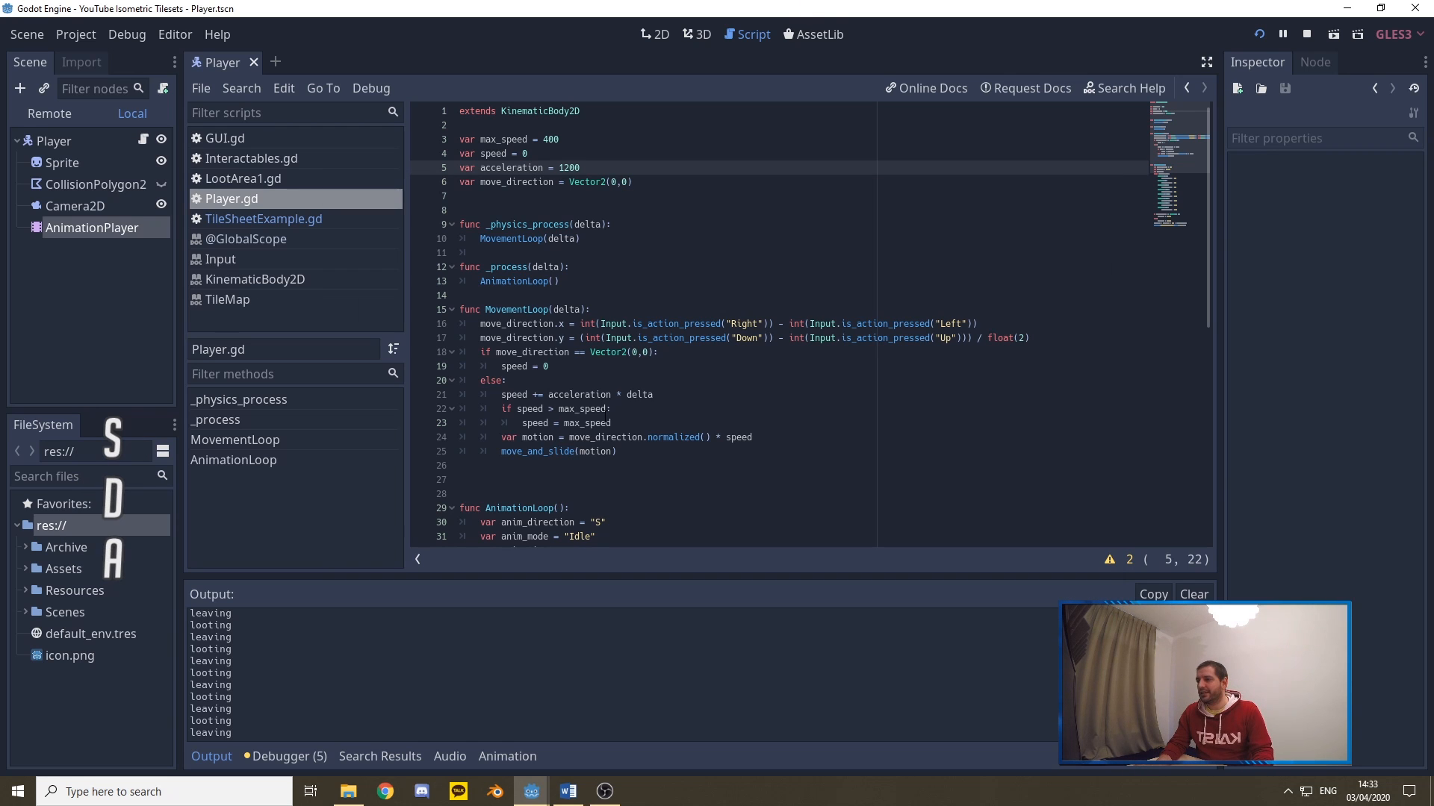
drag(463, 309, 617, 451)
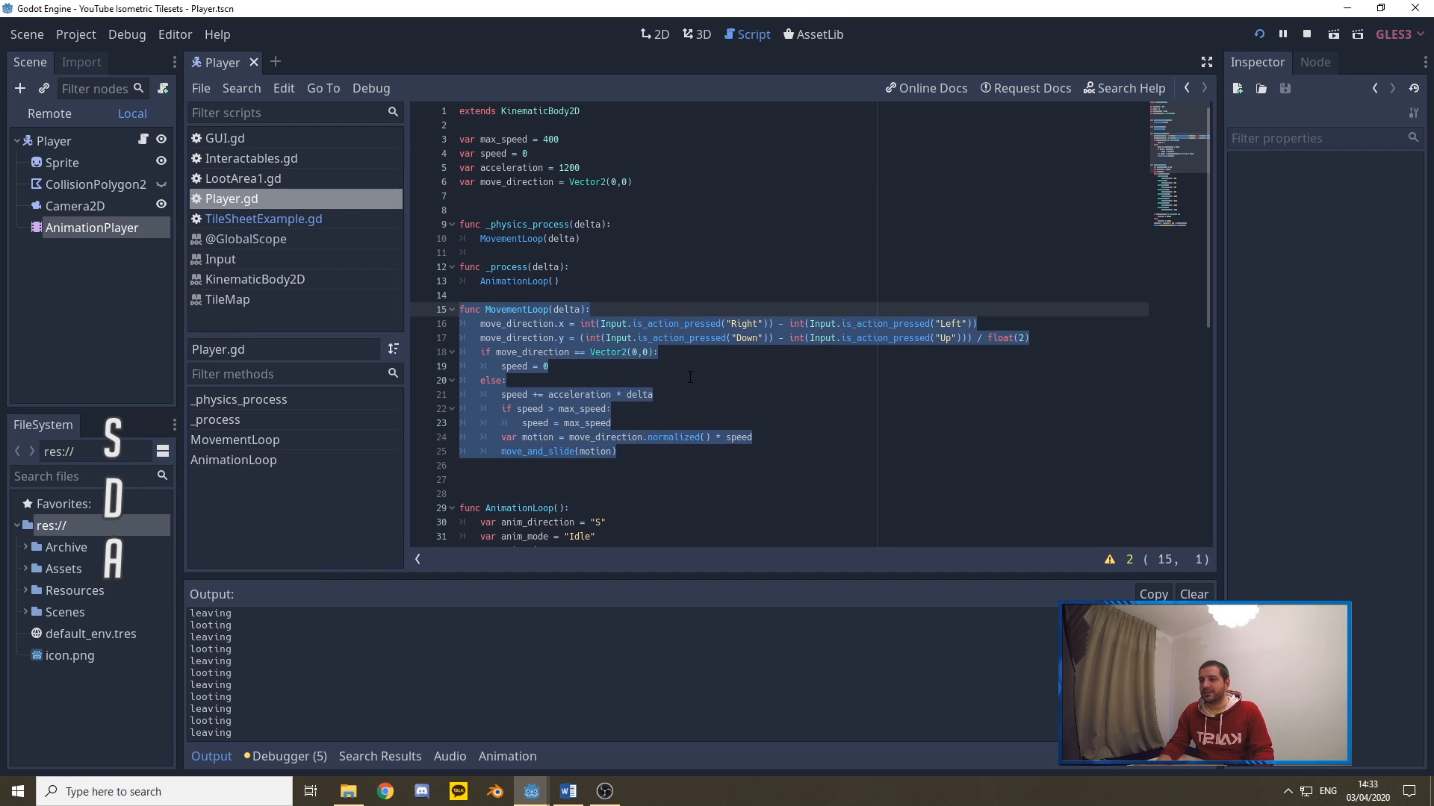